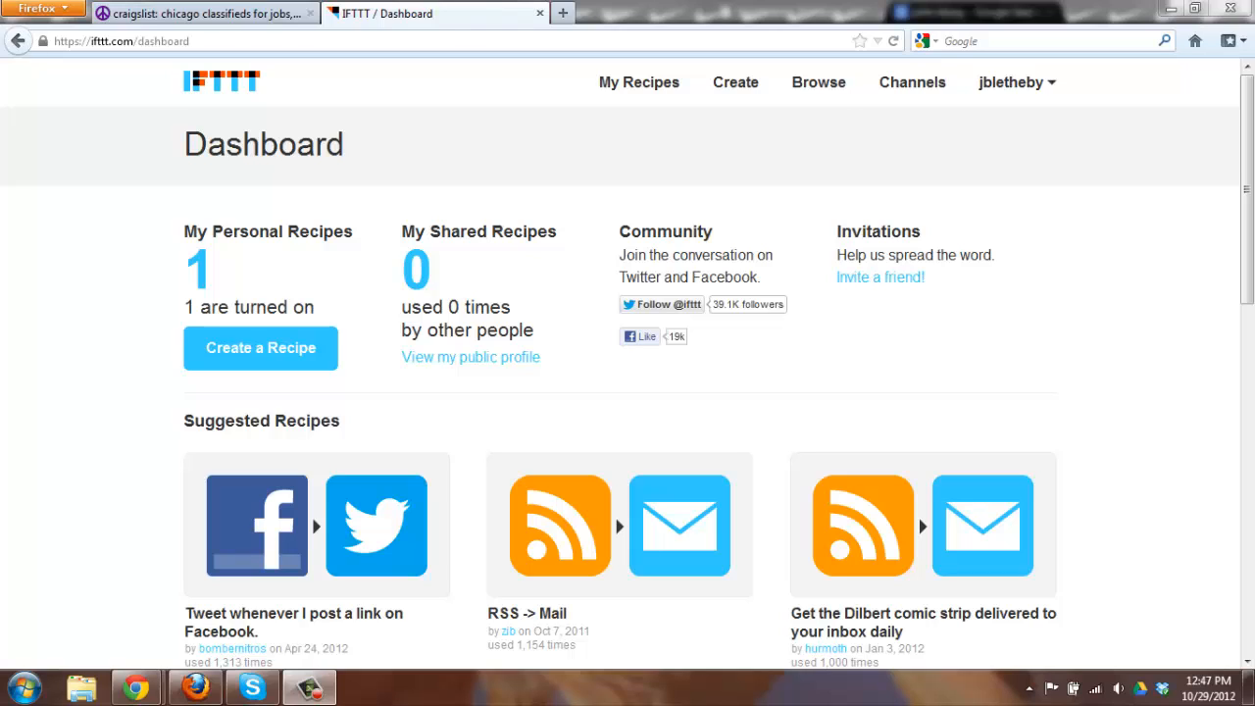
mouse_move(161, 81)
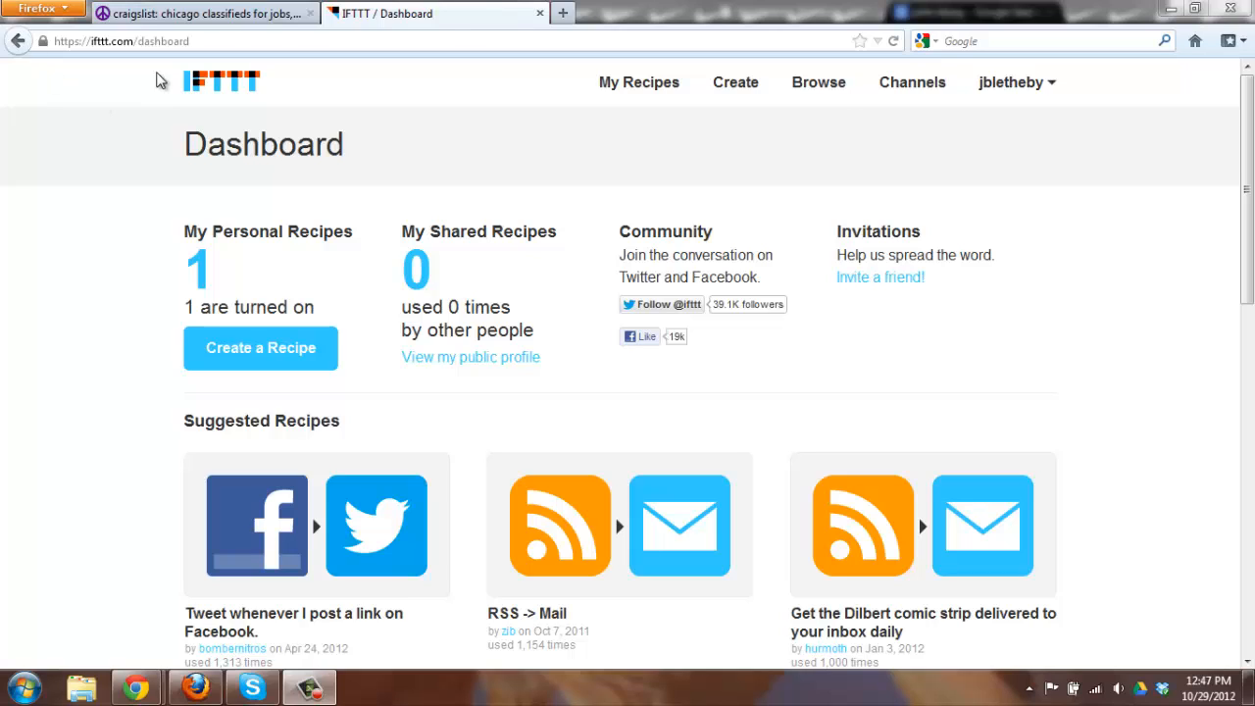
mouse_move(200, 14)
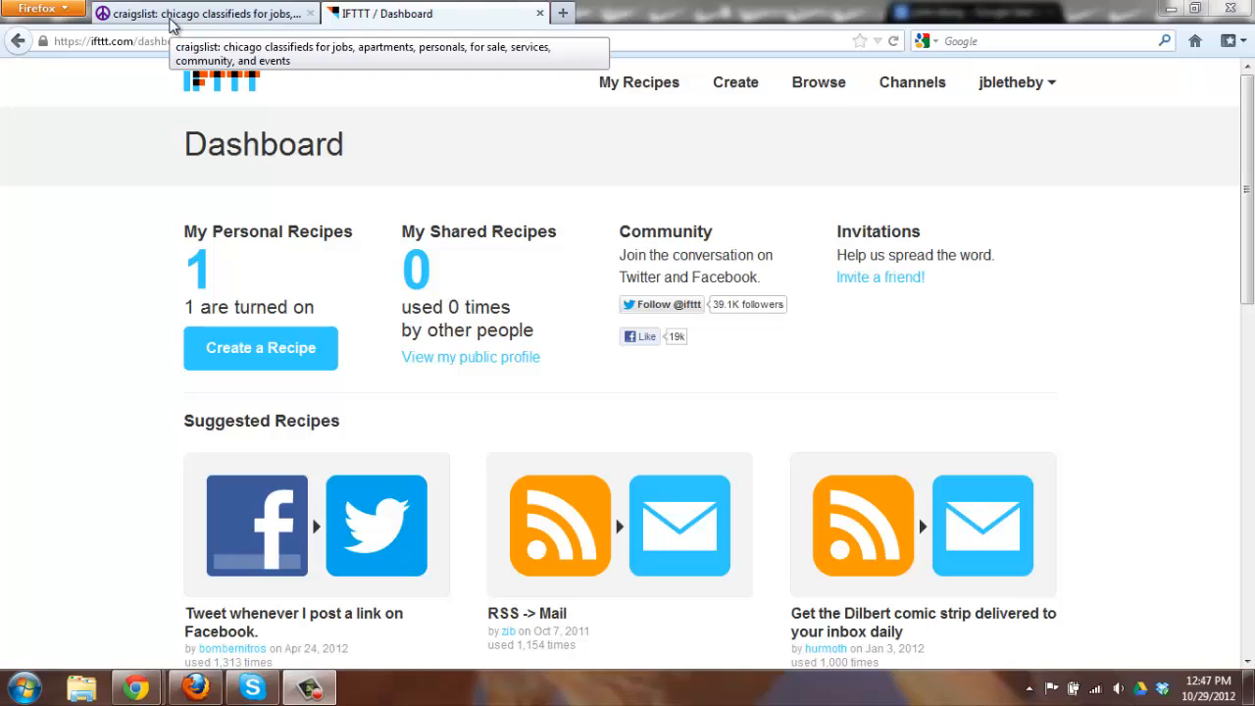
mouse_move(193, 27)
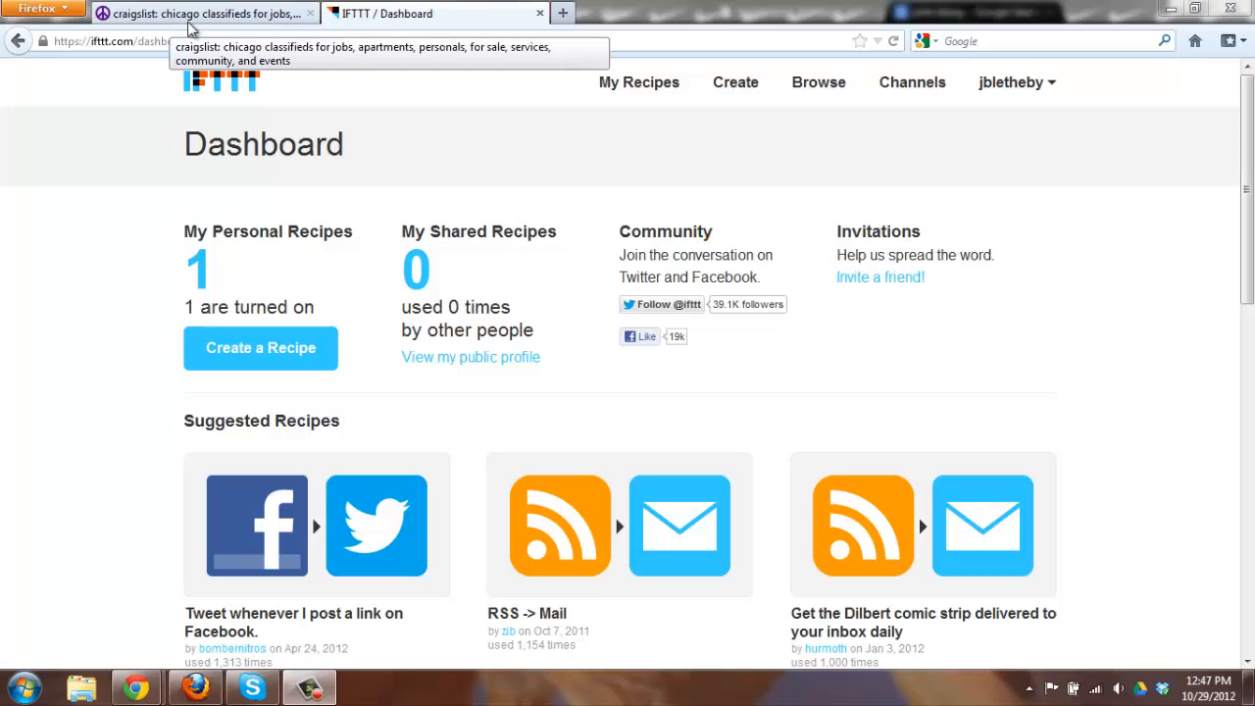
mouse_move(380, 14)
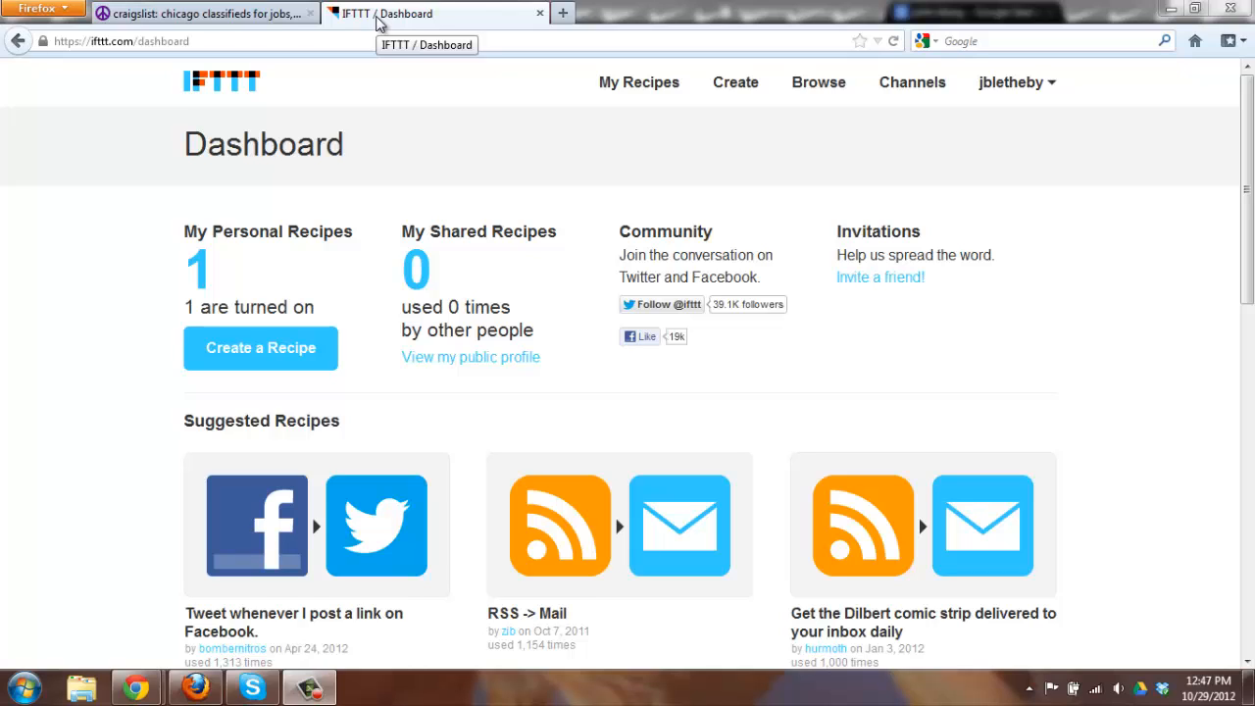
mouse_move(588, 200)
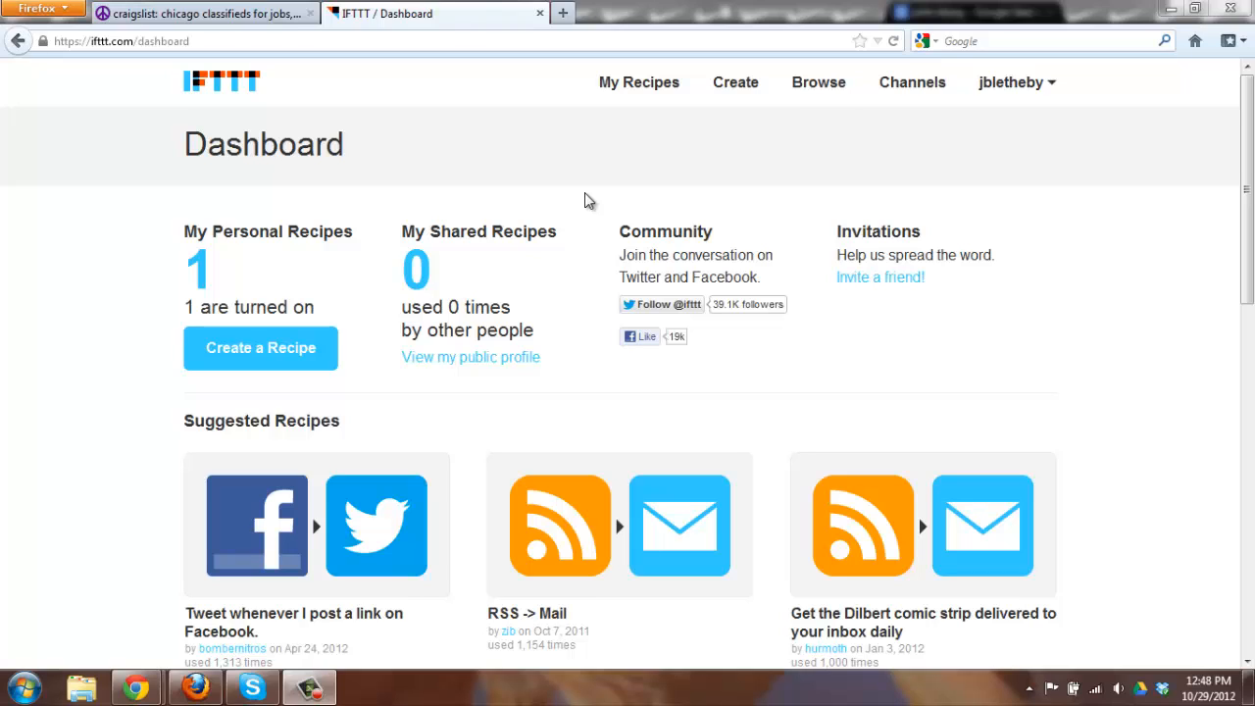
mouse_move(565, 165)
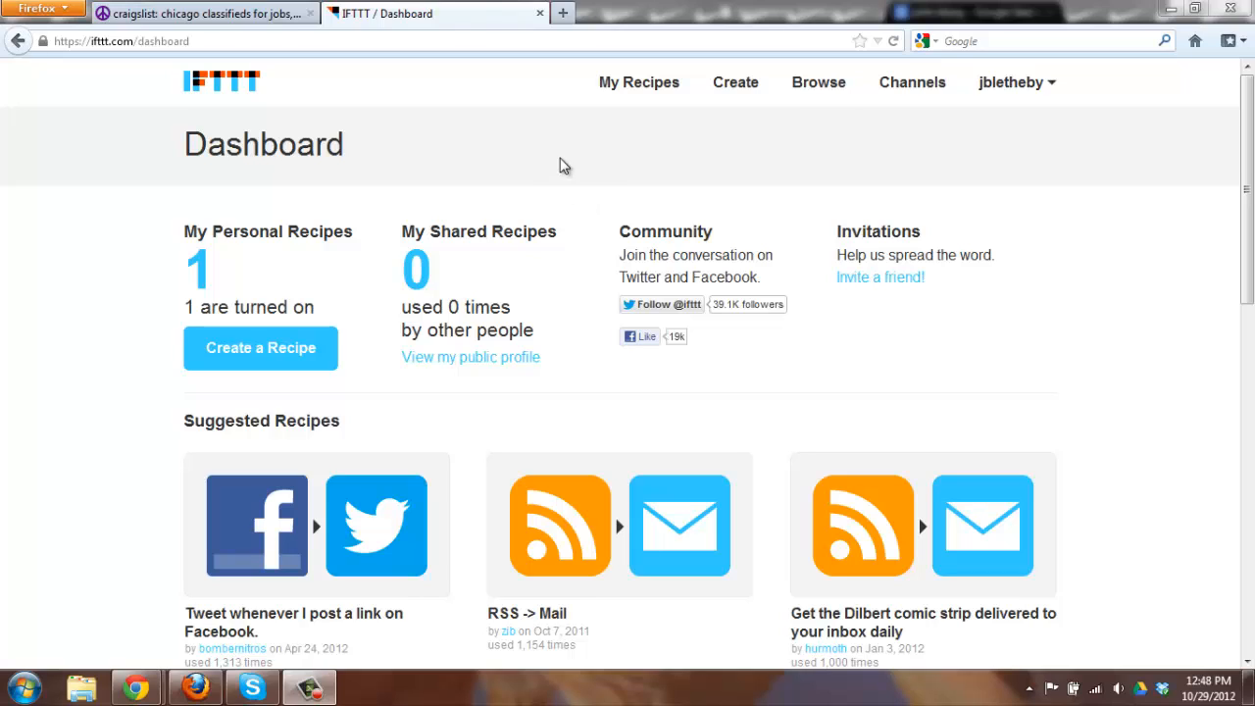
mouse_move(186, 75)
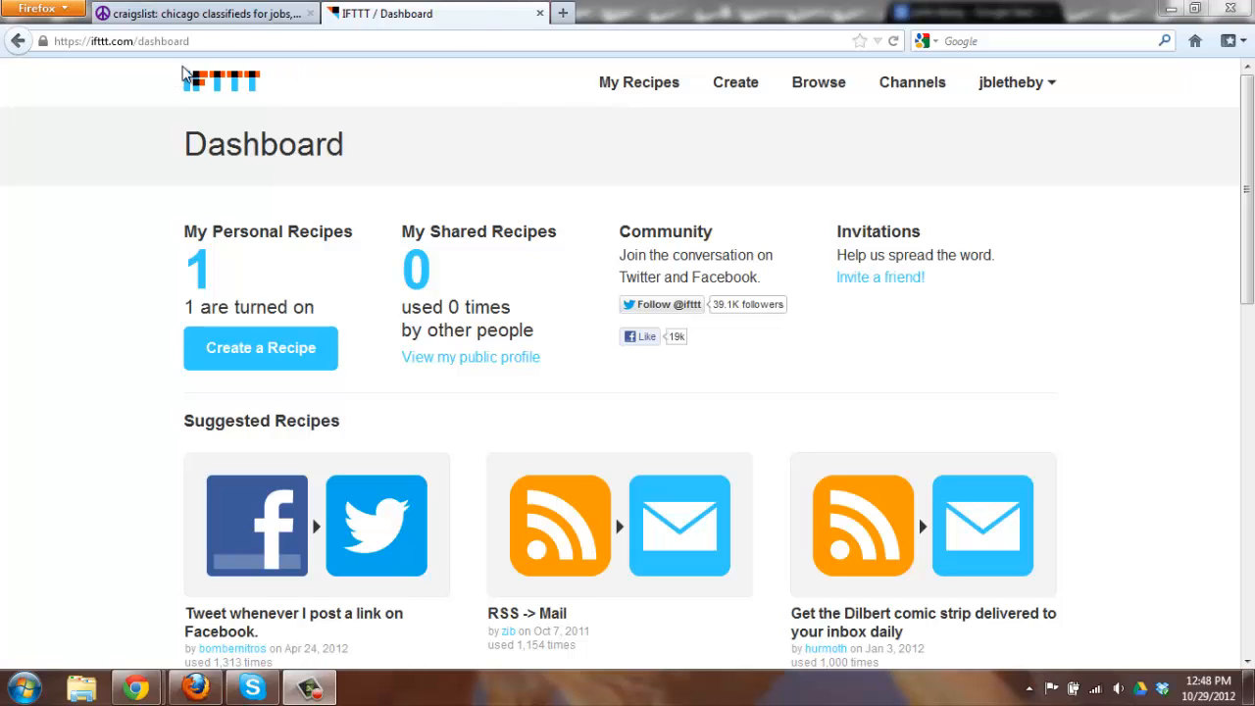
mouse_move(1189, 110)
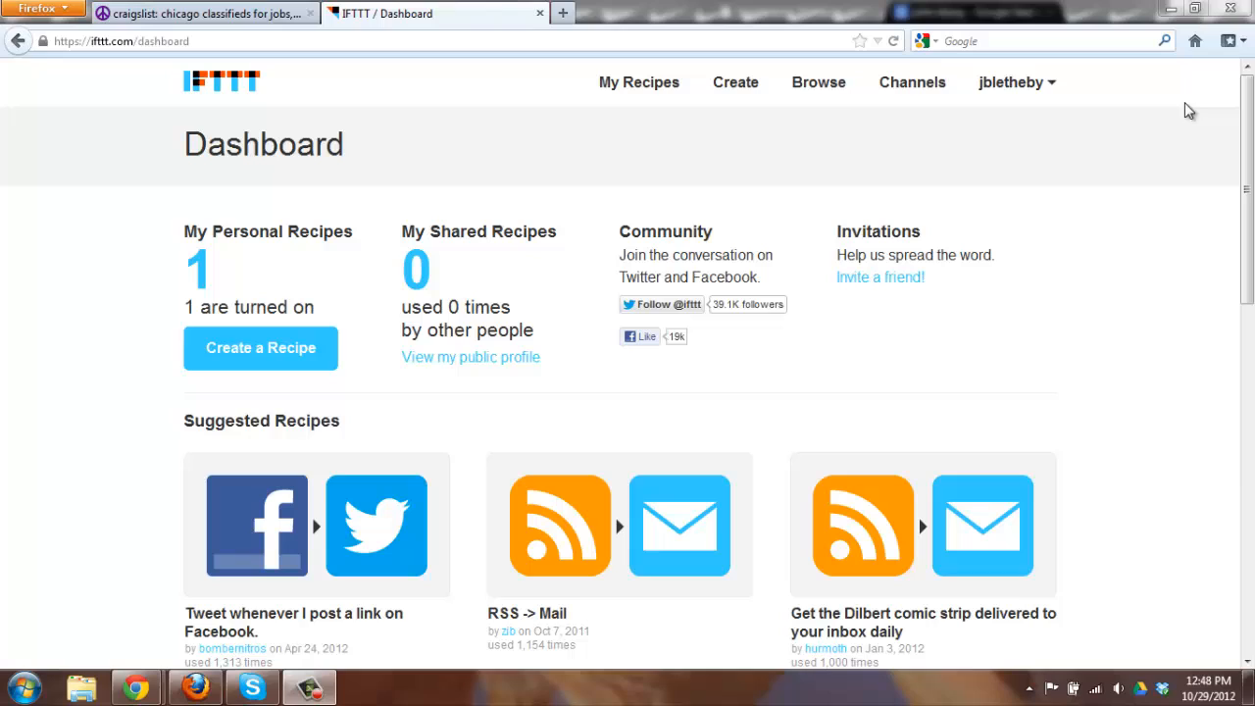
mouse_move(998, 141)
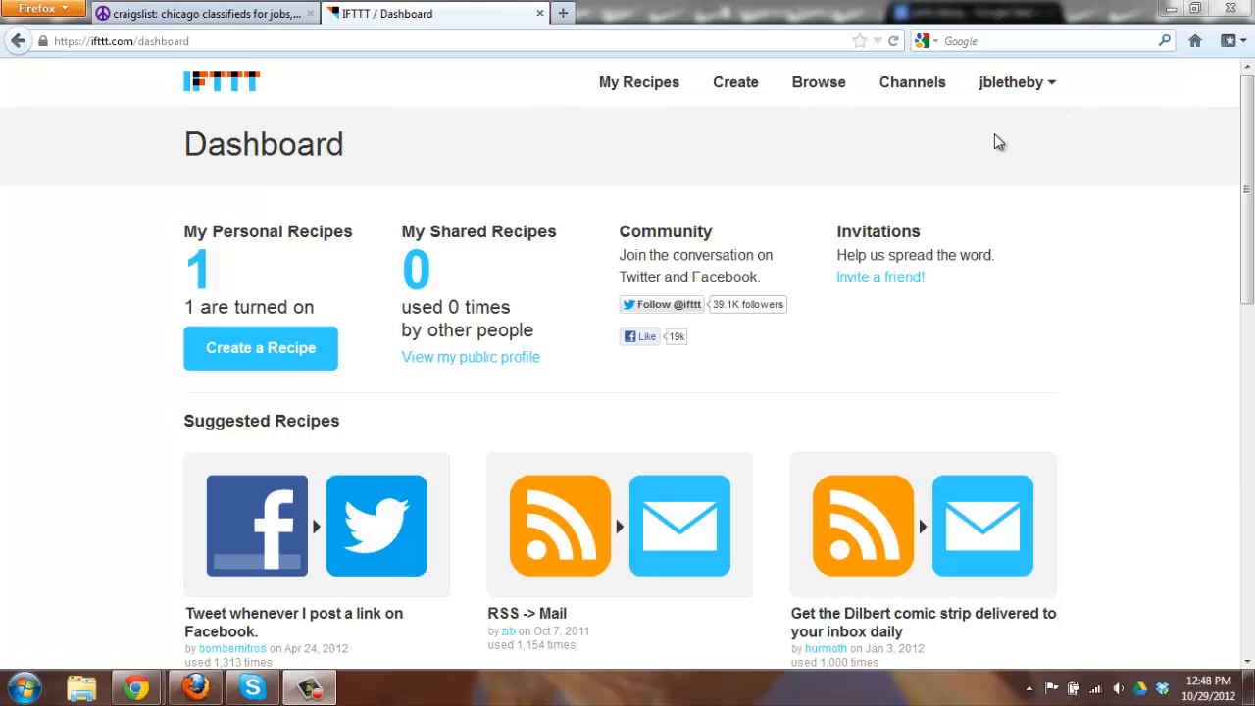
mouse_move(735, 83)
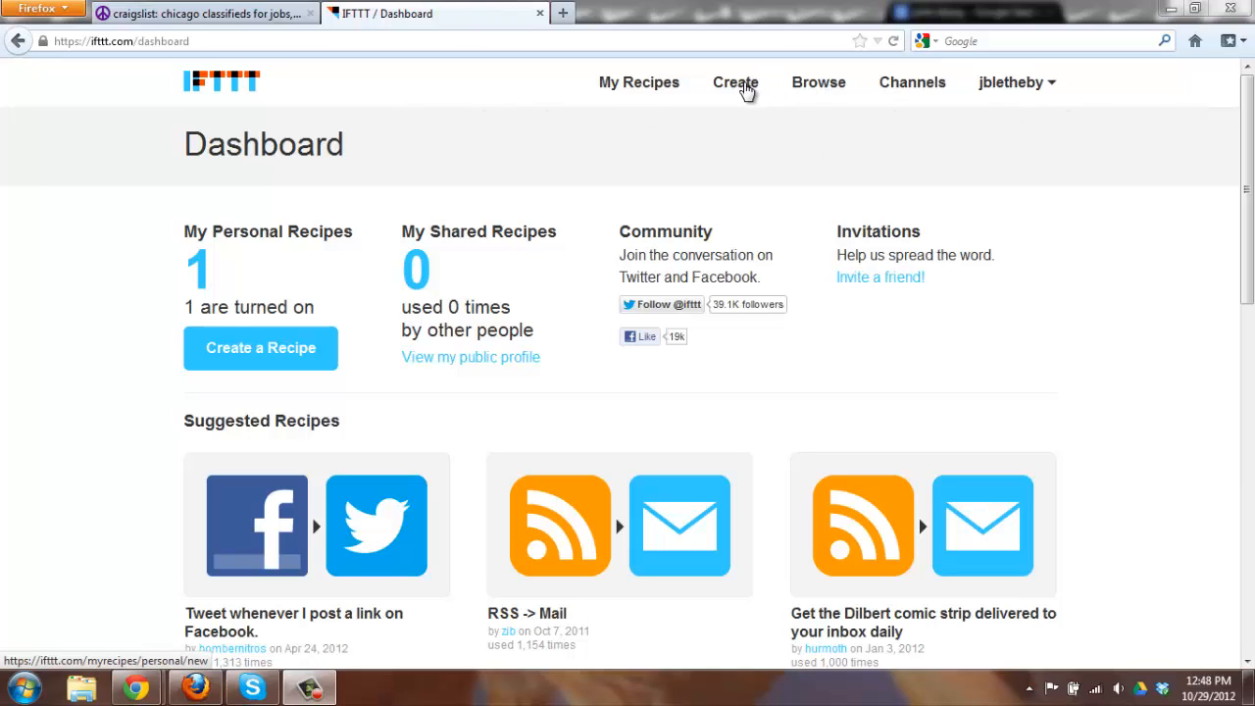
mouse_move(243, 341)
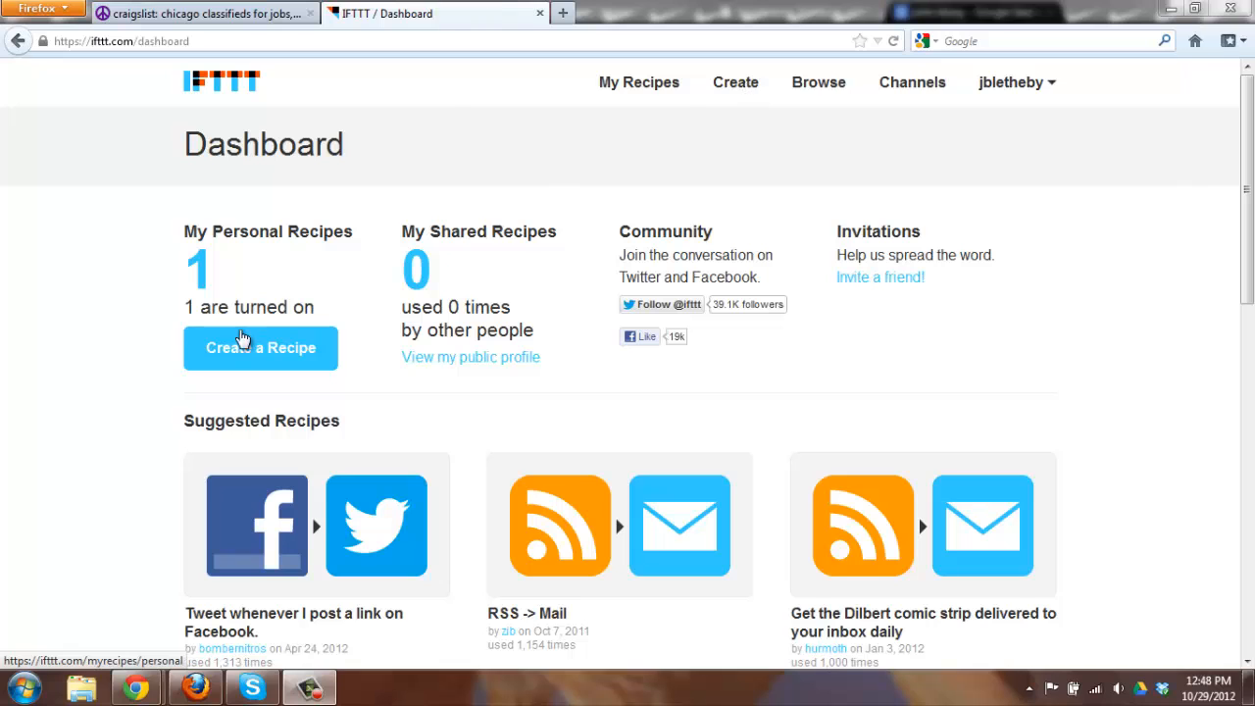
mouse_move(733, 82)
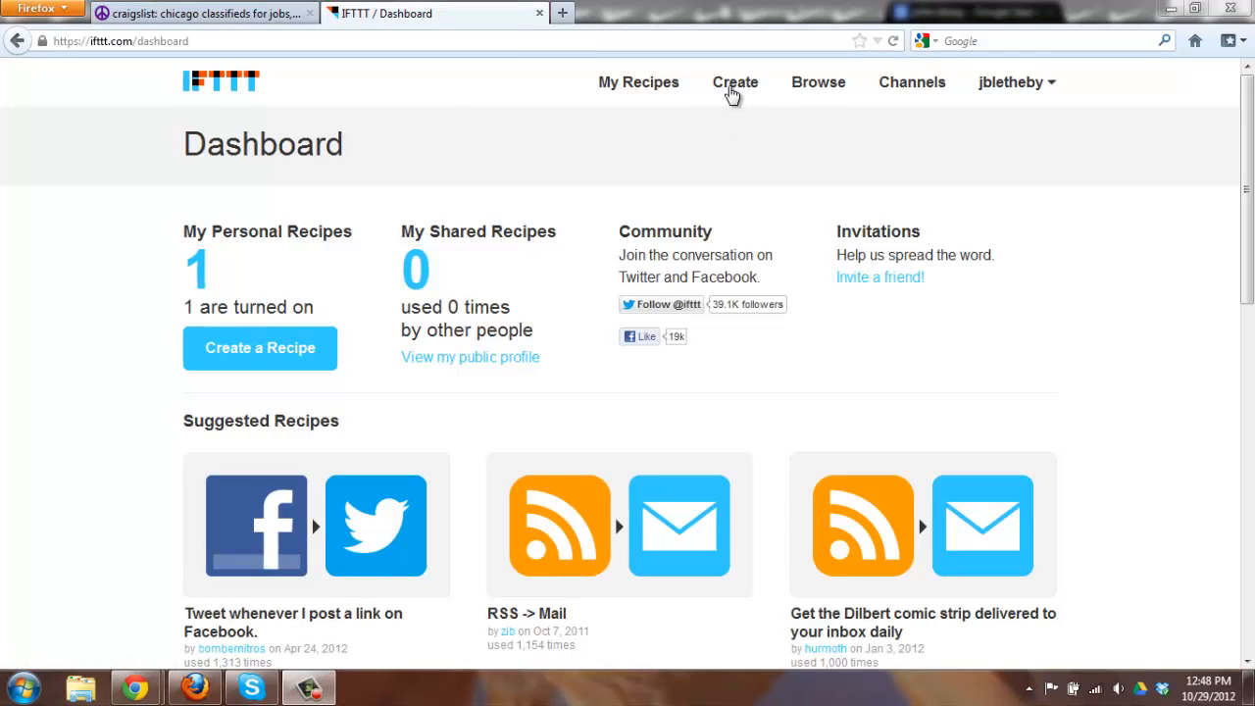
Begin a new recipe with Craigslist's 'New post from search' as the trigger, leaving the search-URL field awaiting input.
left_click(733, 83)
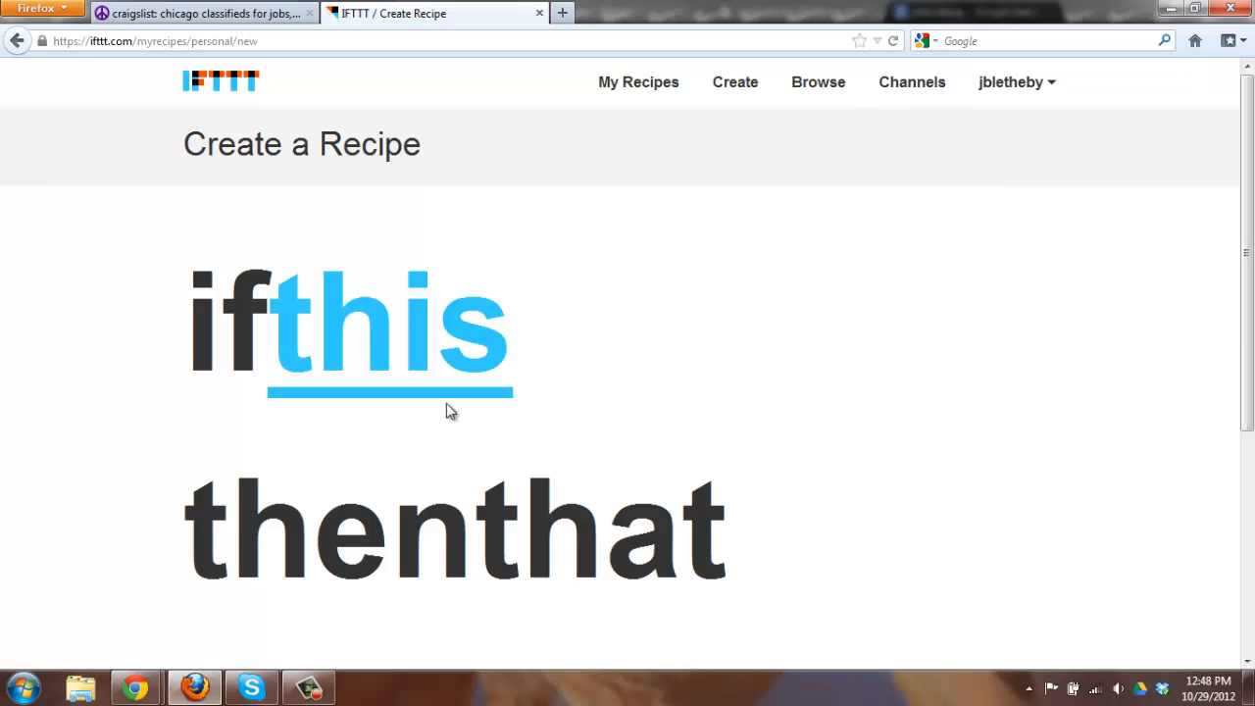
mouse_move(448, 533)
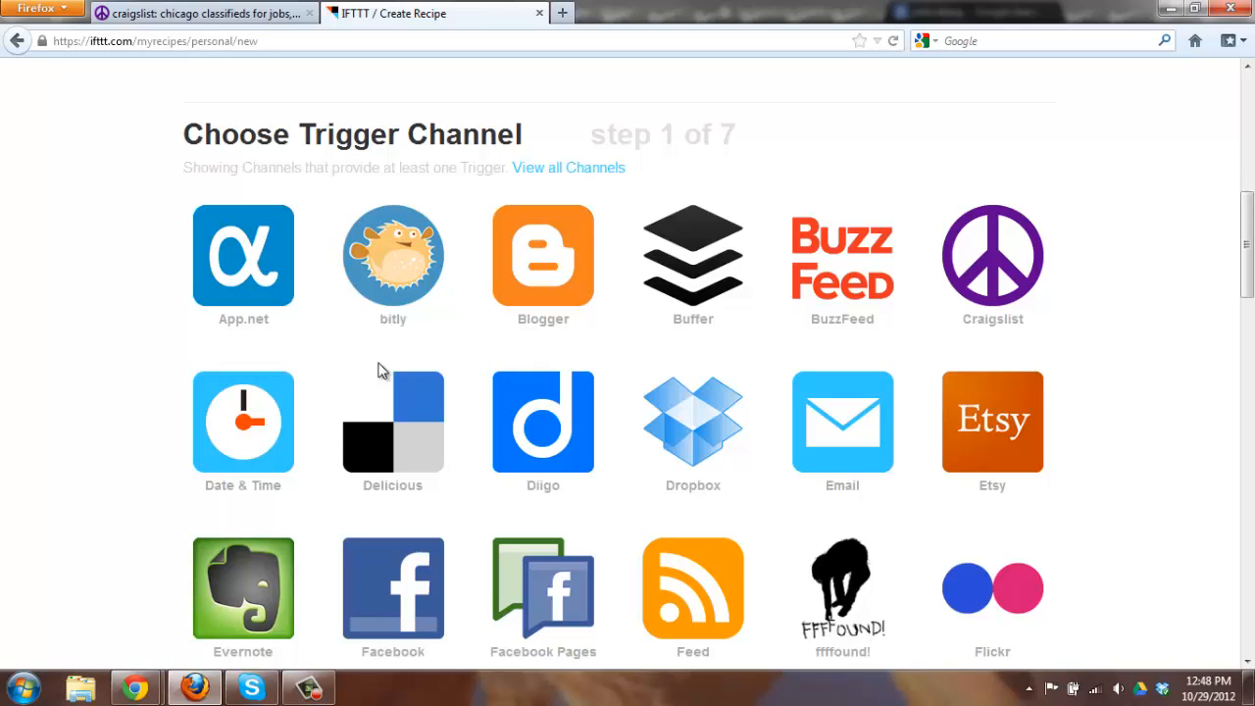
mouse_move(992, 318)
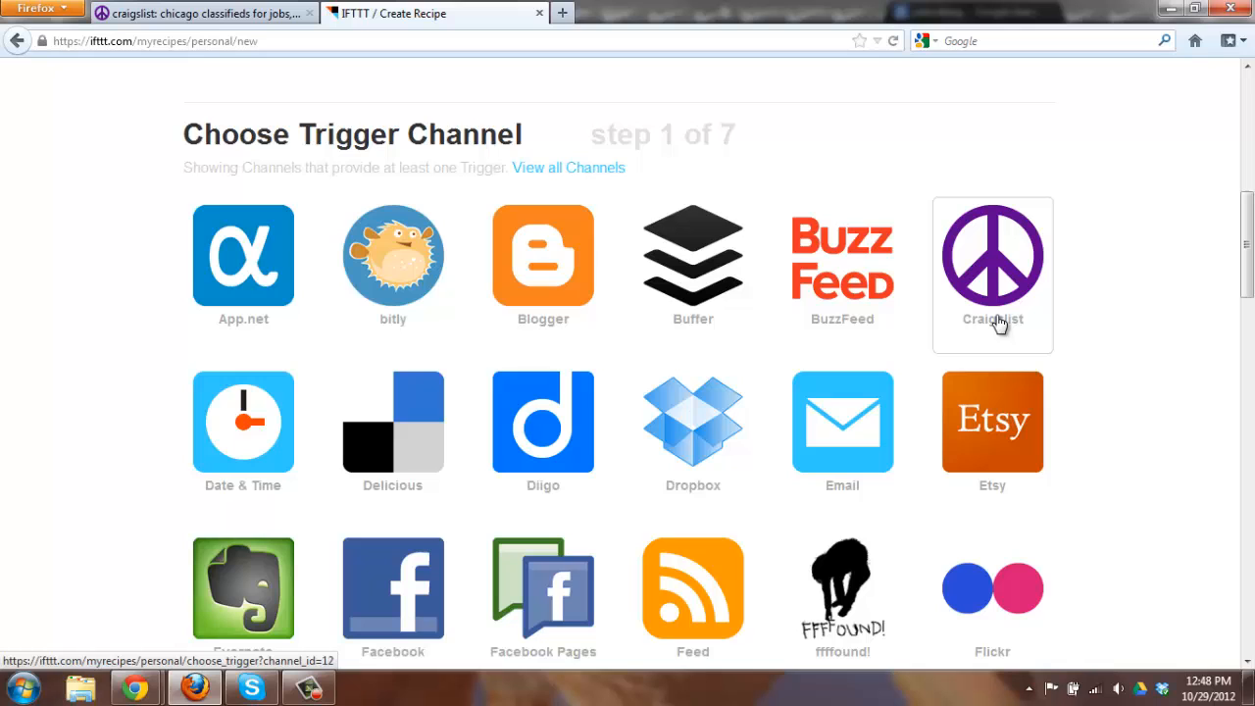
left_click(992, 255)
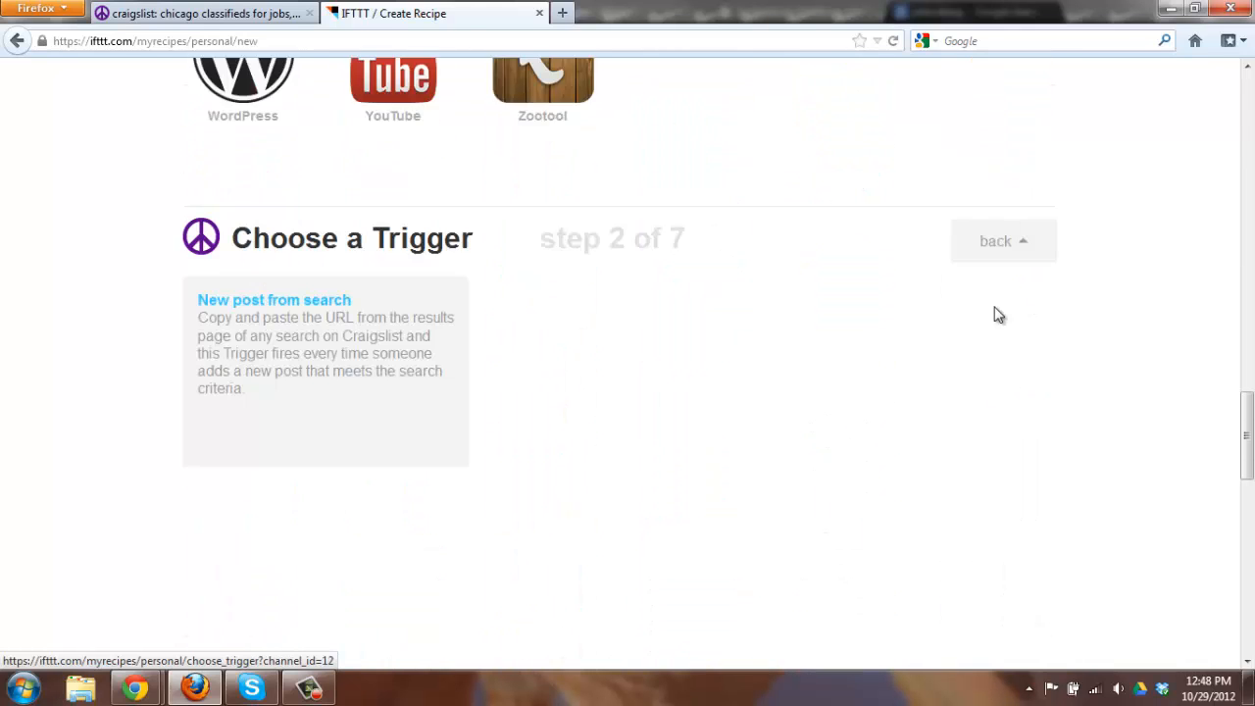
scroll("up", 3)
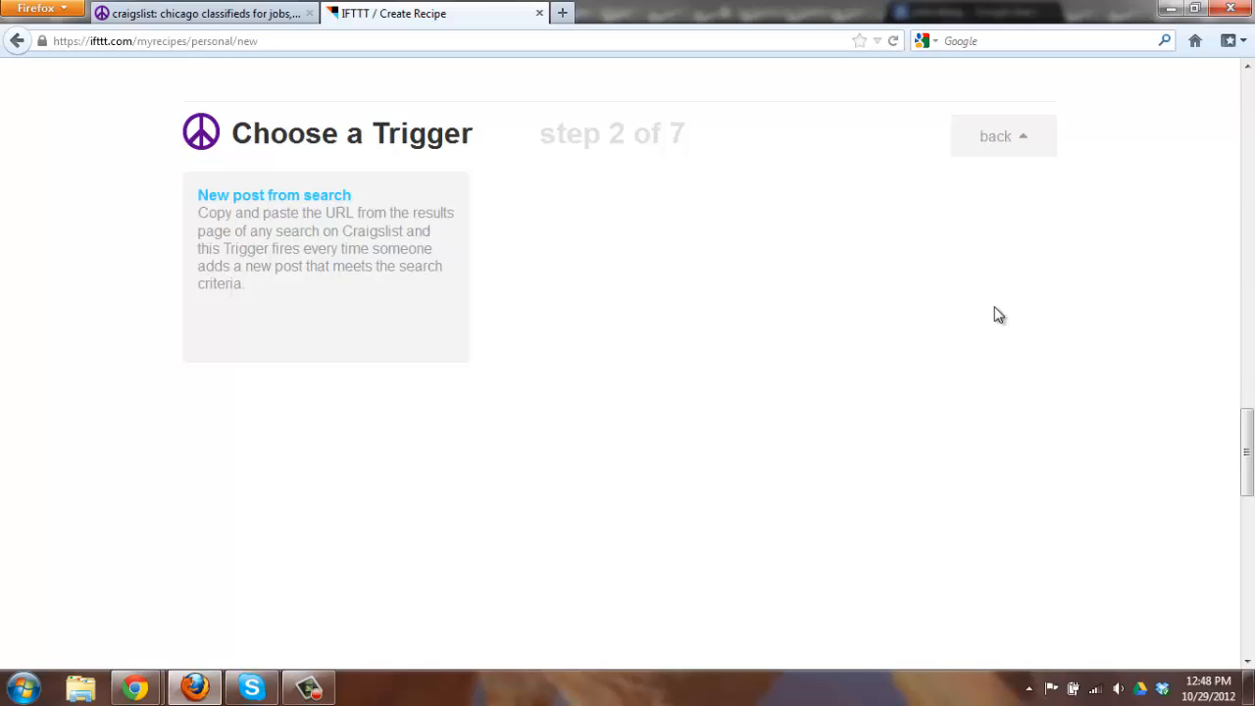
mouse_move(859, 286)
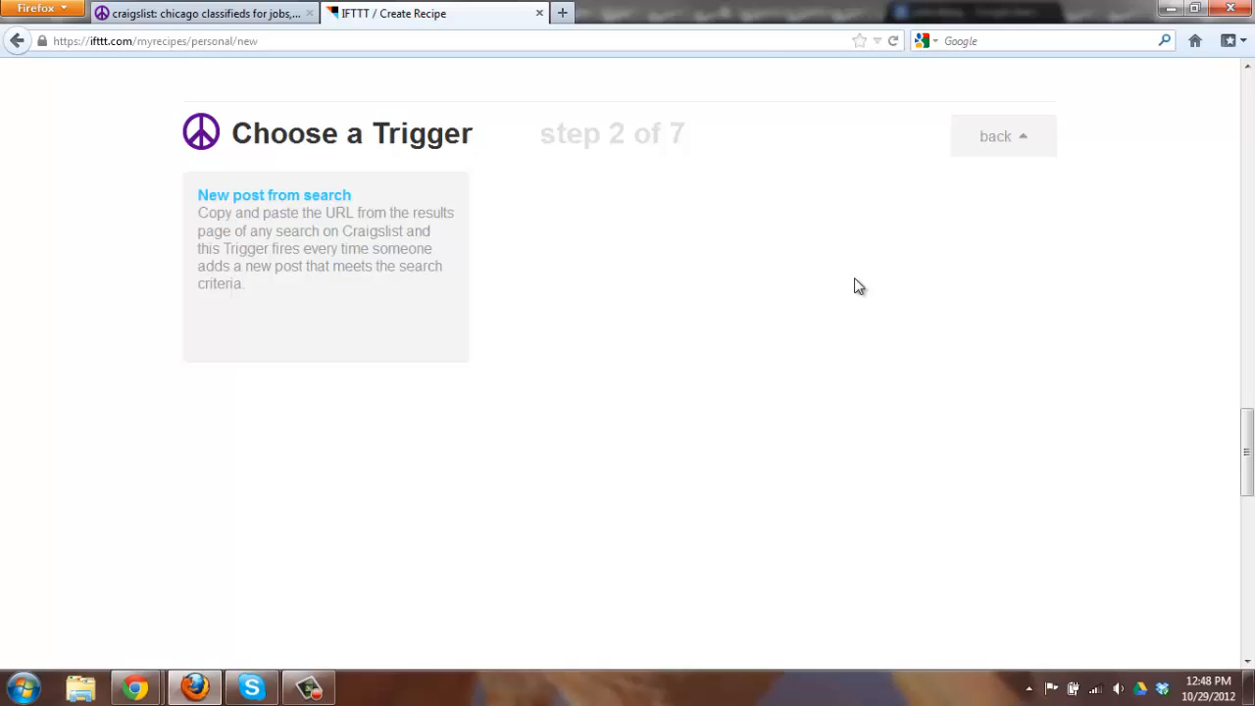
mouse_move(384, 161)
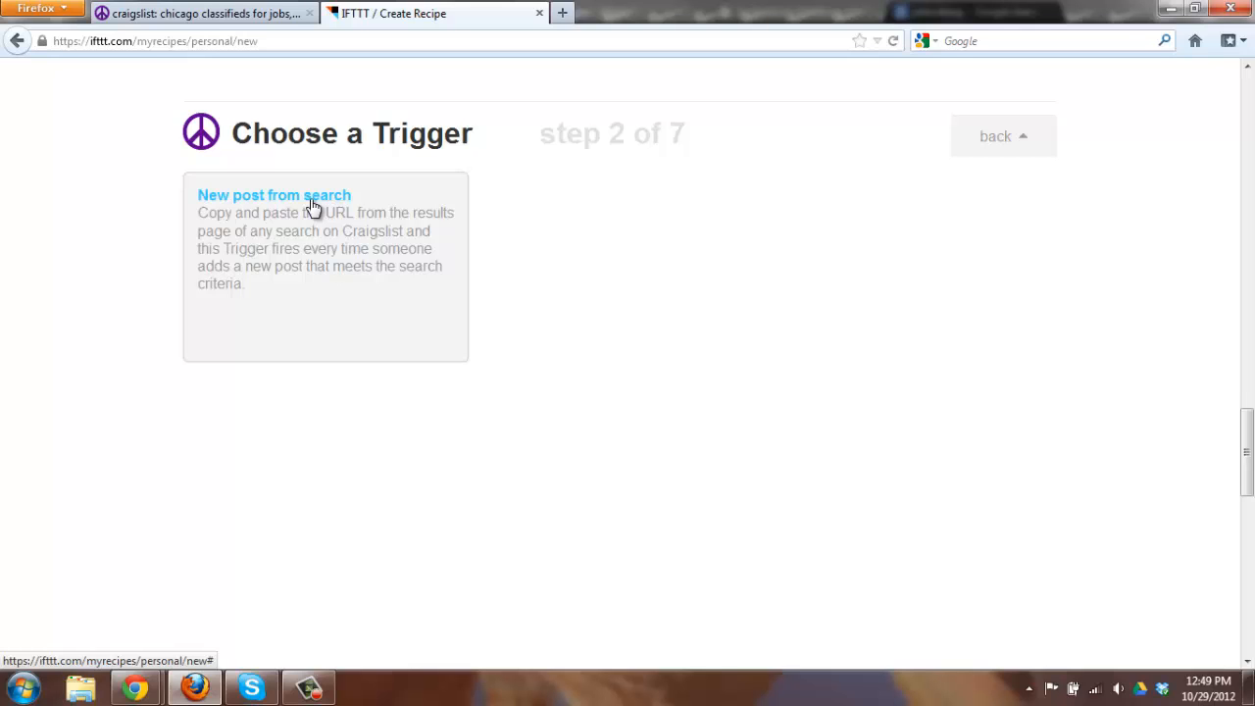
left_click(274, 196)
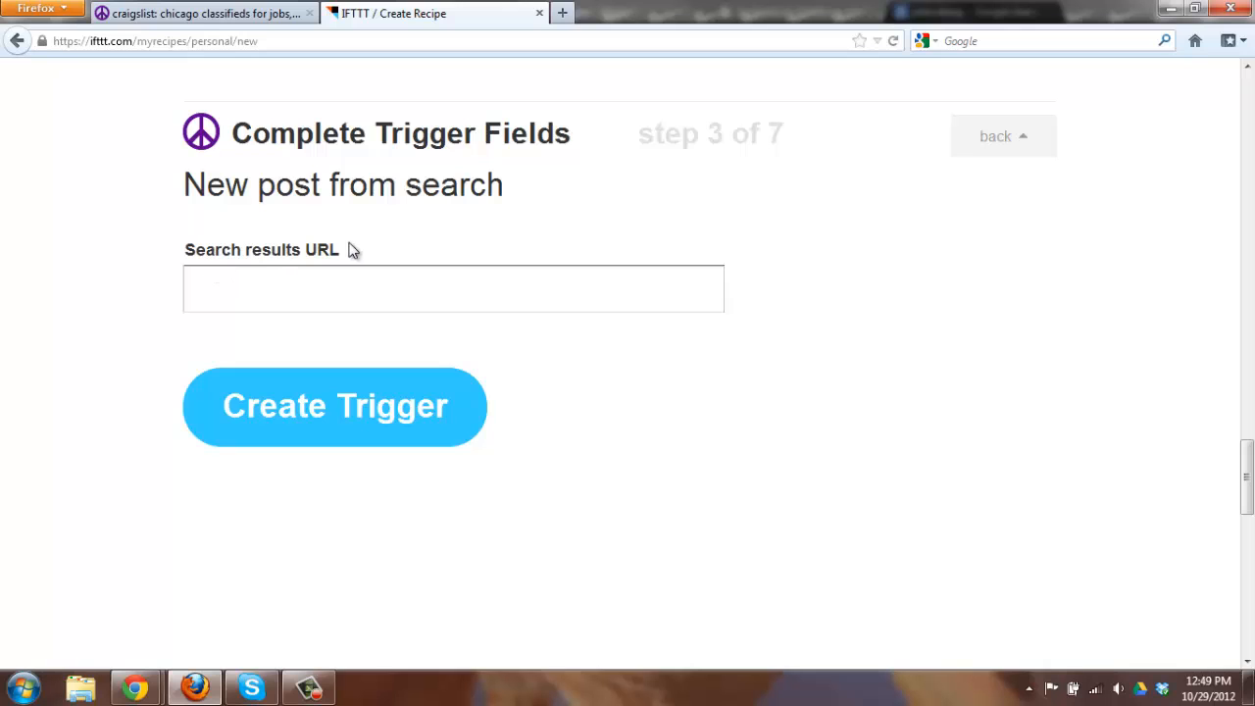
left_click(200, 11)
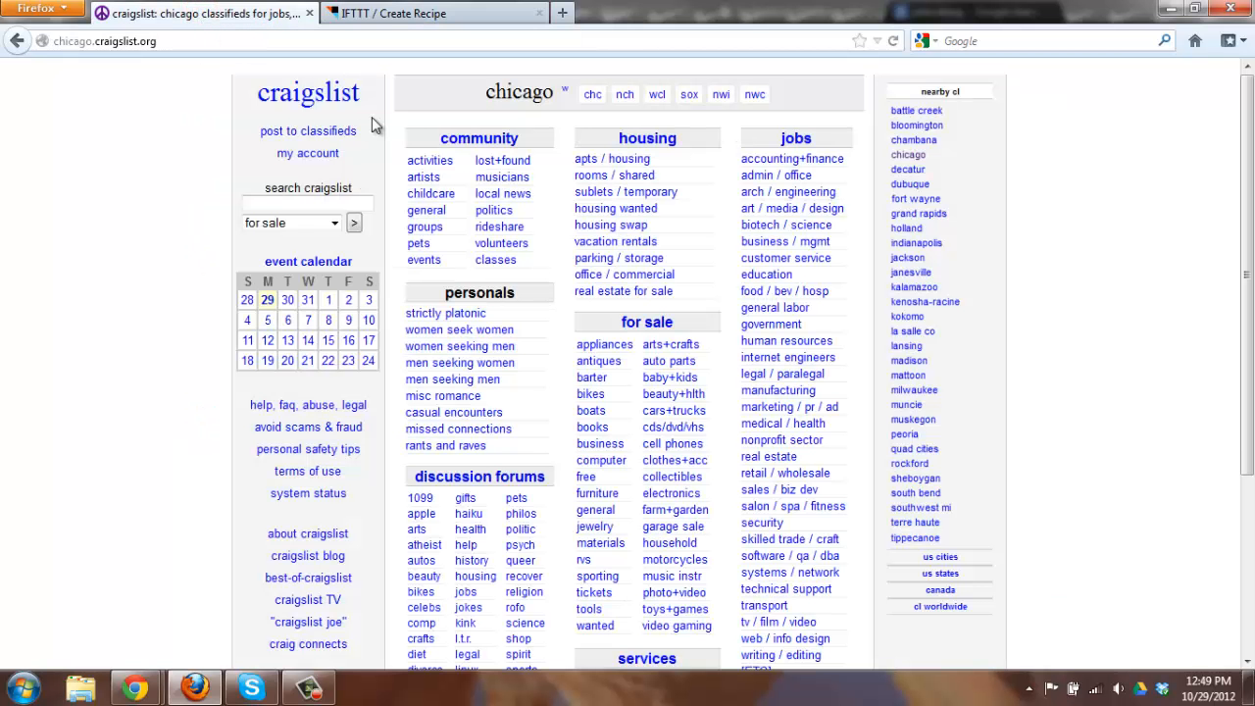
mouse_move(624, 291)
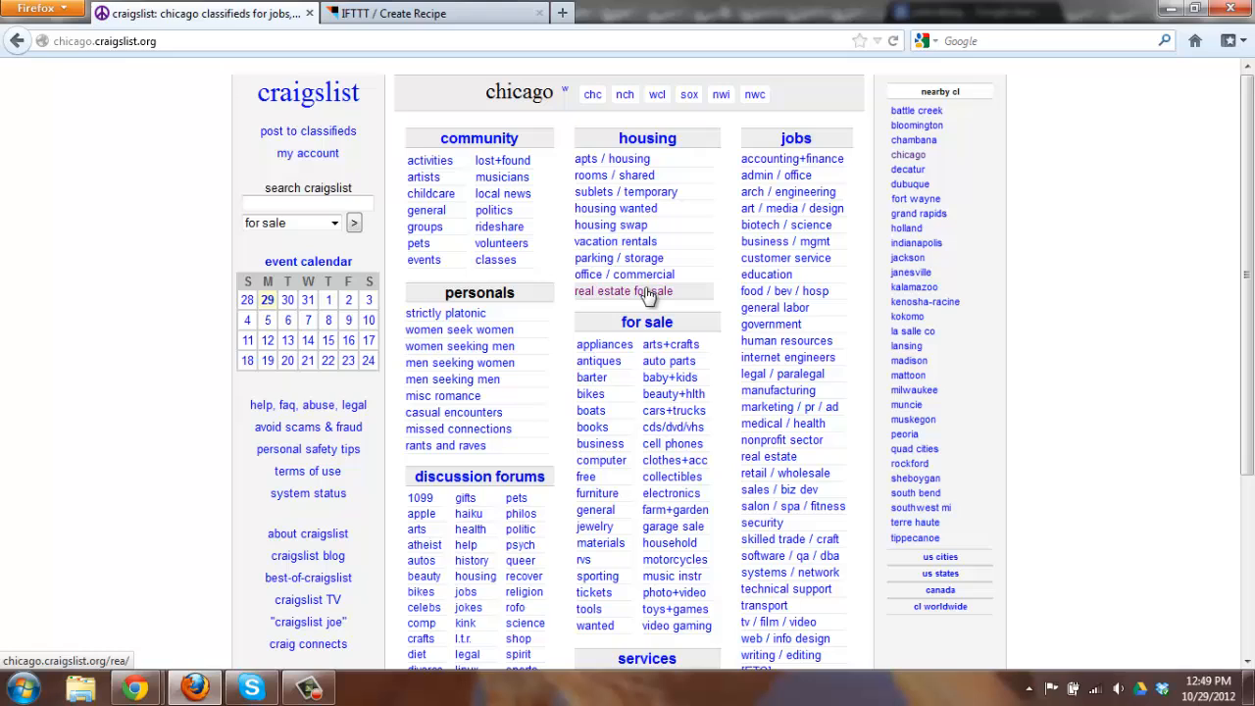
Search Craigslist real estate for sale by owner for 'dekalb', returning 8 results.
left_click(624, 290)
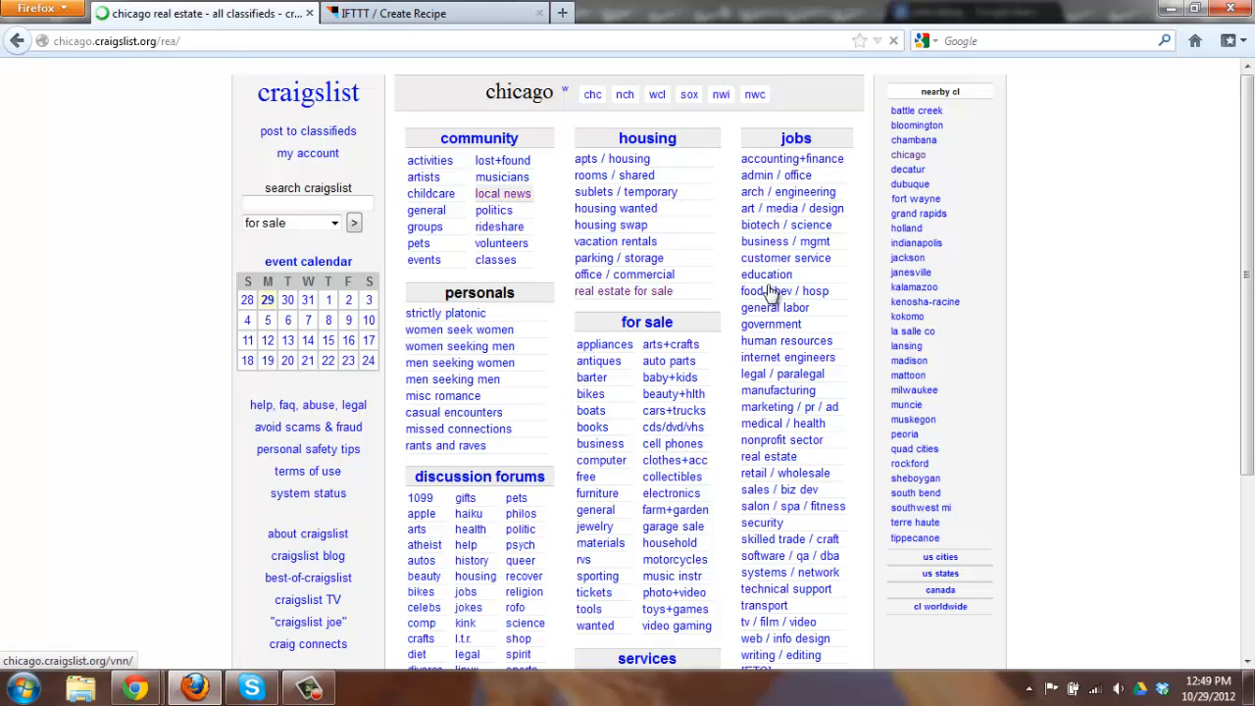
left_click(623, 290)
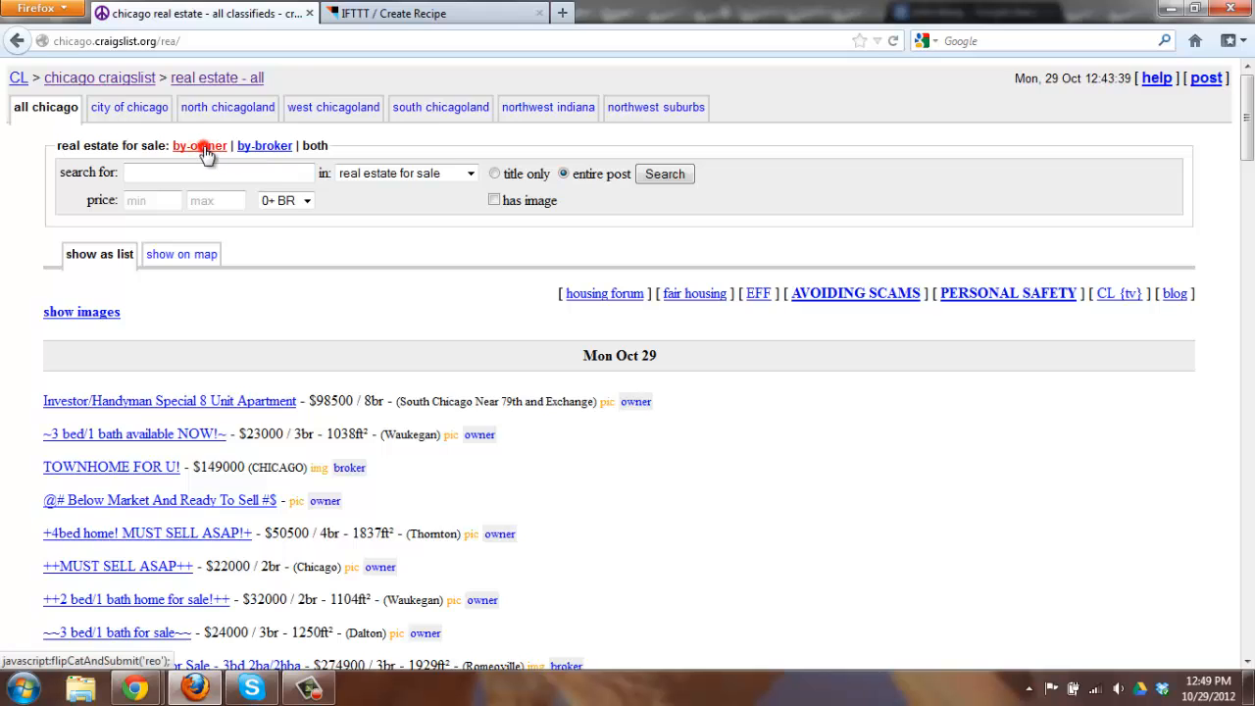
left_click(200, 146)
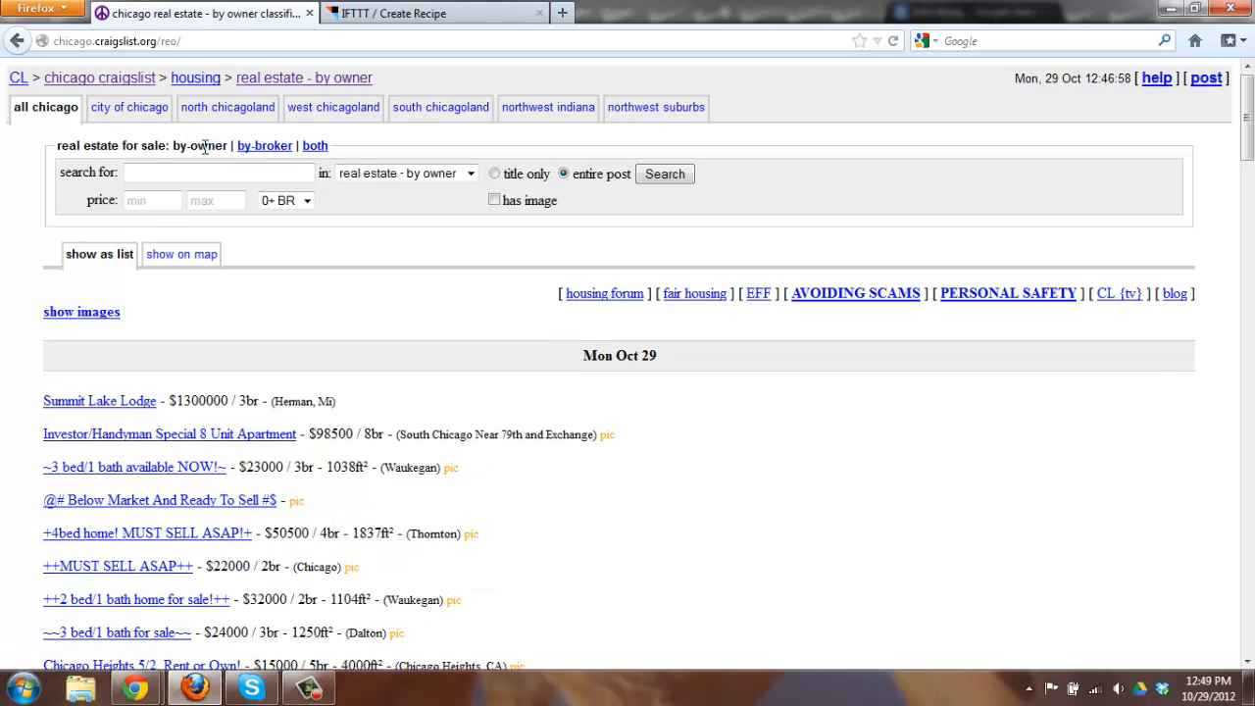
left_click(205, 173)
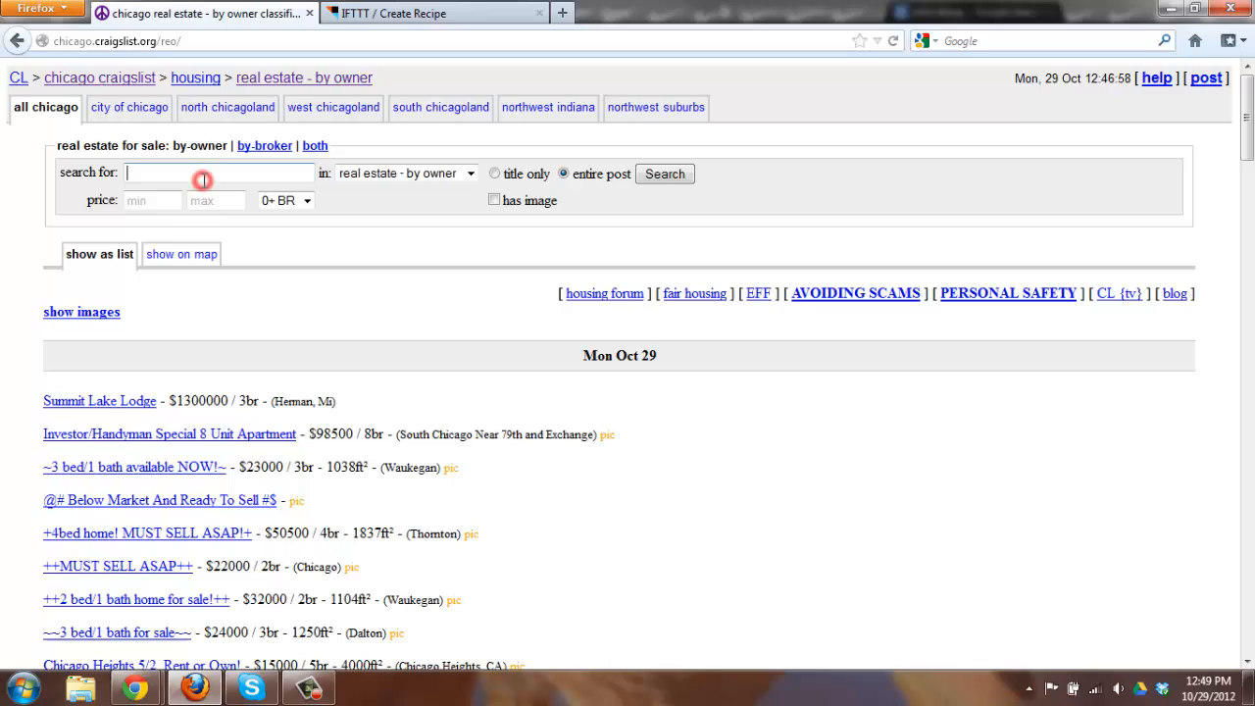
type("dekalb")
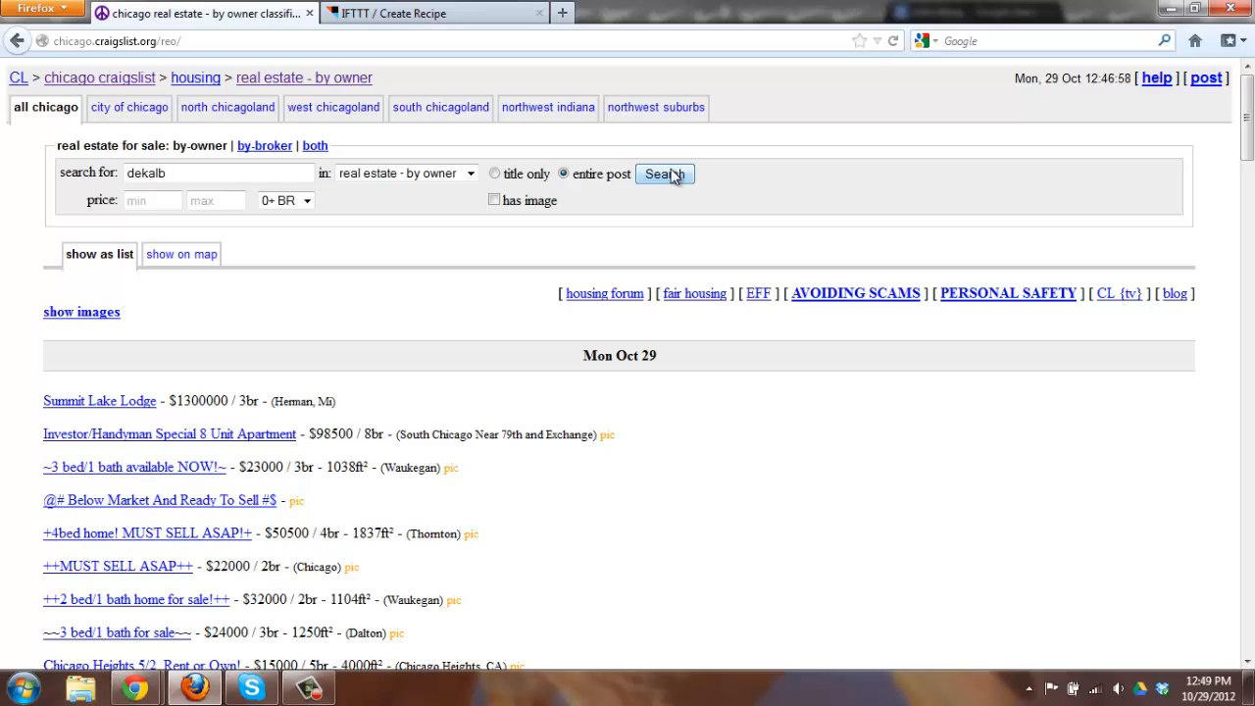
left_click(663, 173)
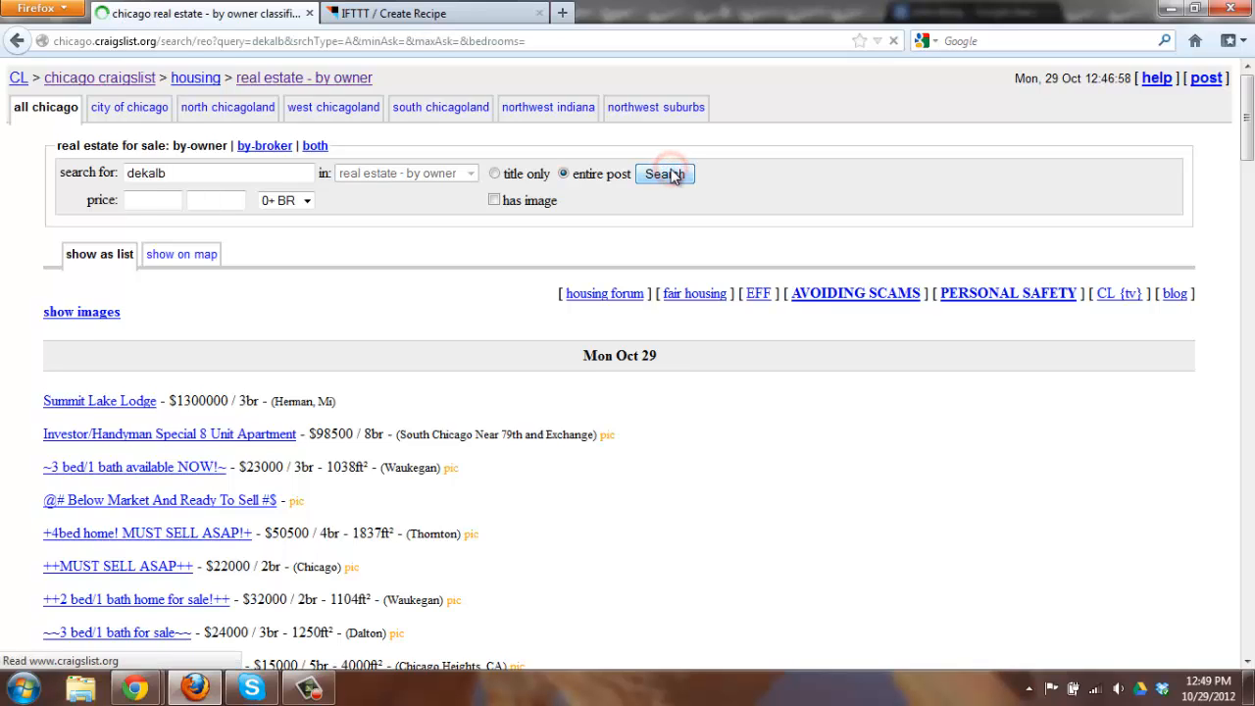
left_click(665, 173)
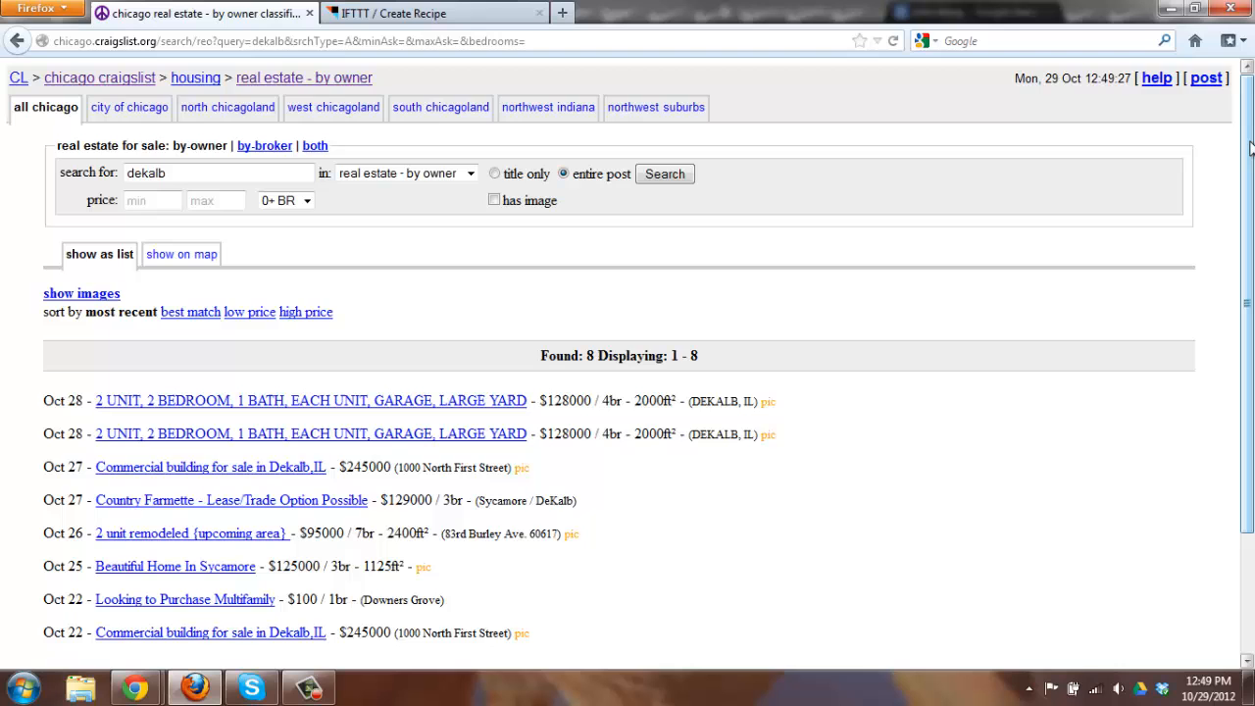
Copy the dekalb search results page address and return to the IFTTT recipe.
scroll("down", 3)
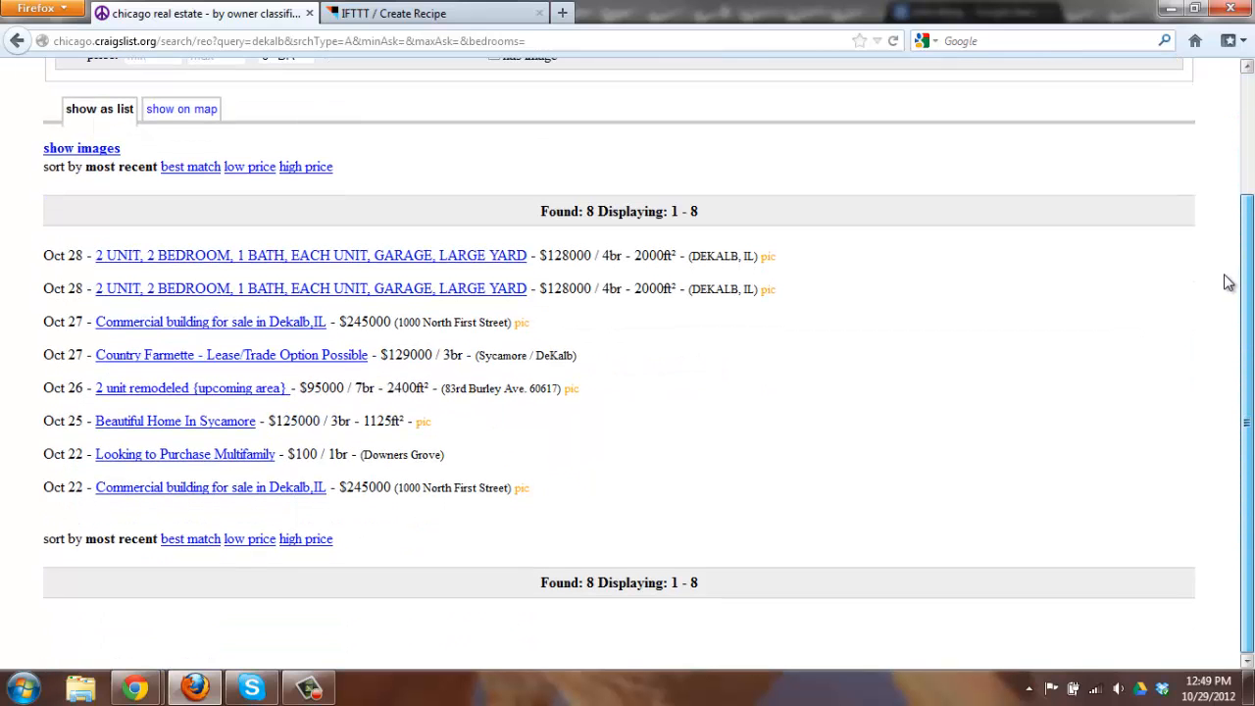
scroll("up", 3)
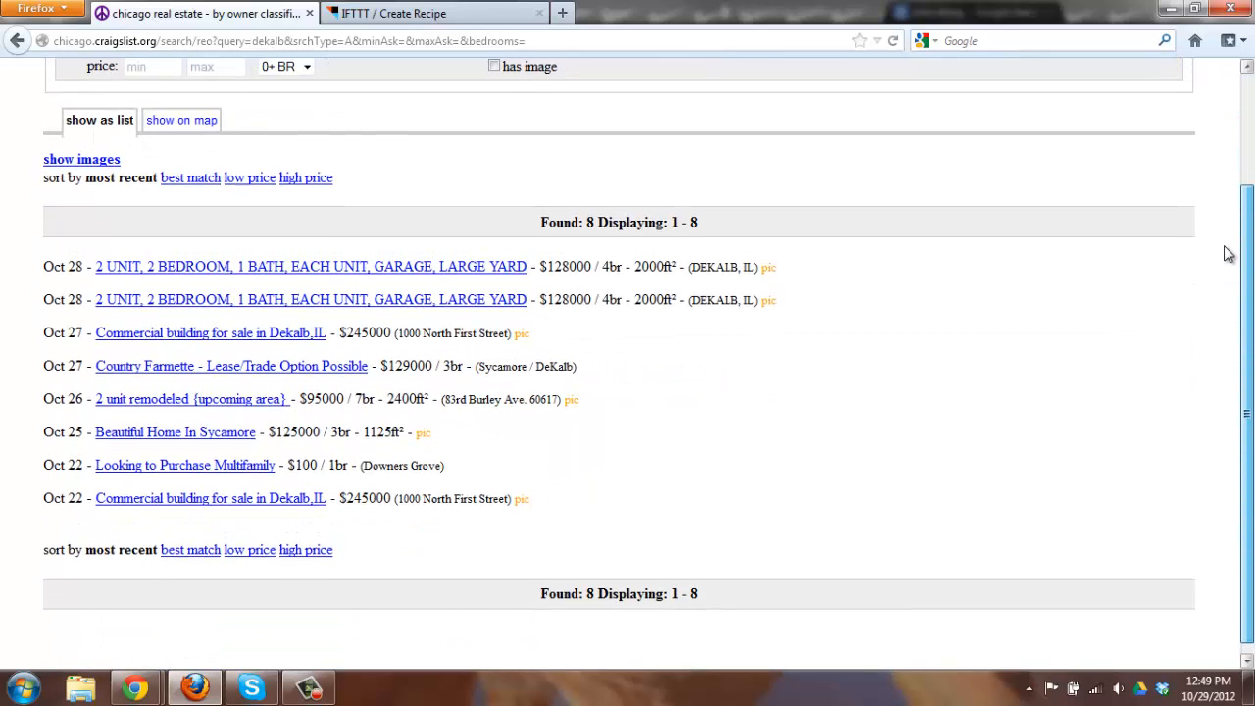
scroll("up", 3)
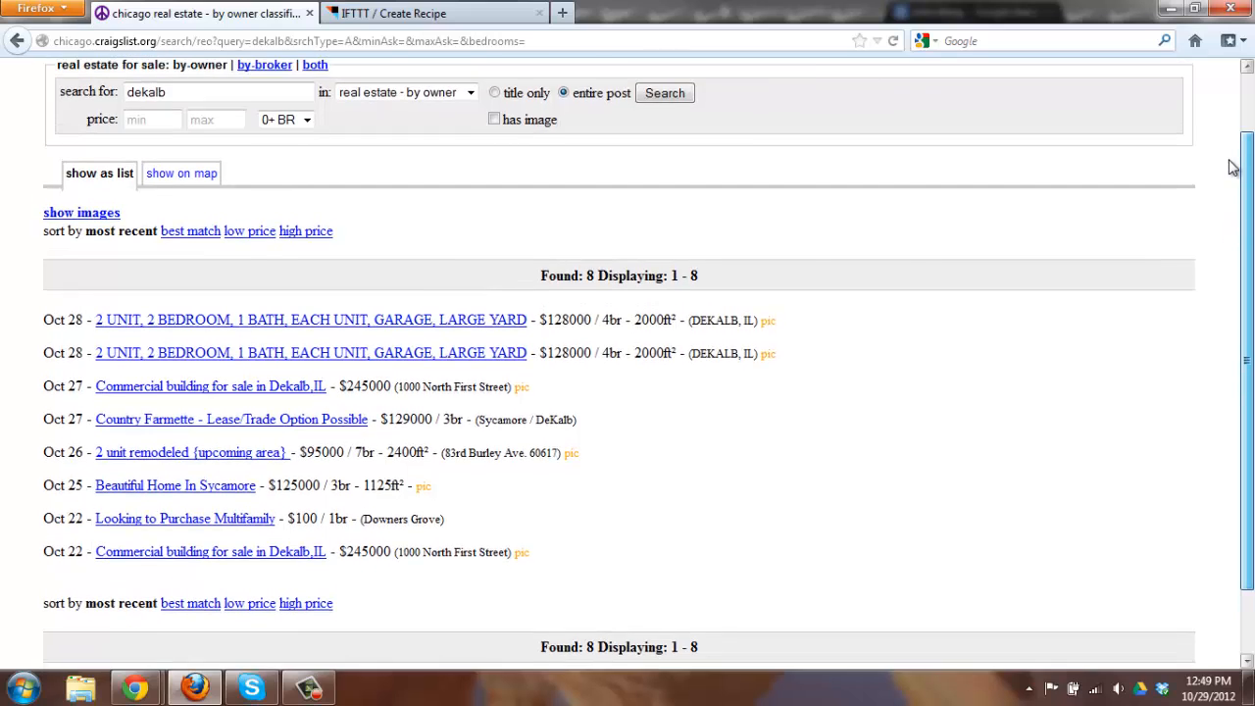
scroll("up", 3)
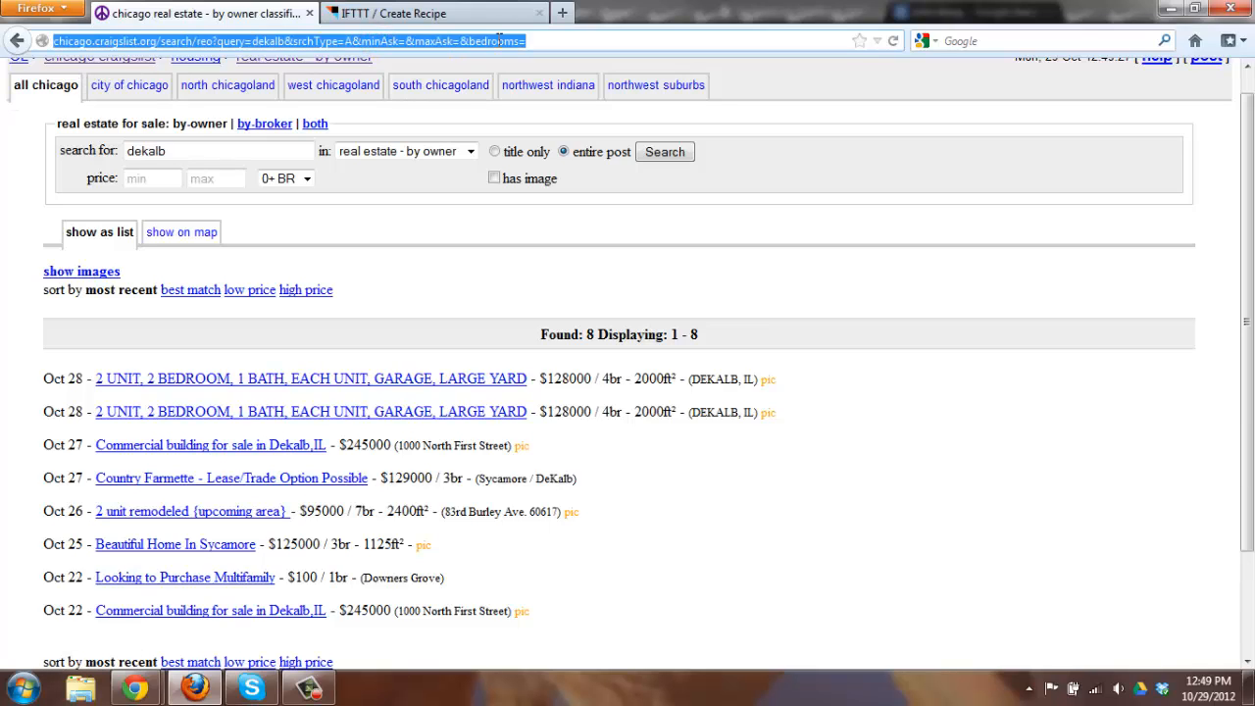
key("ctrl+c")
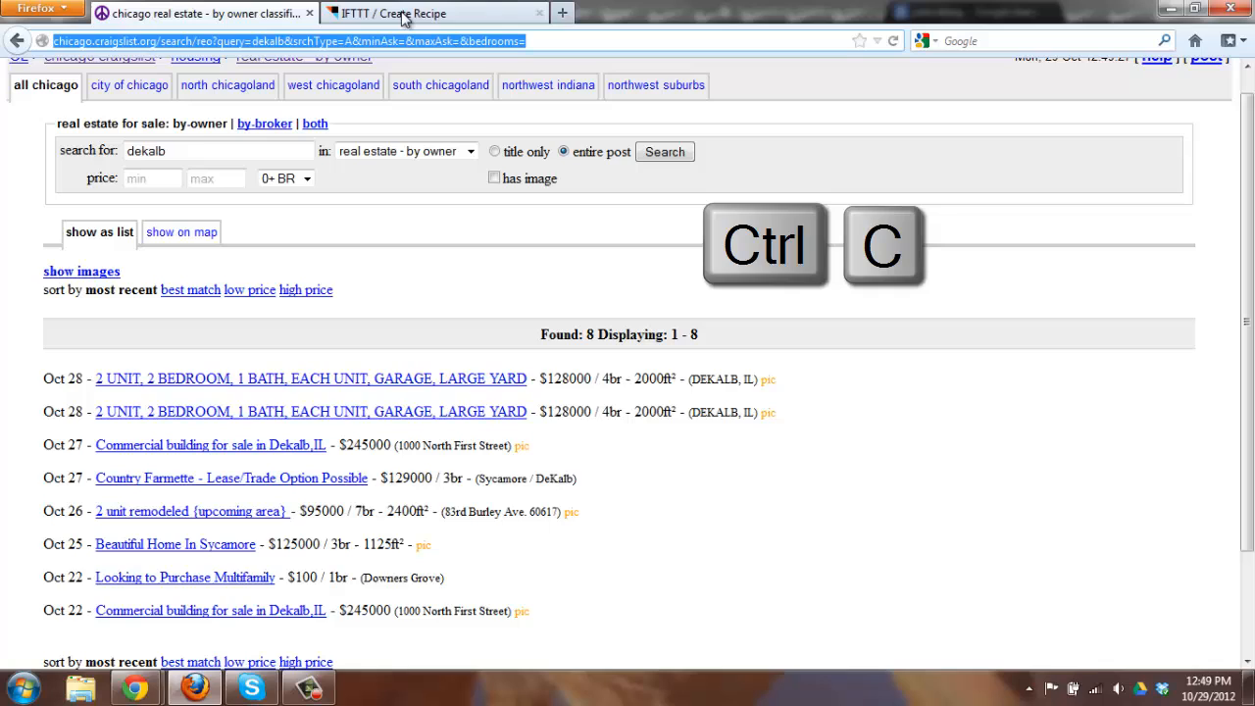
left_click(431, 11)
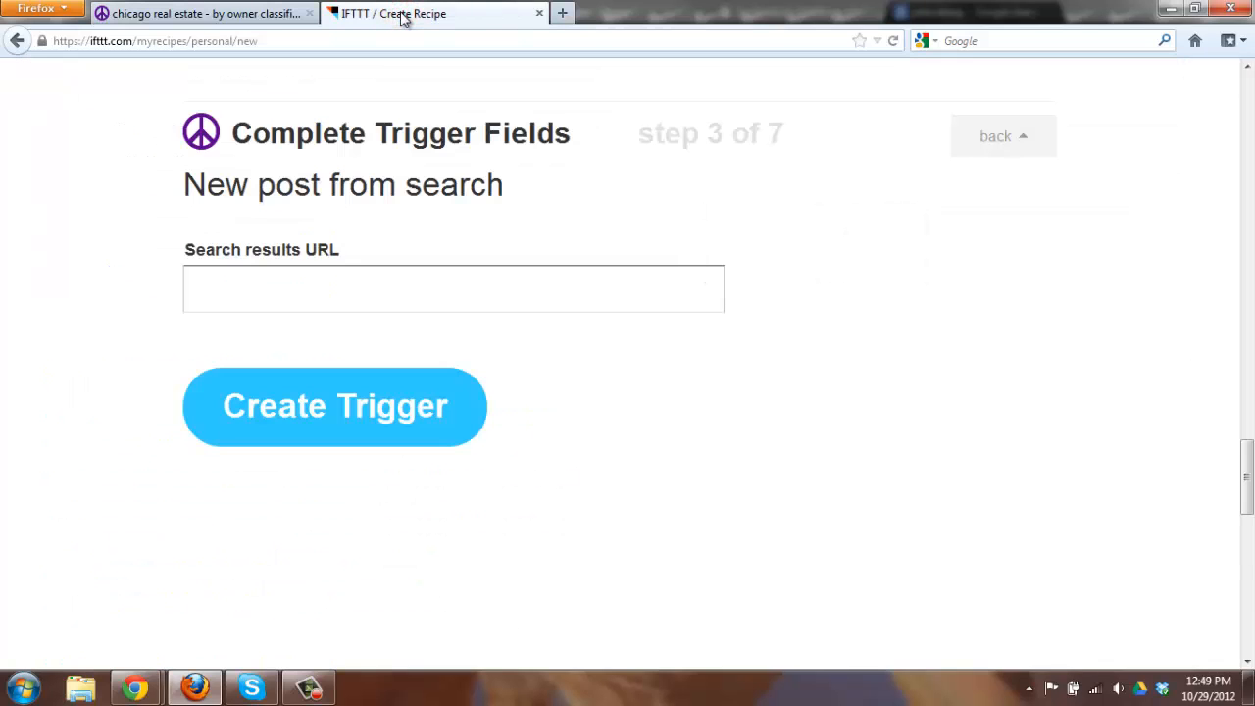
mouse_move(322, 200)
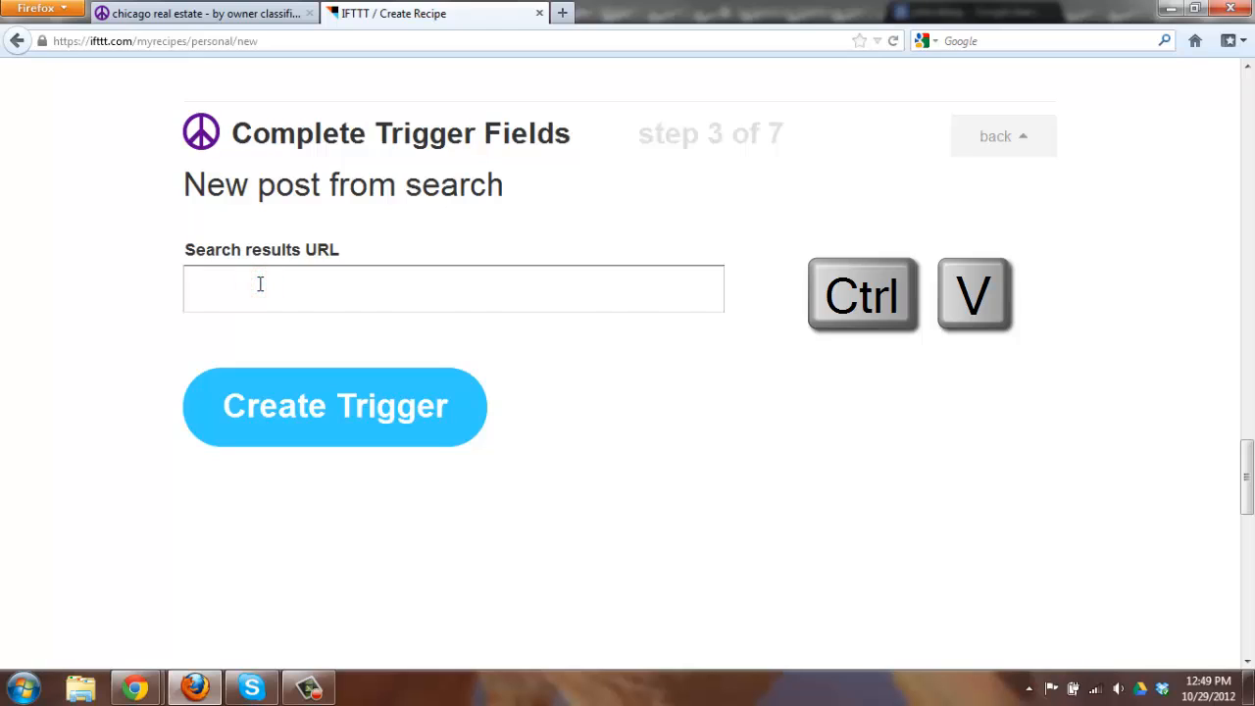
Paste the copied Craigslist search URL and create the trigger.
key("ctrl+v")
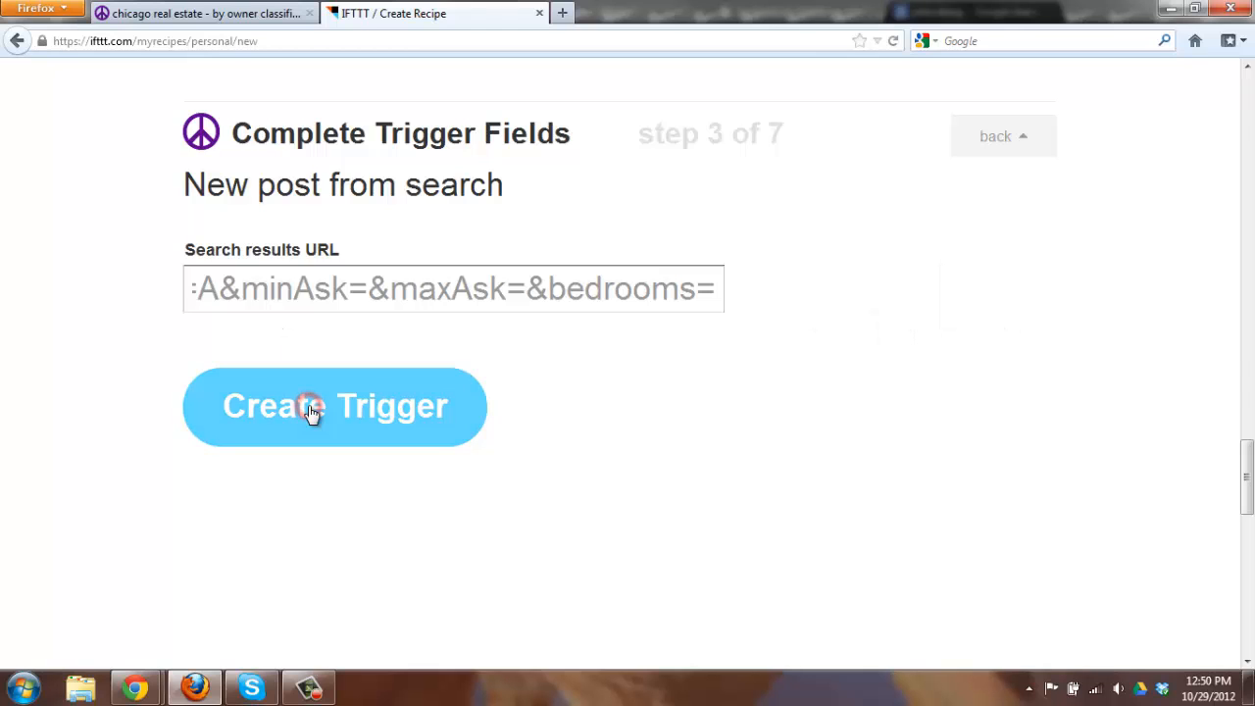
left_click(333, 406)
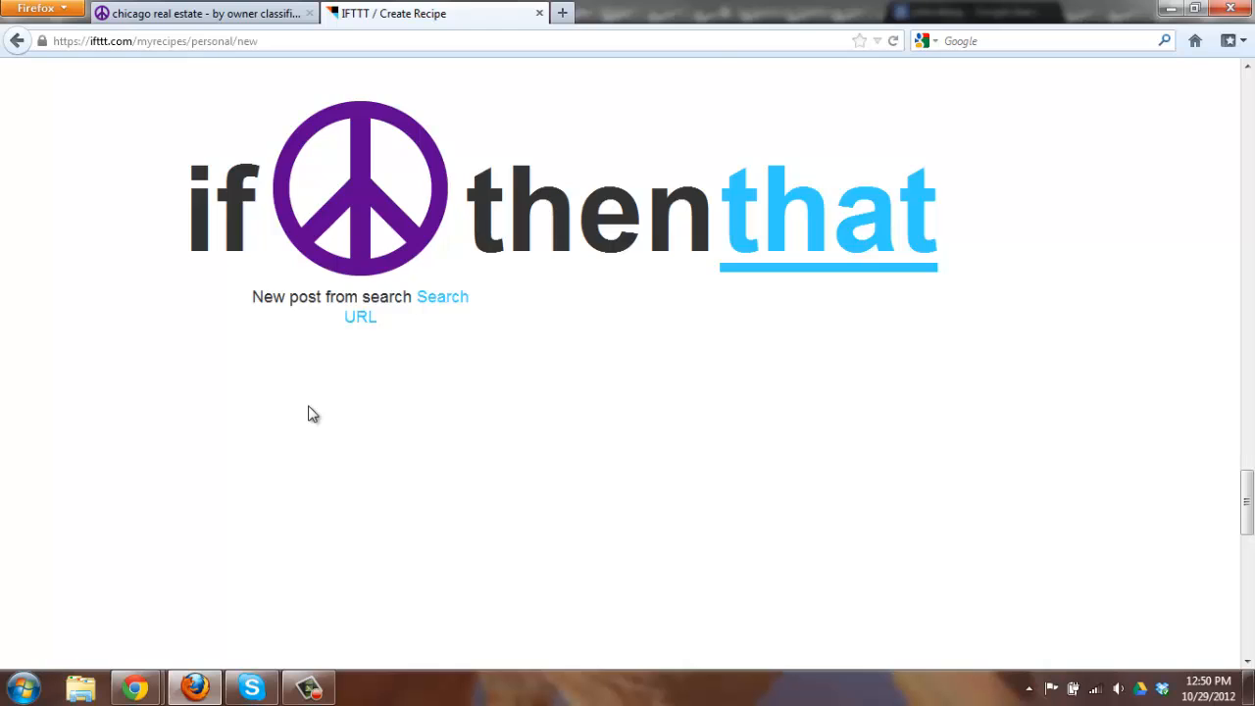
mouse_move(319, 224)
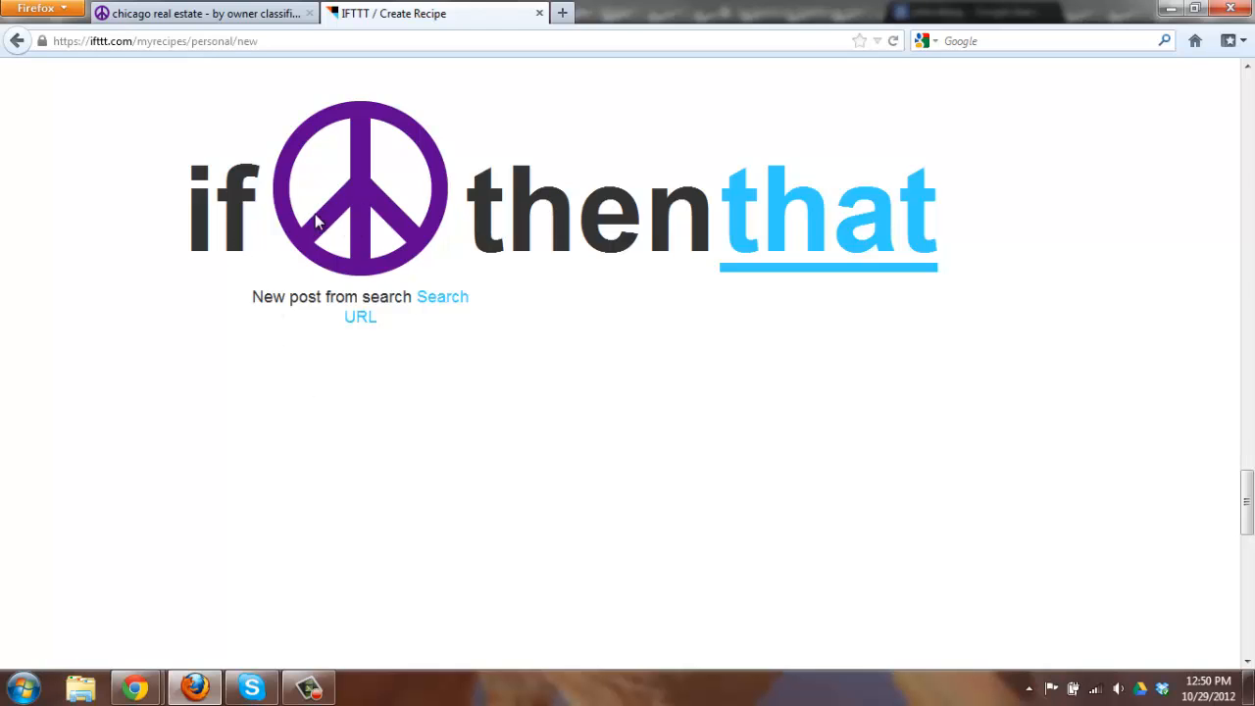
mouse_move(245, 287)
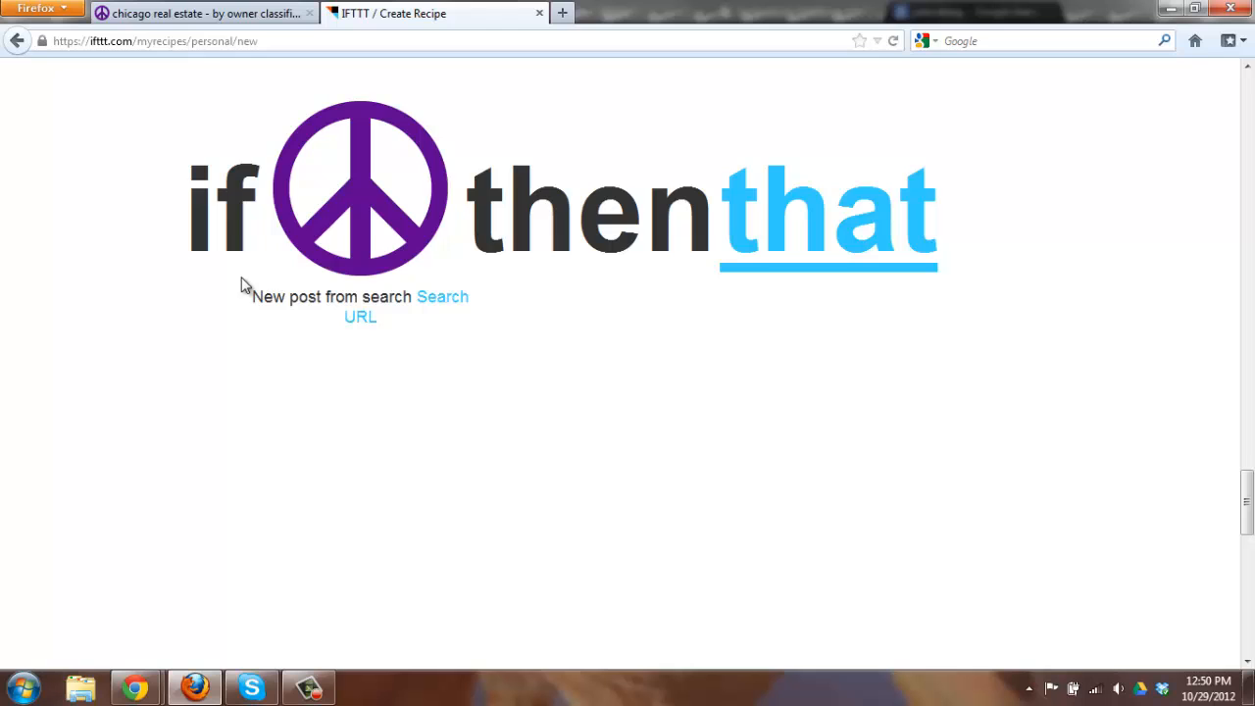
mouse_move(828, 216)
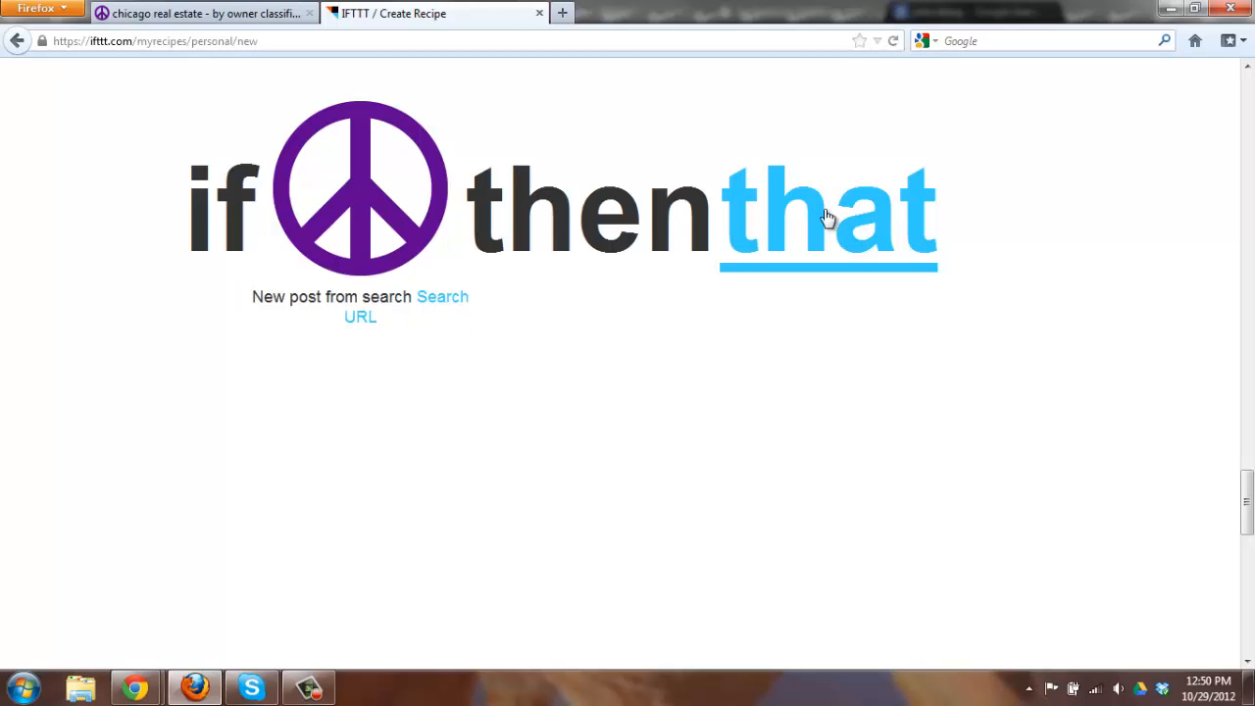
Proceed to 'that' and locate Facebook Pages among the action channels.
left_click(828, 212)
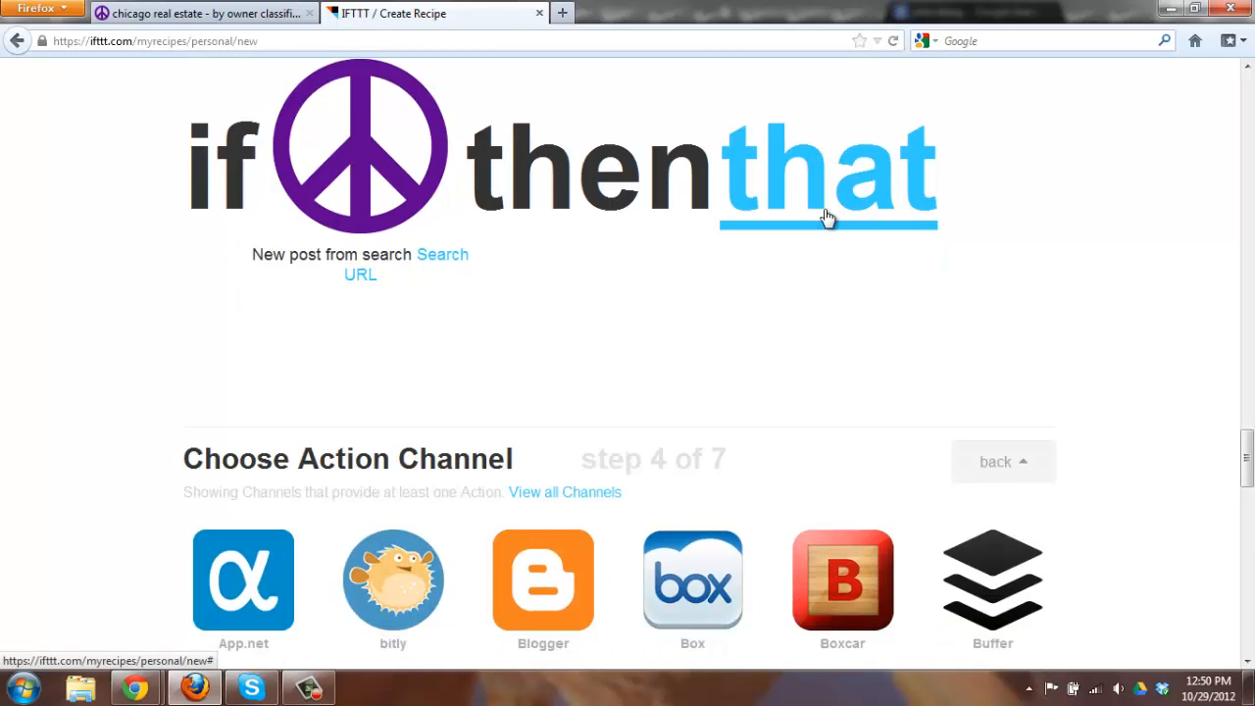
scroll("down", 3)
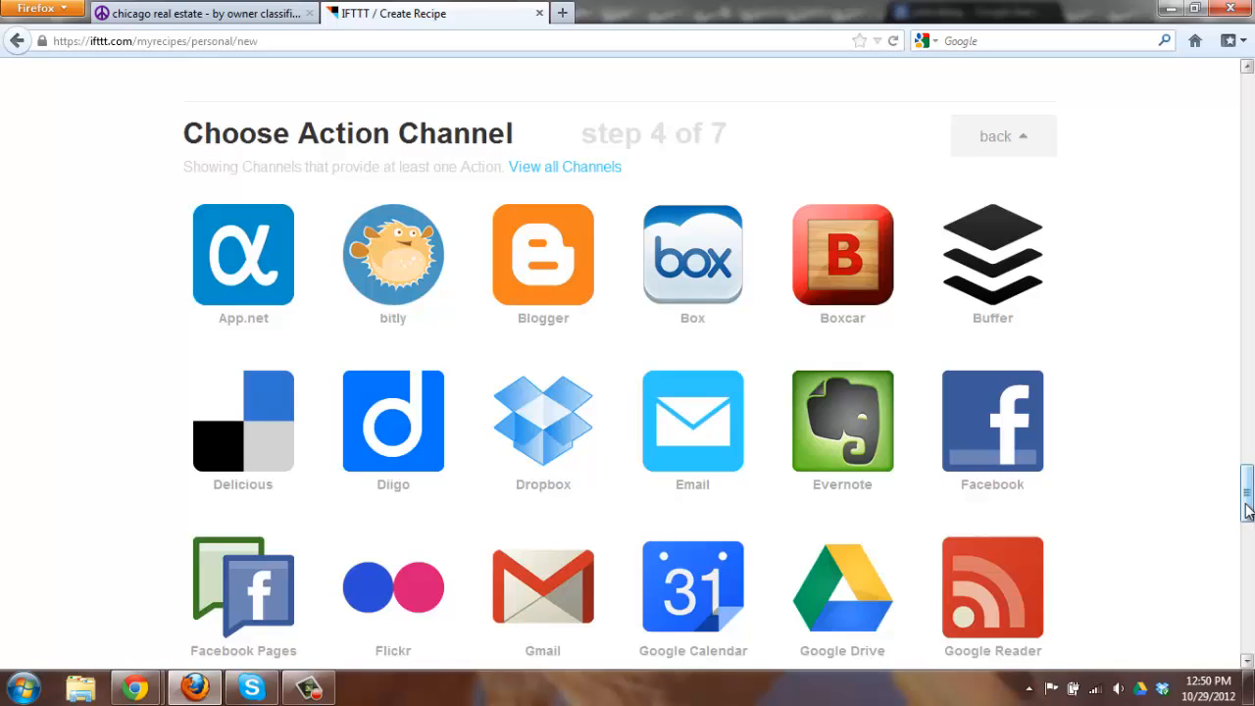
scroll("down", 3)
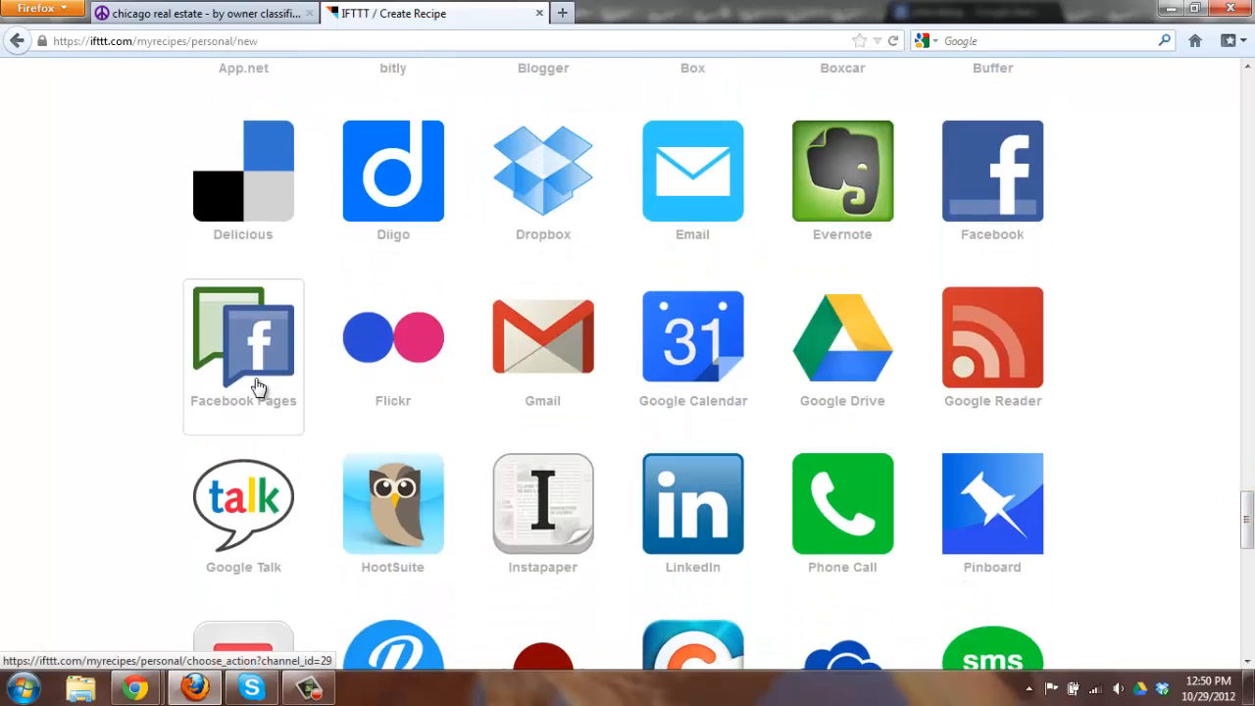
scroll("down", 3)
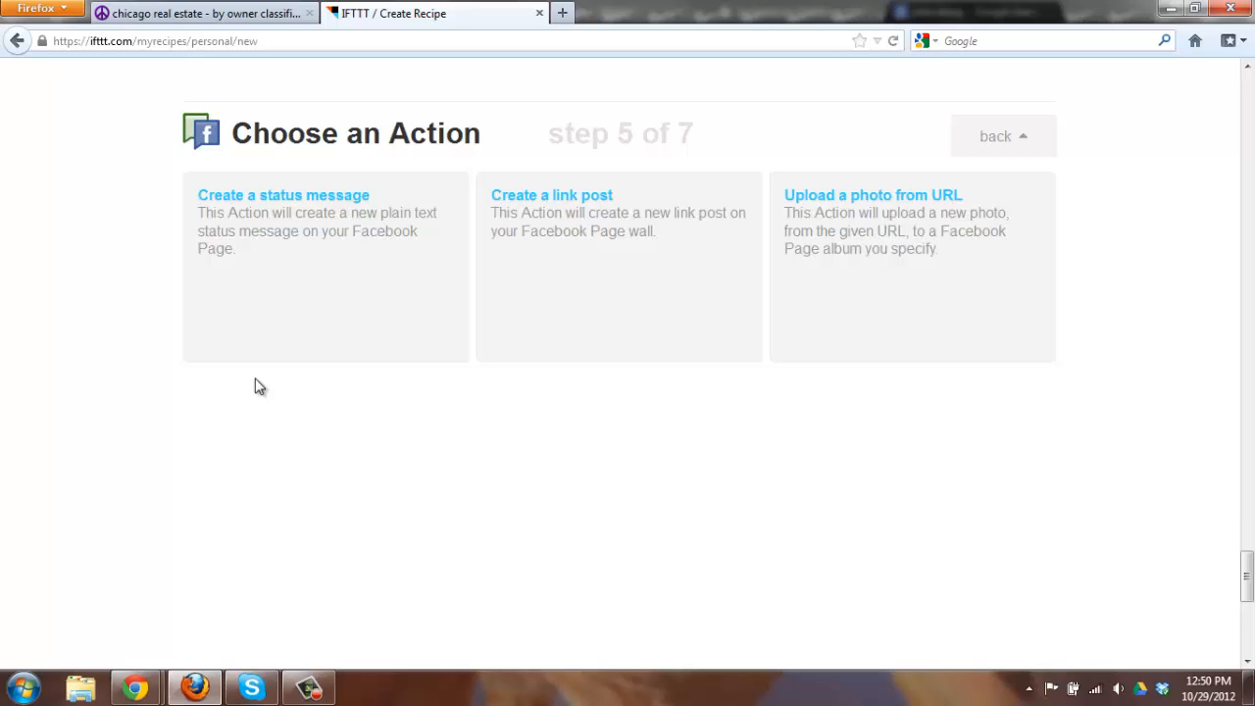
mouse_move(267, 259)
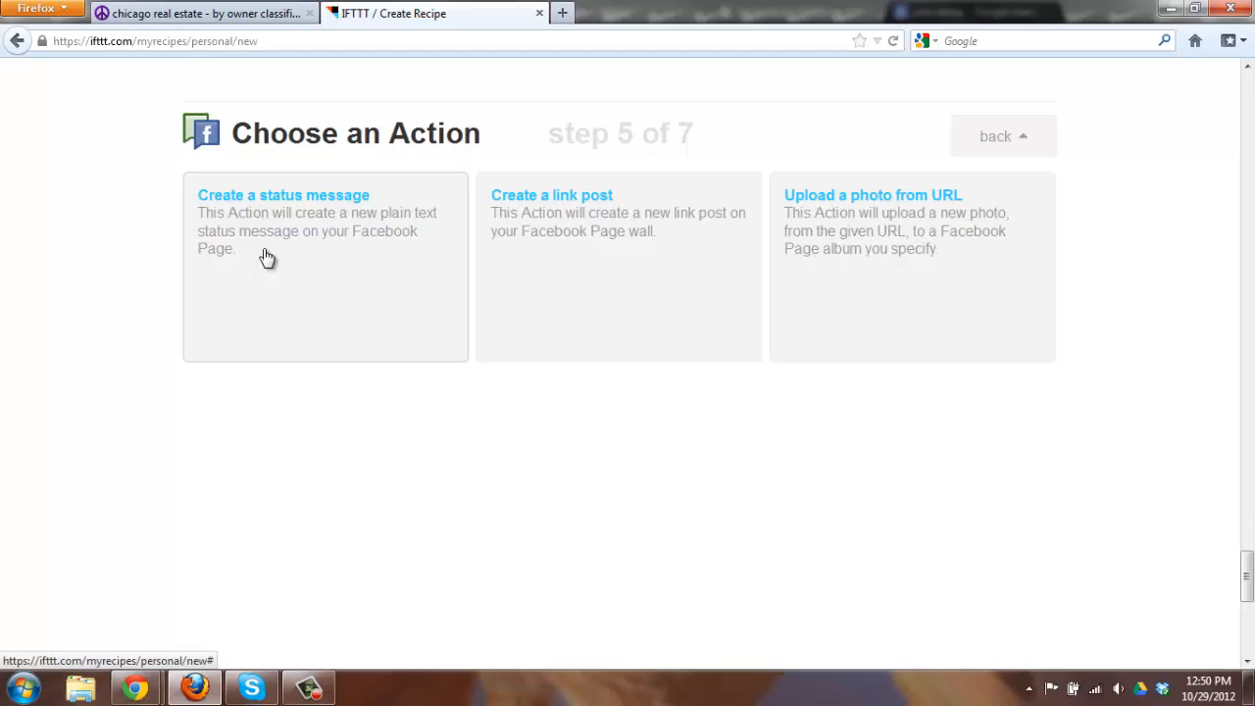
mouse_move(530, 227)
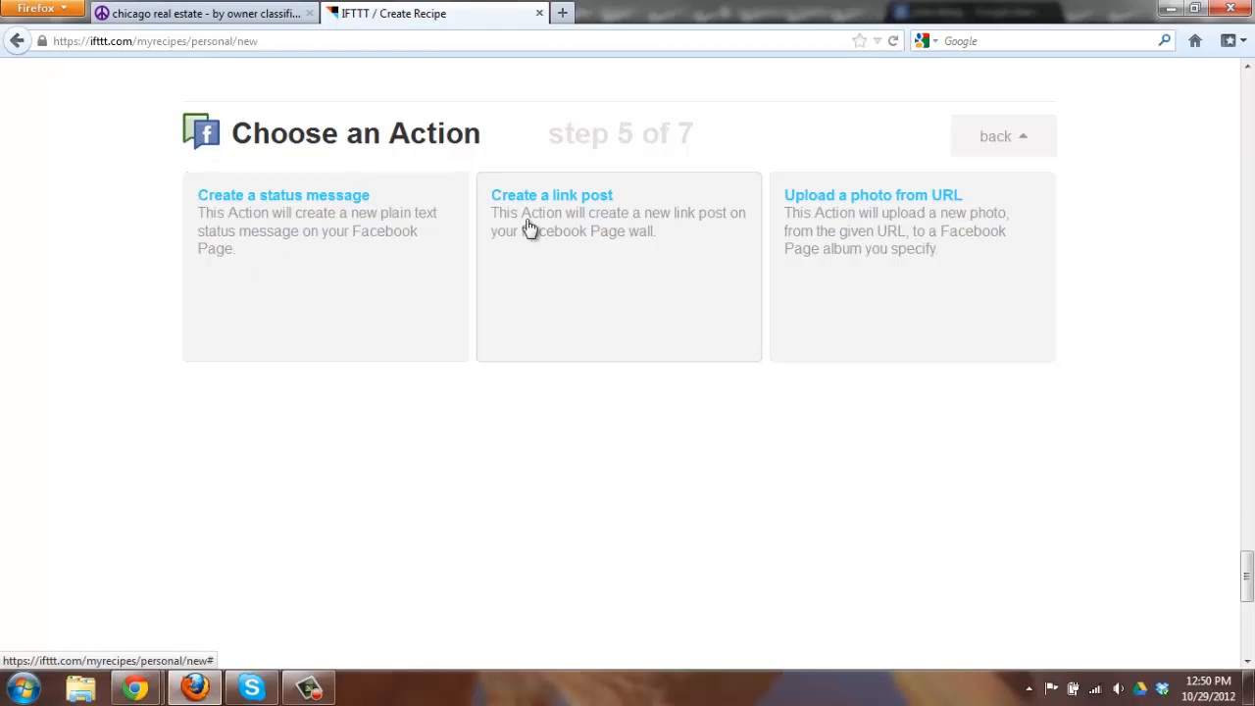
mouse_move(588, 202)
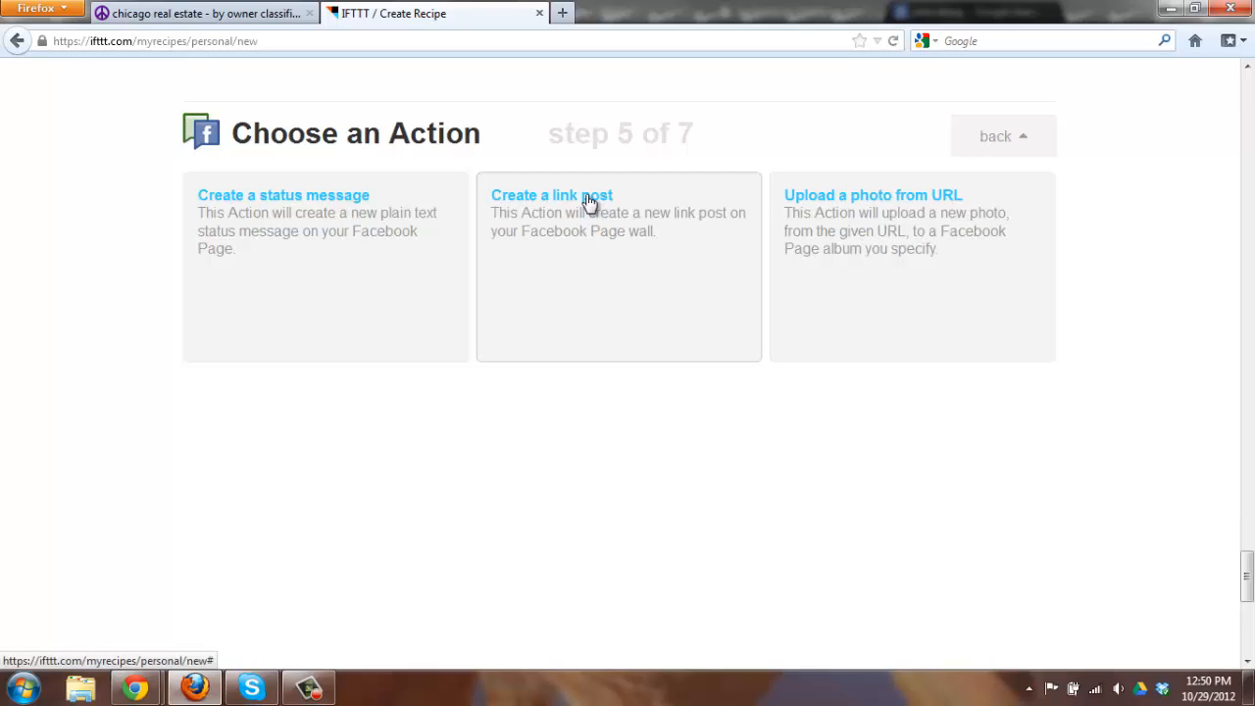
Choose 'Create a link post' as the Facebook Pages action.
scroll("down", 3)
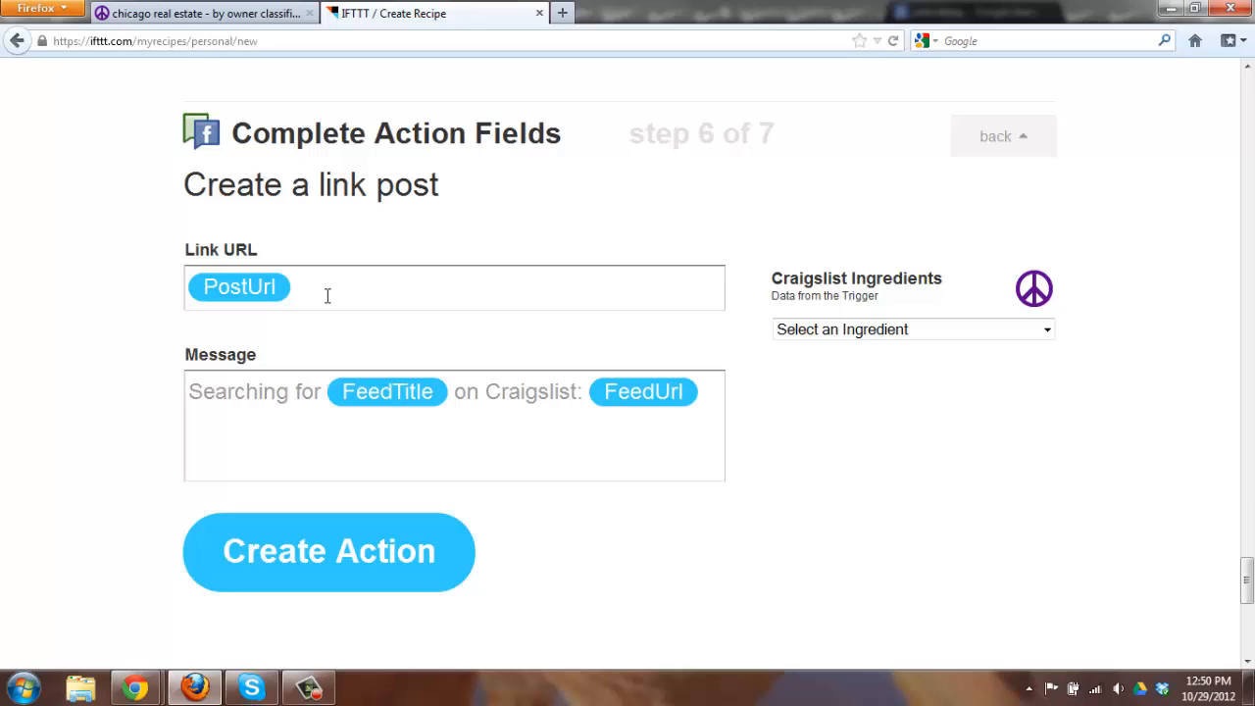
mouse_move(614, 286)
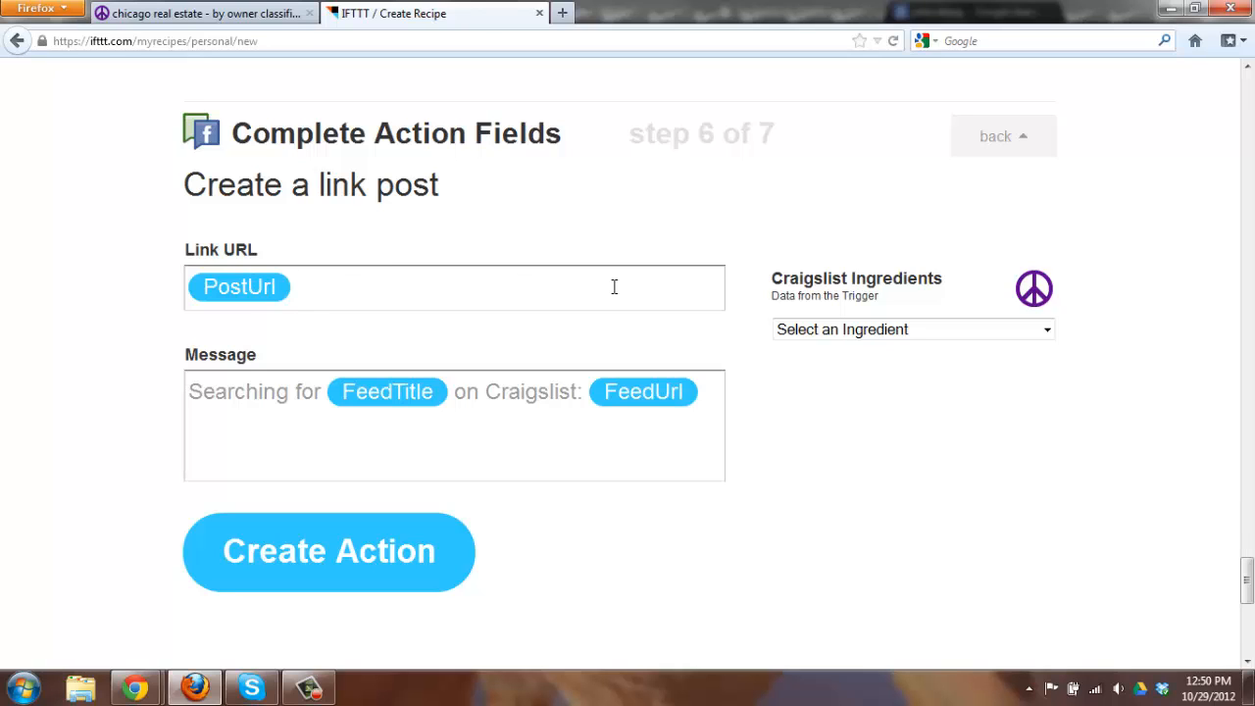
mouse_move(1059, 343)
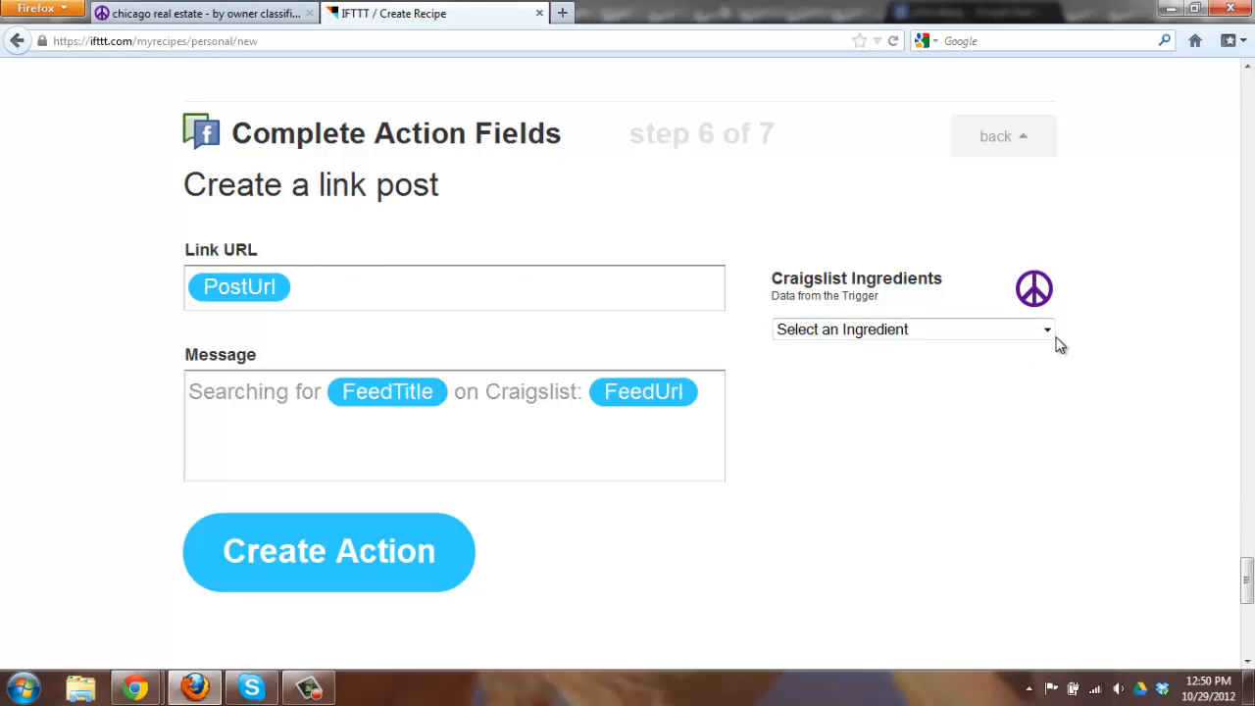
left_click(912, 329)
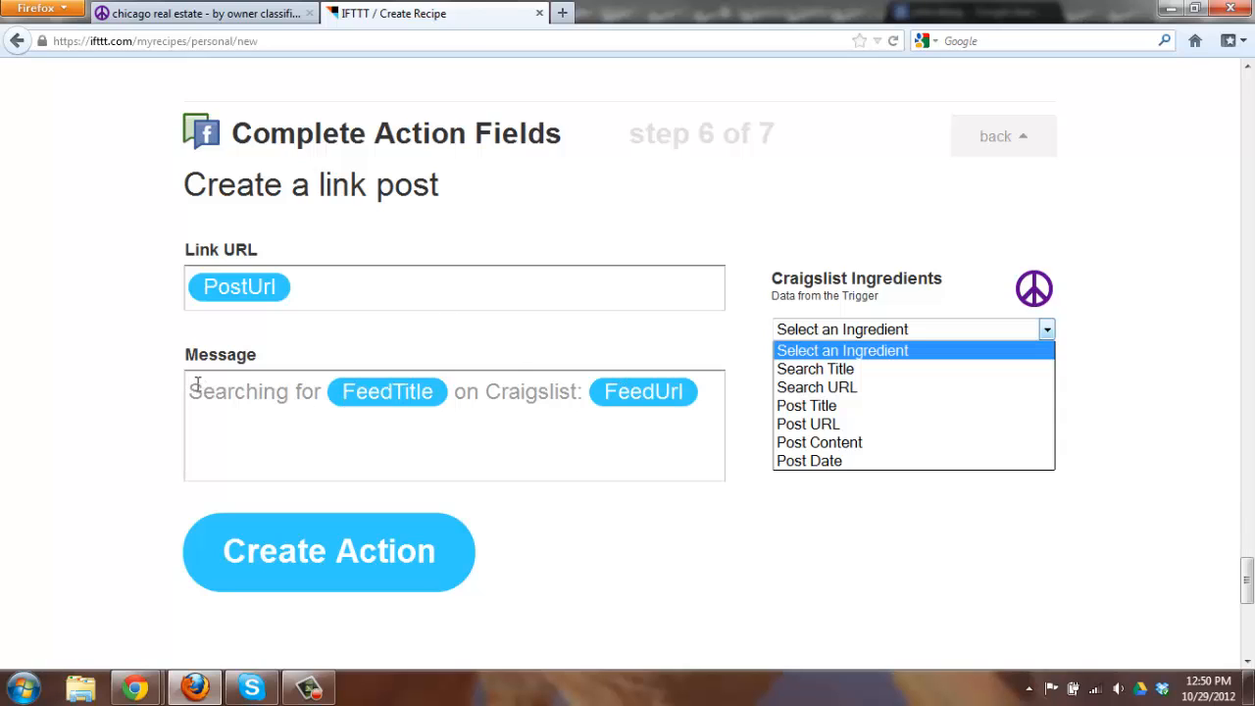
mouse_move(635, 412)
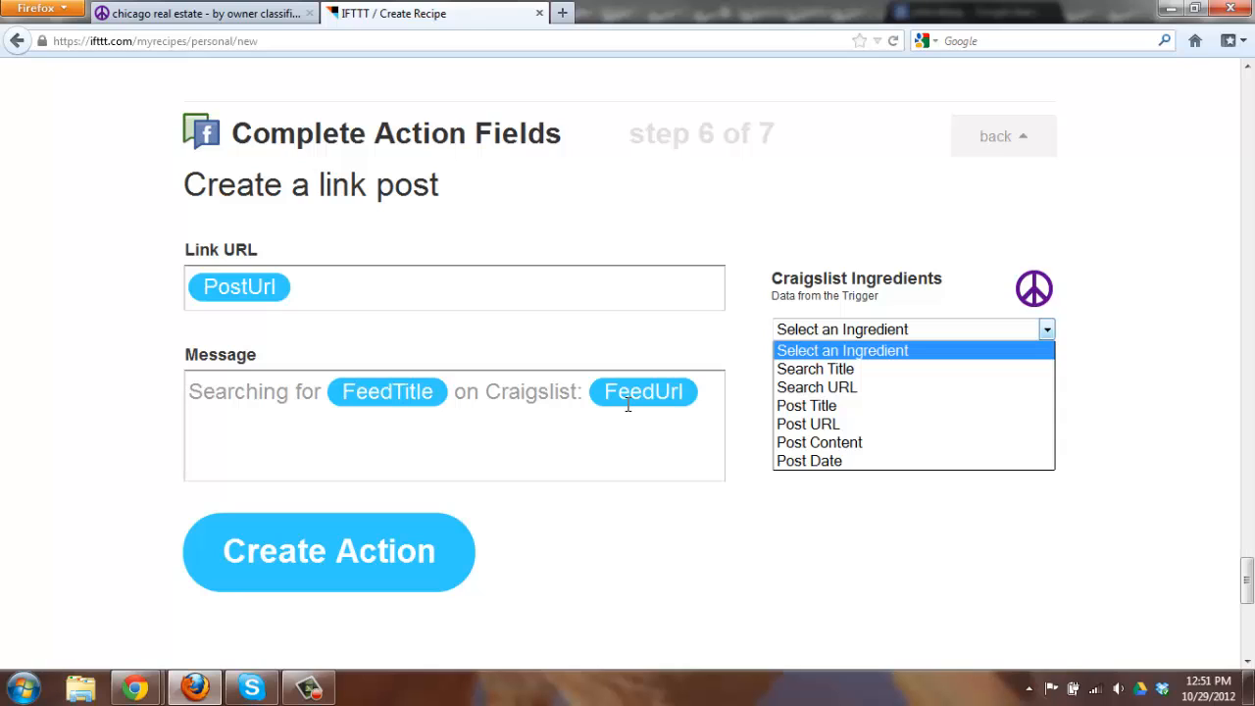
mouse_move(561, 400)
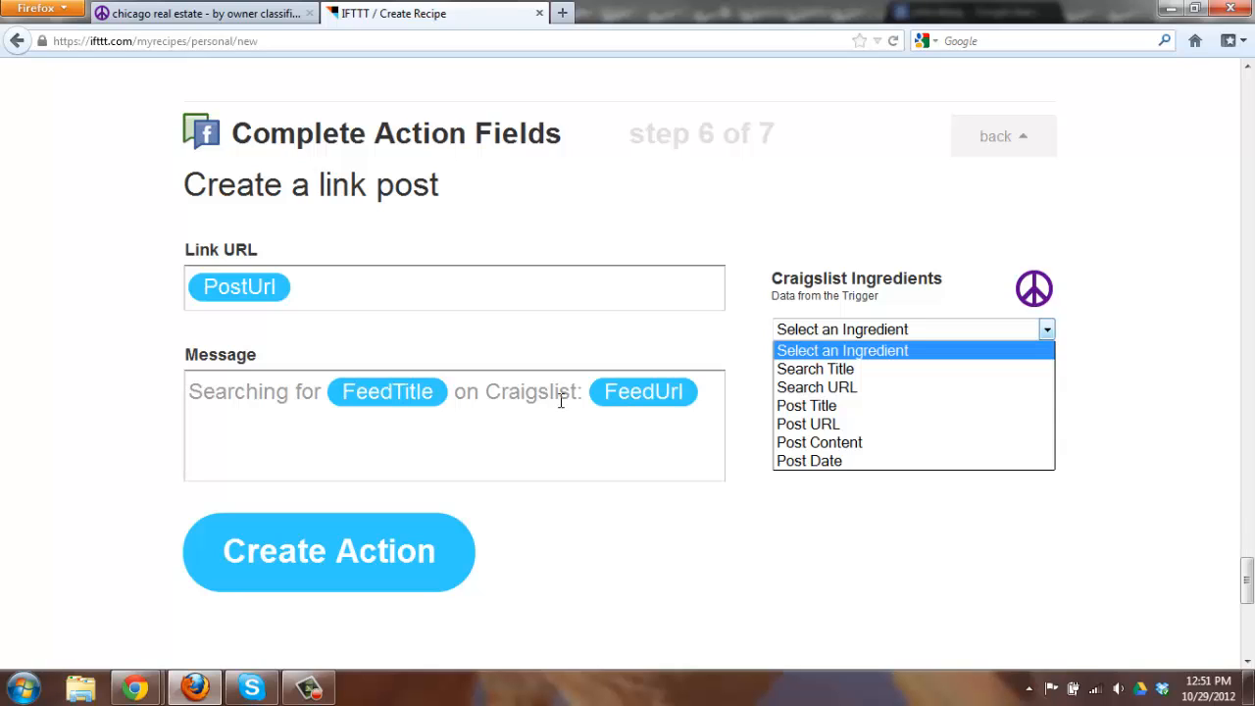
mouse_move(816, 387)
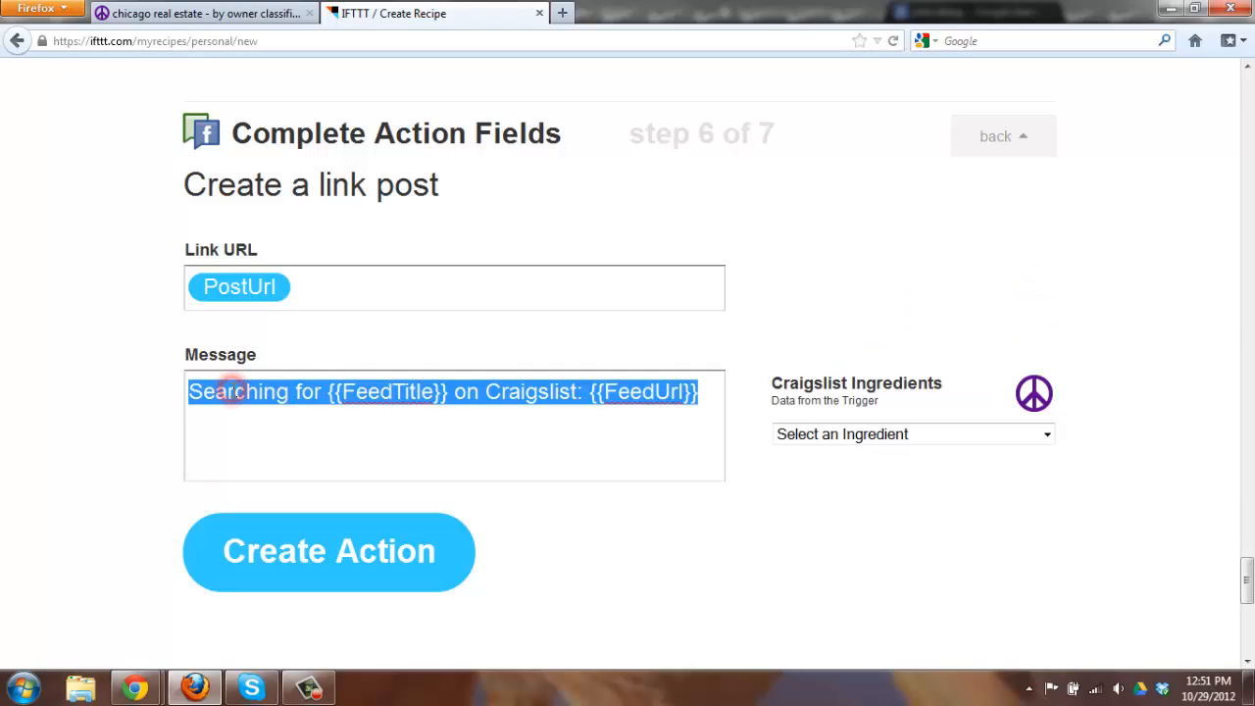
Rewrite the message to start with an FSBO listing note ending 'if you want more please contact me'.
double_click(239, 392)
type("Updated")
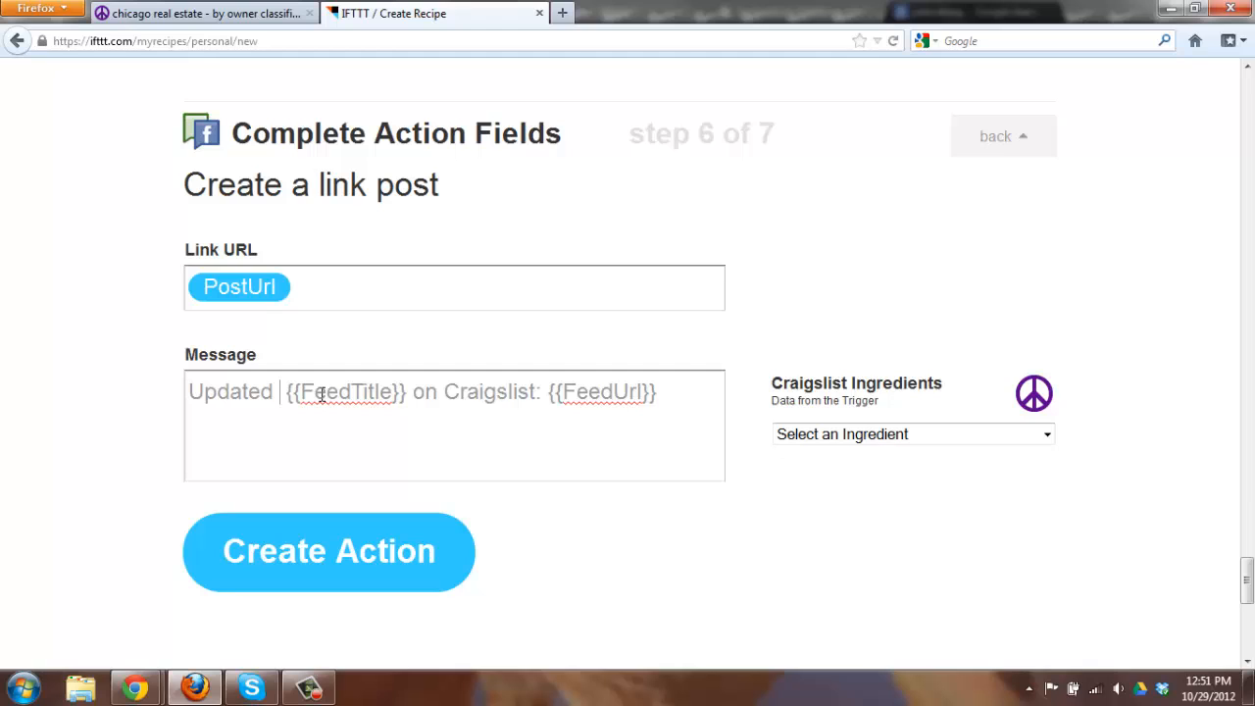
type("FSB")
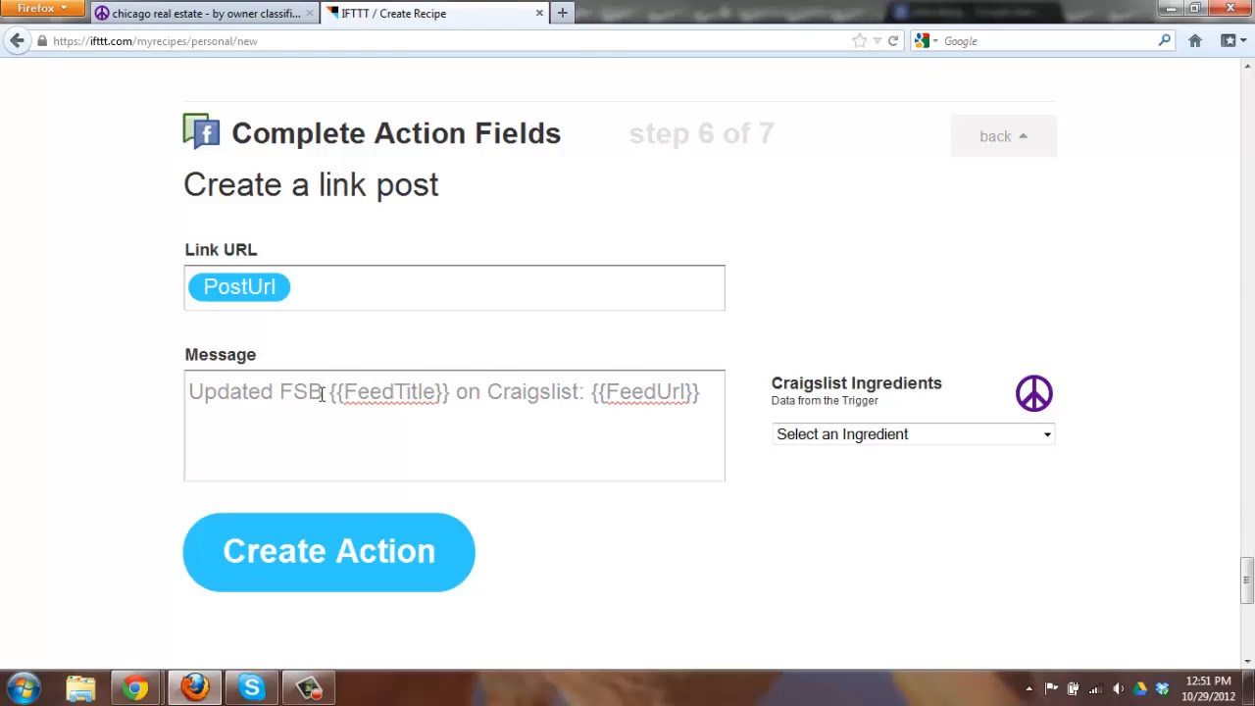
type("list")
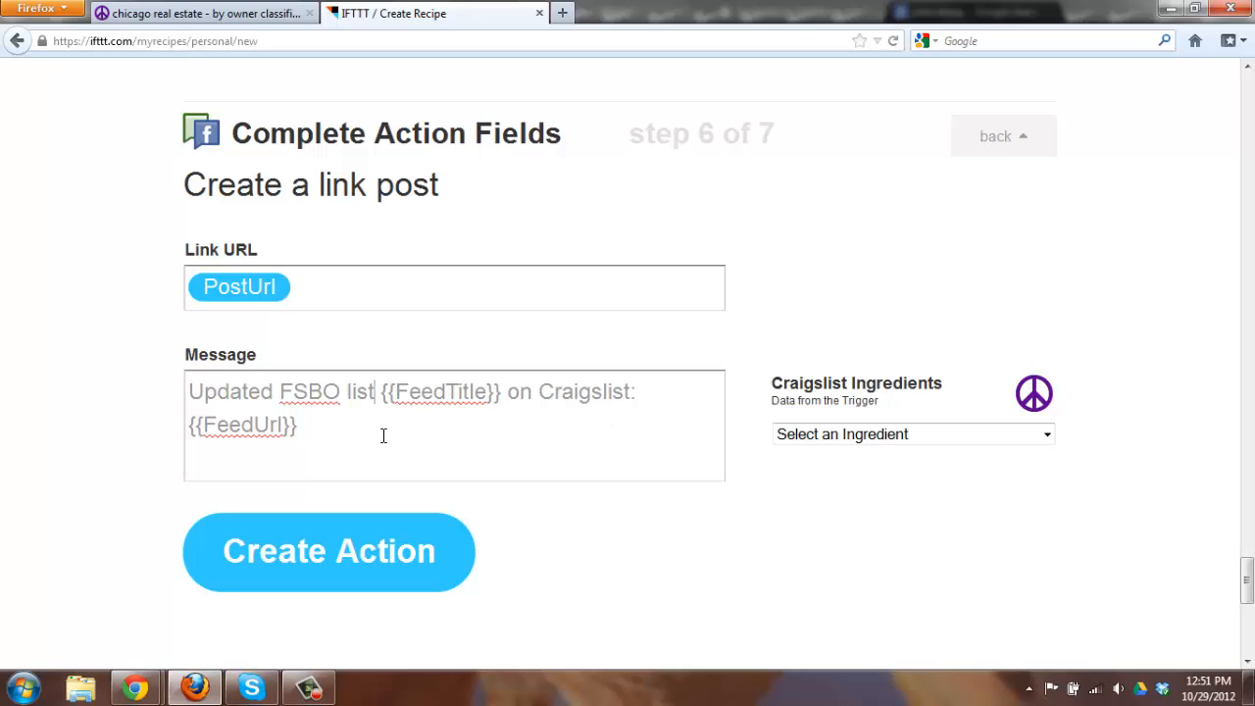
type("if")
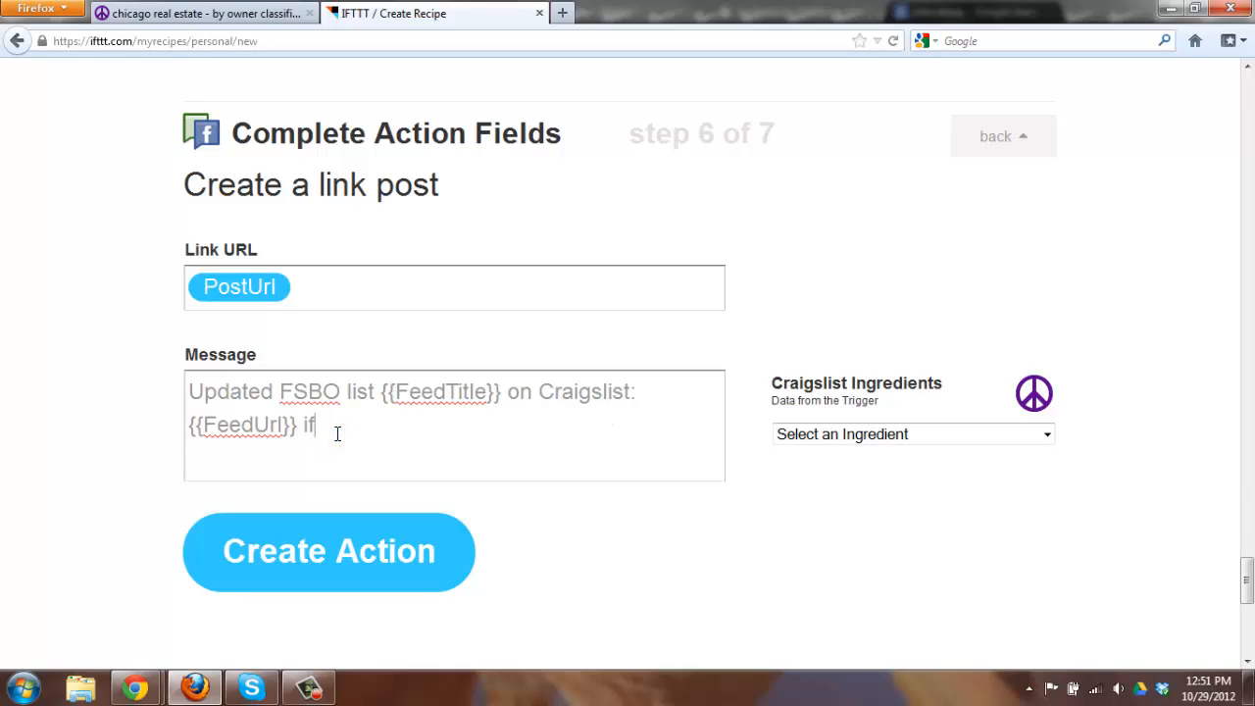
type("you want m")
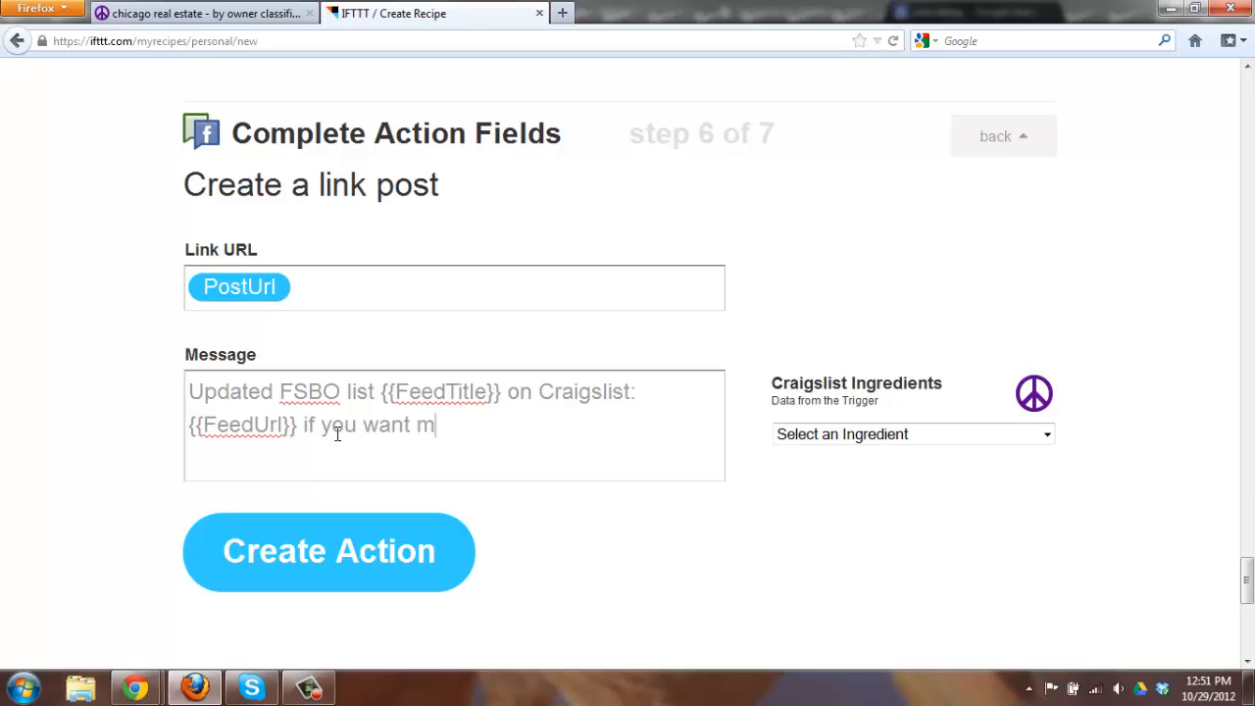
type("ore please")
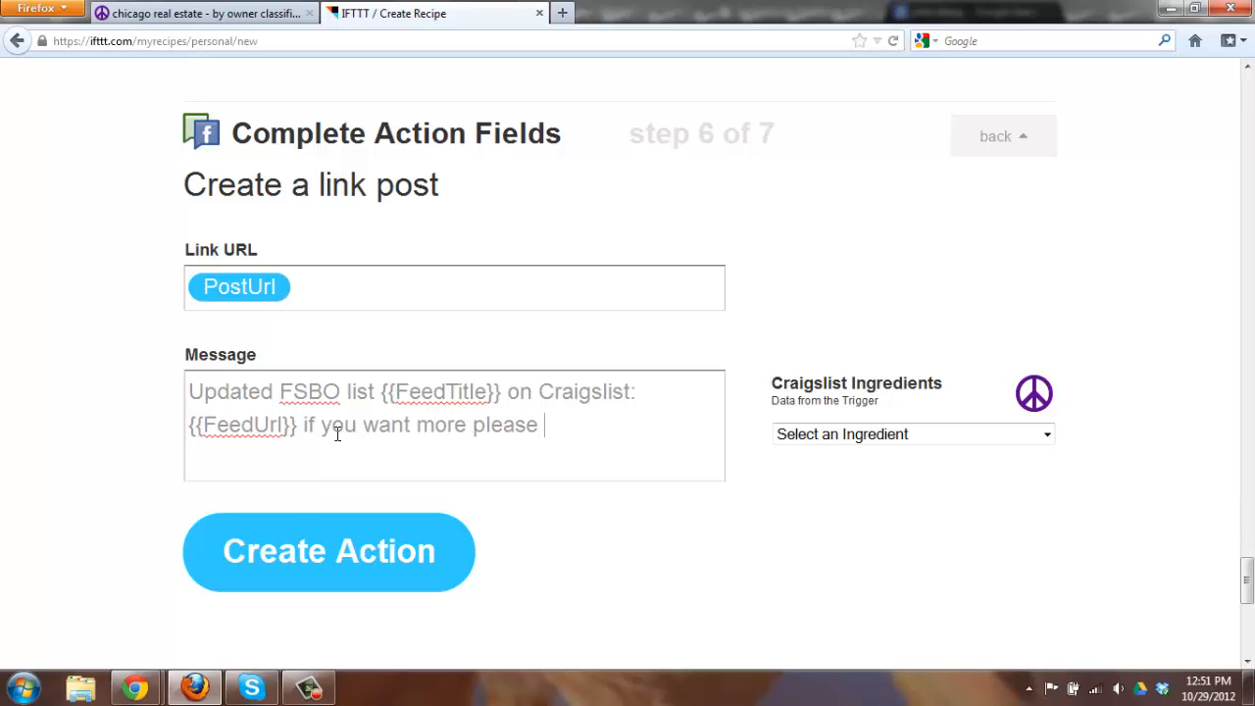
type("contact me")
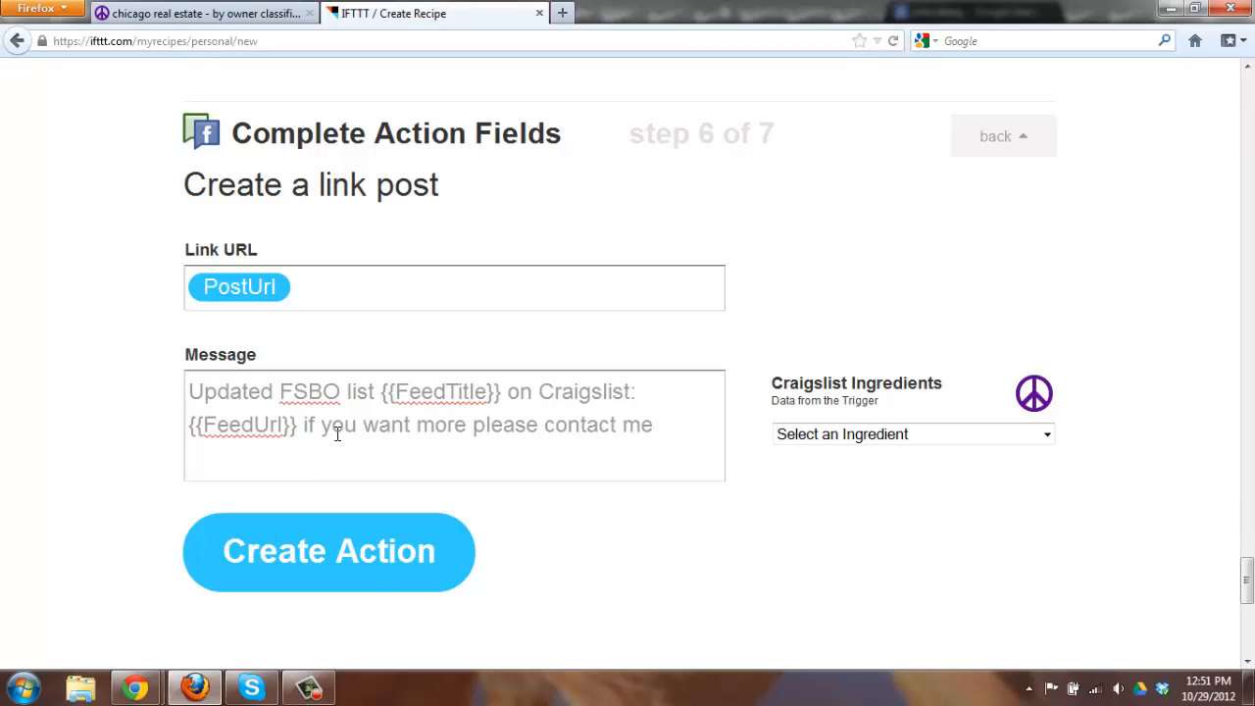
mouse_move(472, 568)
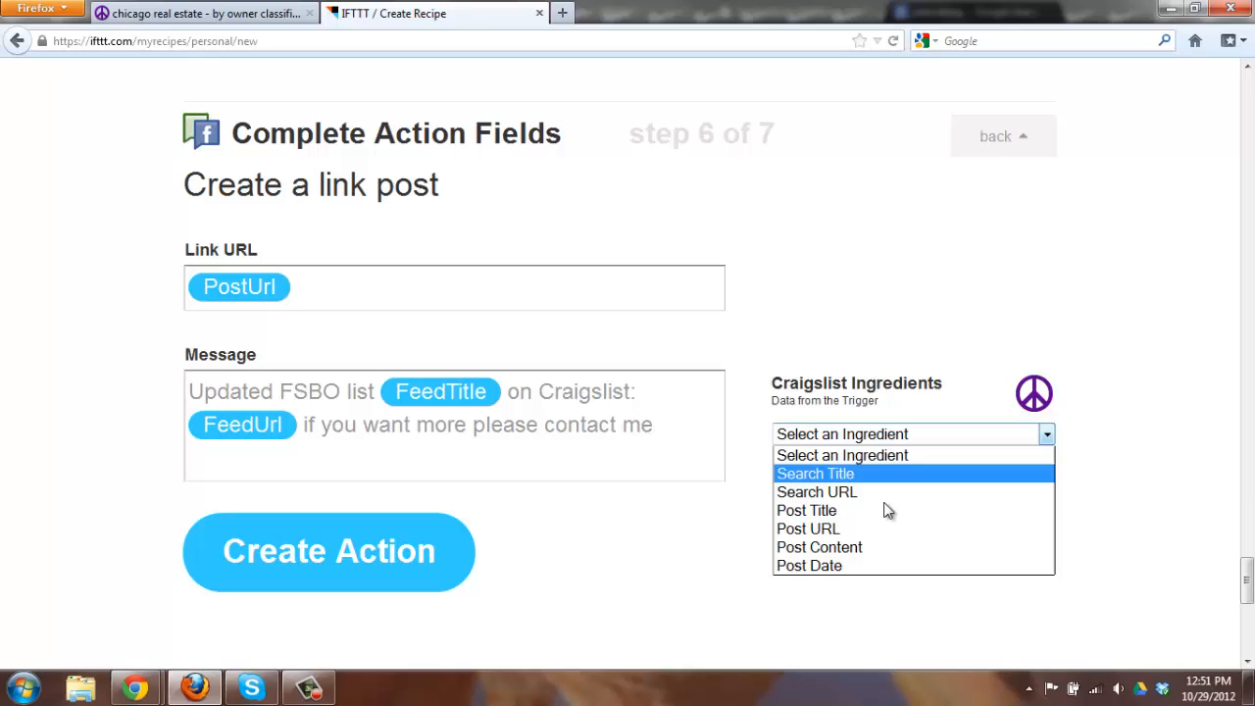
mouse_move(806, 510)
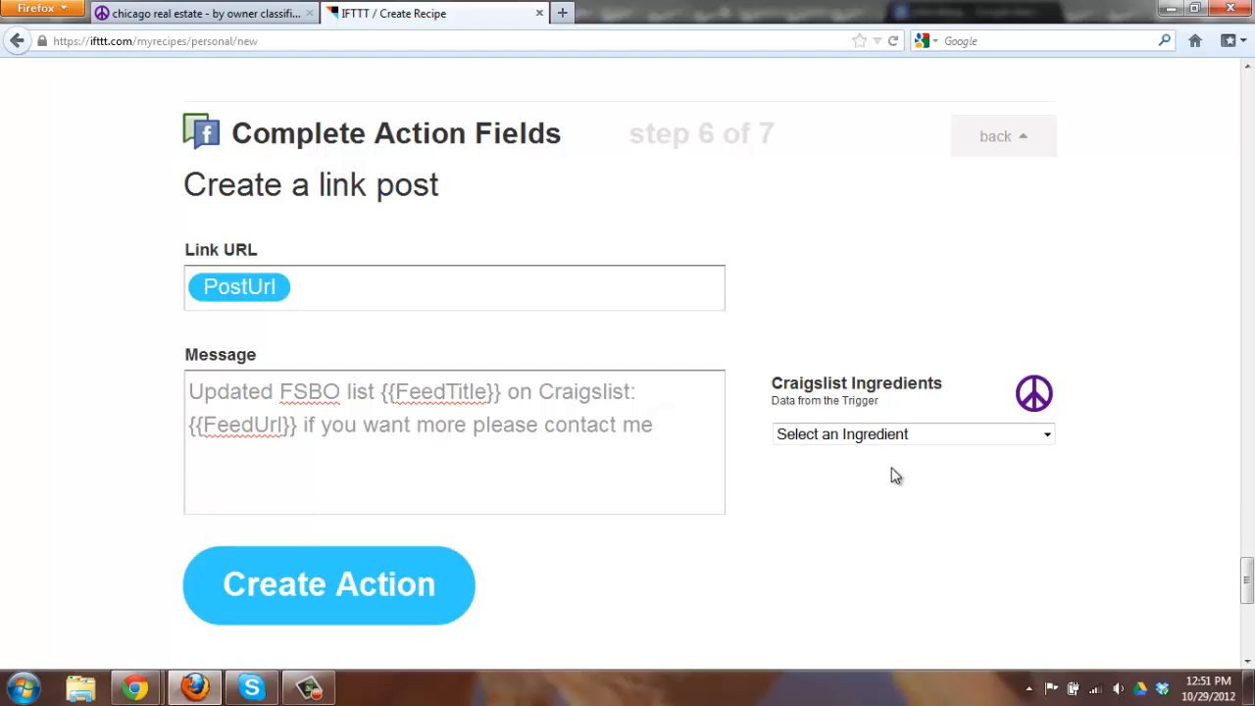
Review the Craigslist Post Date ingredient and create the Facebook link post action.
left_click(910, 433)
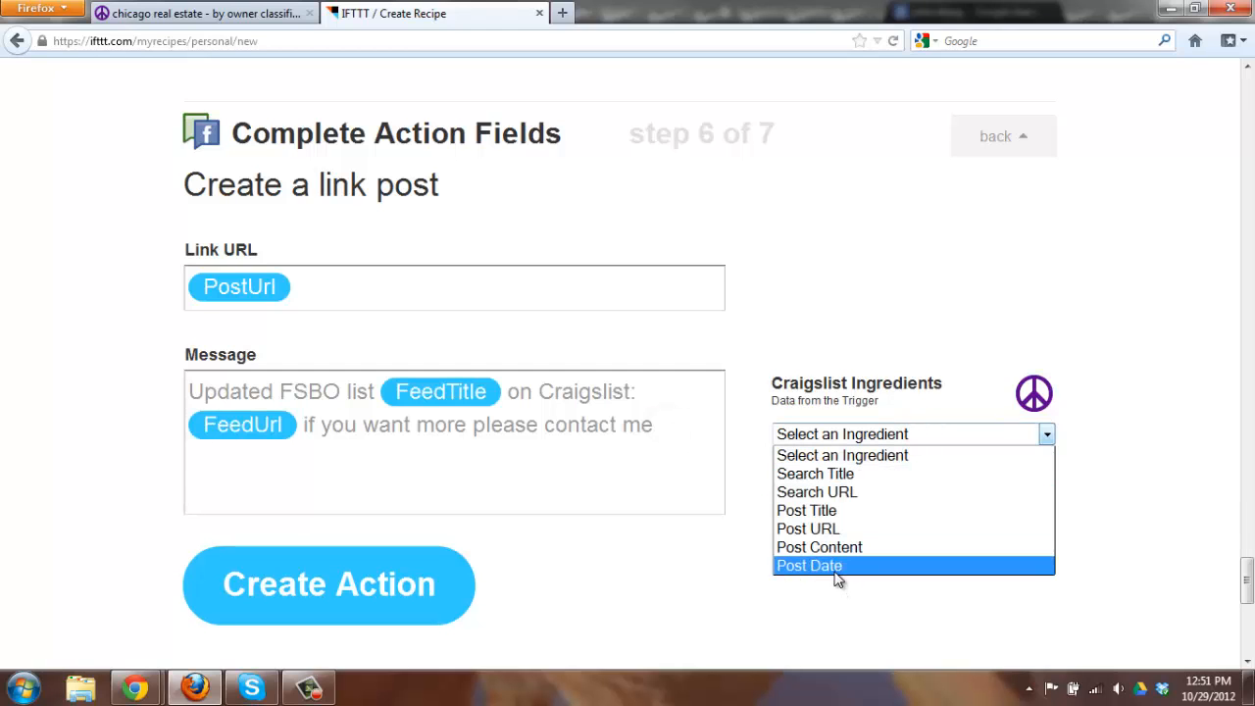
left_click(808, 565)
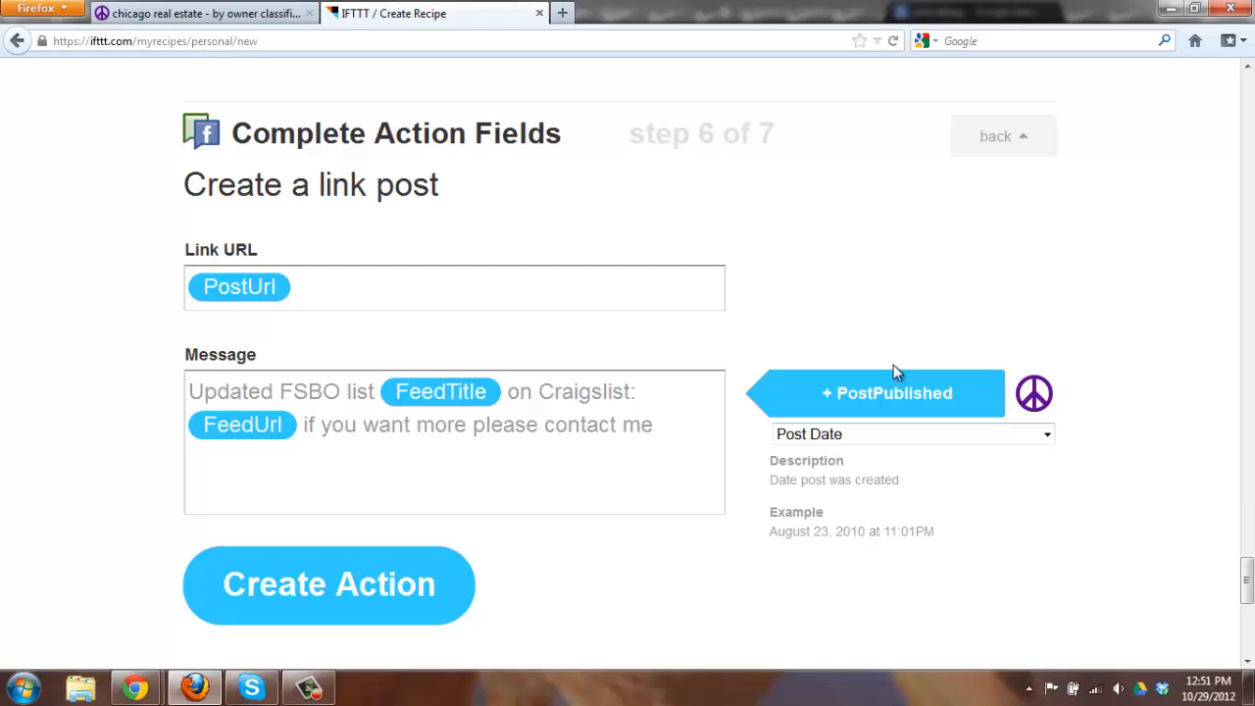
left_click(887, 393)
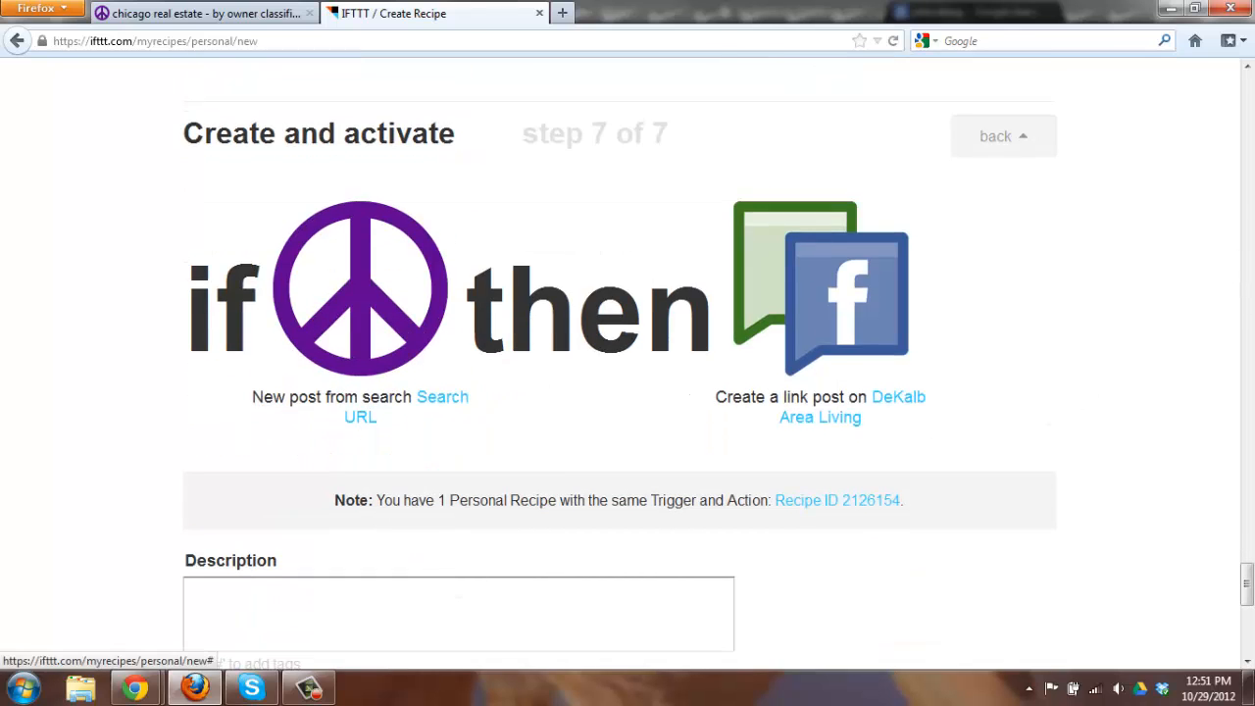
mouse_move(773, 394)
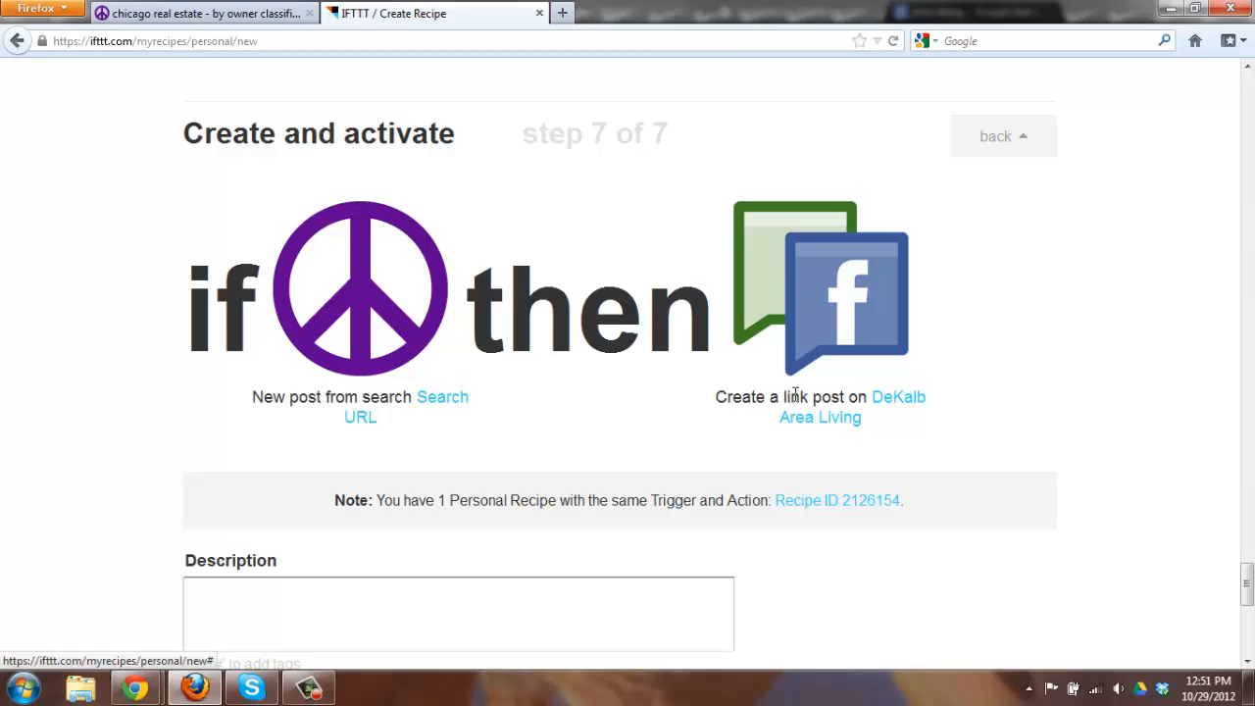
mouse_move(861, 402)
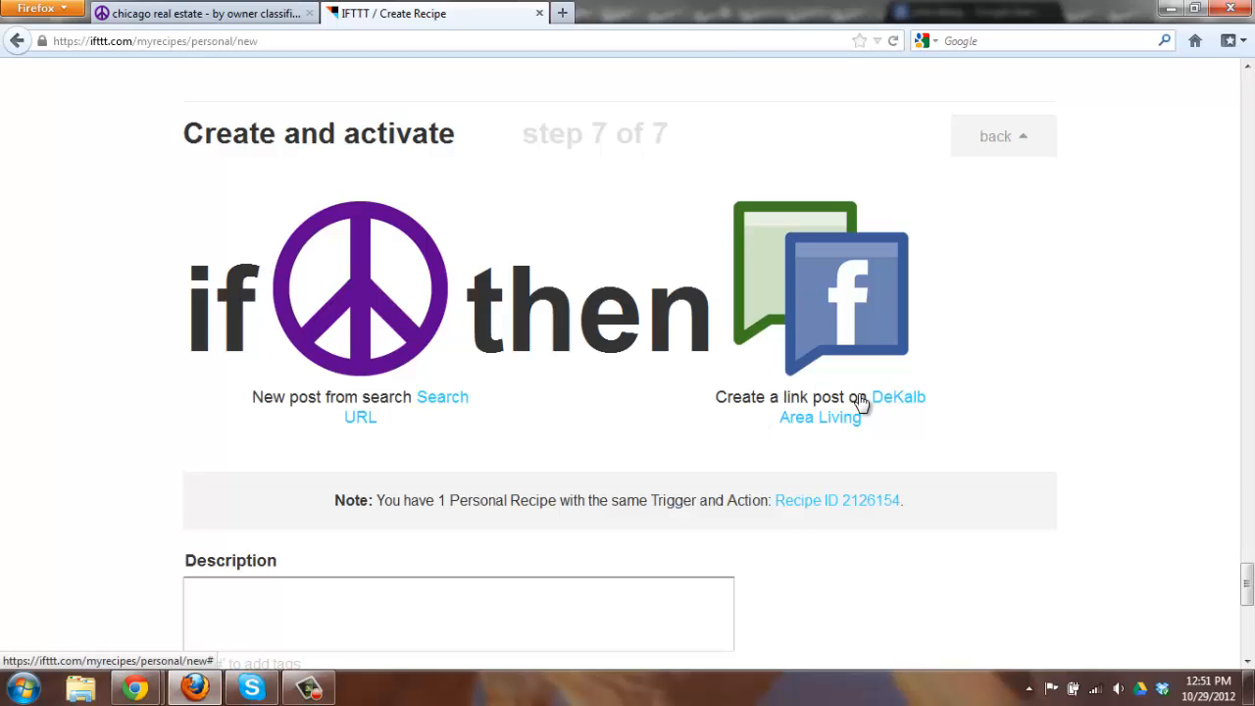
mouse_move(914, 396)
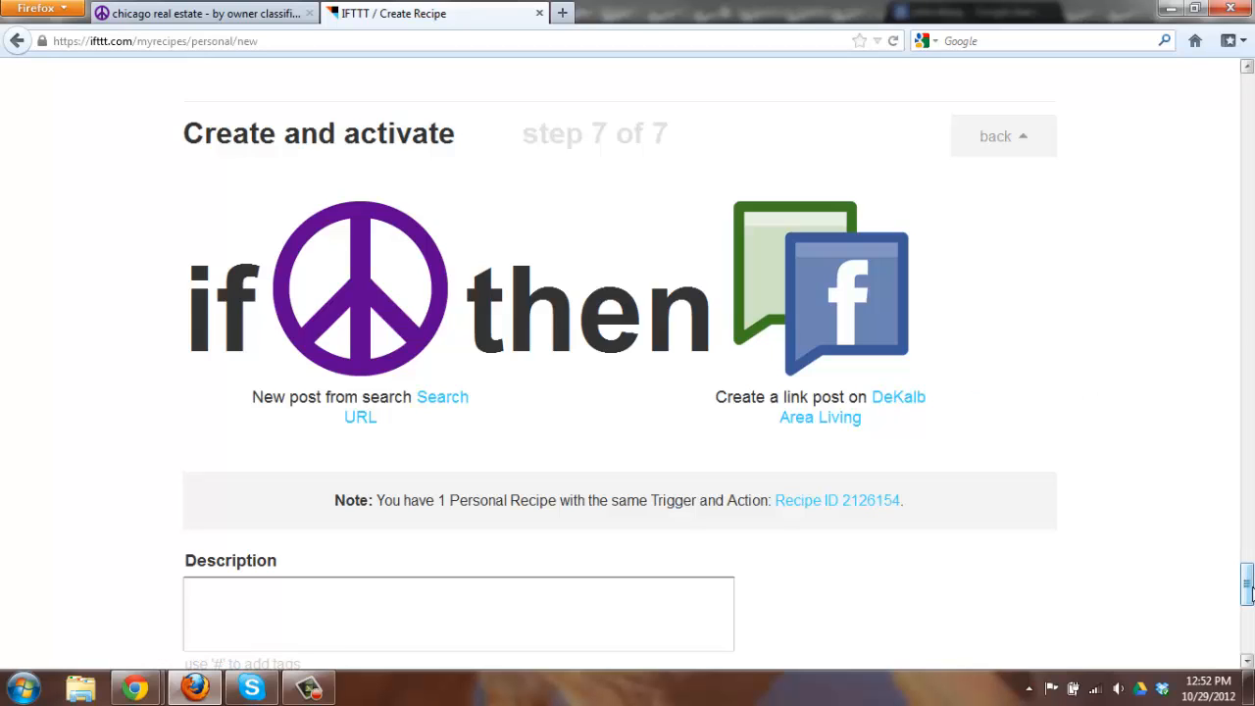
scroll("down", 3)
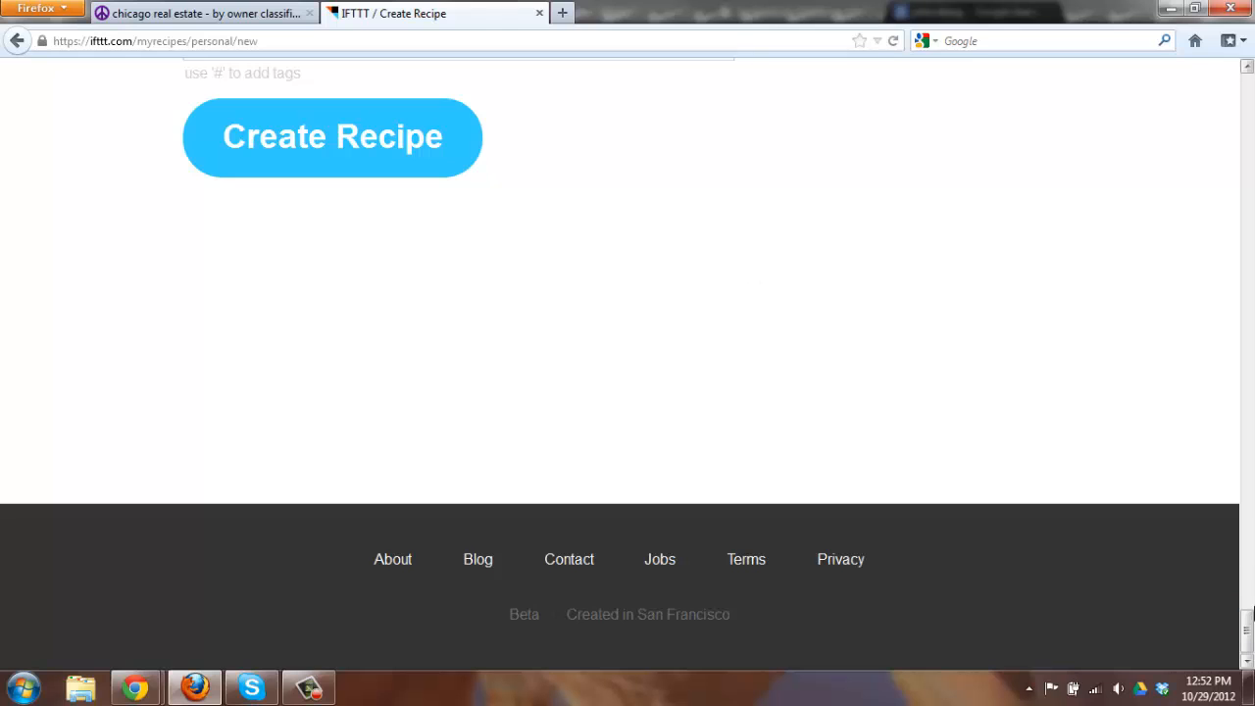
scroll("up", 3)
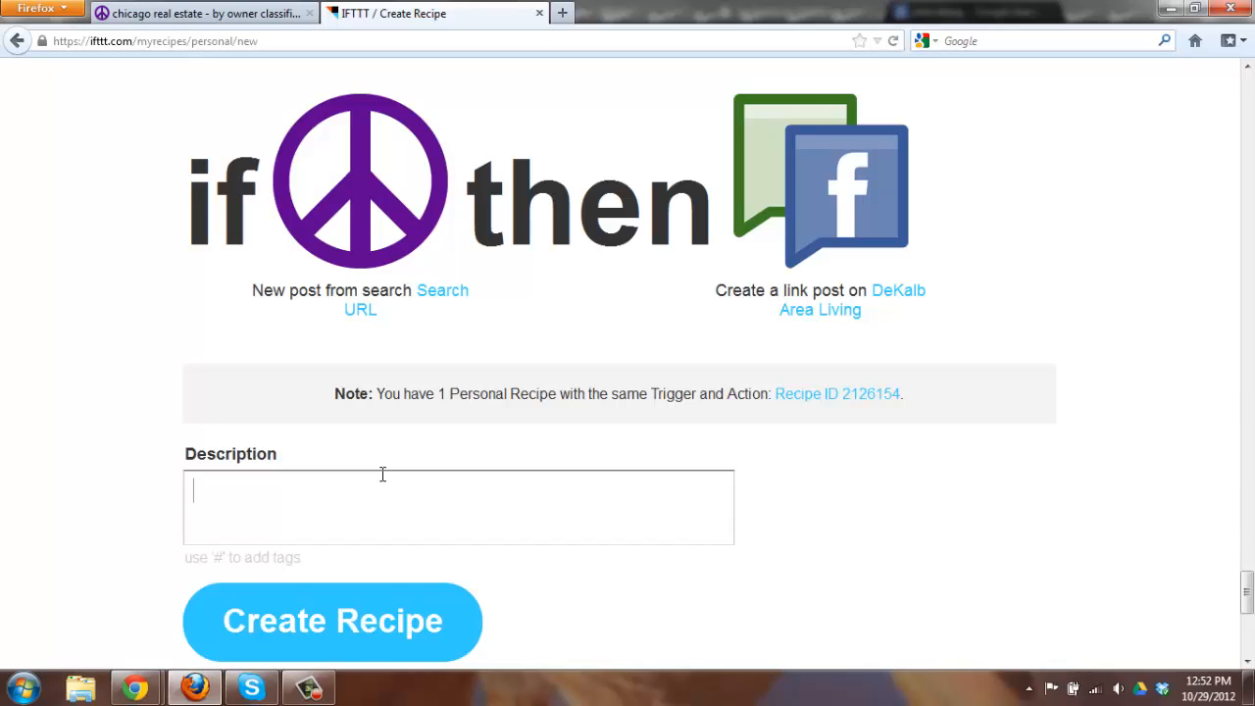
mouse_move(343, 502)
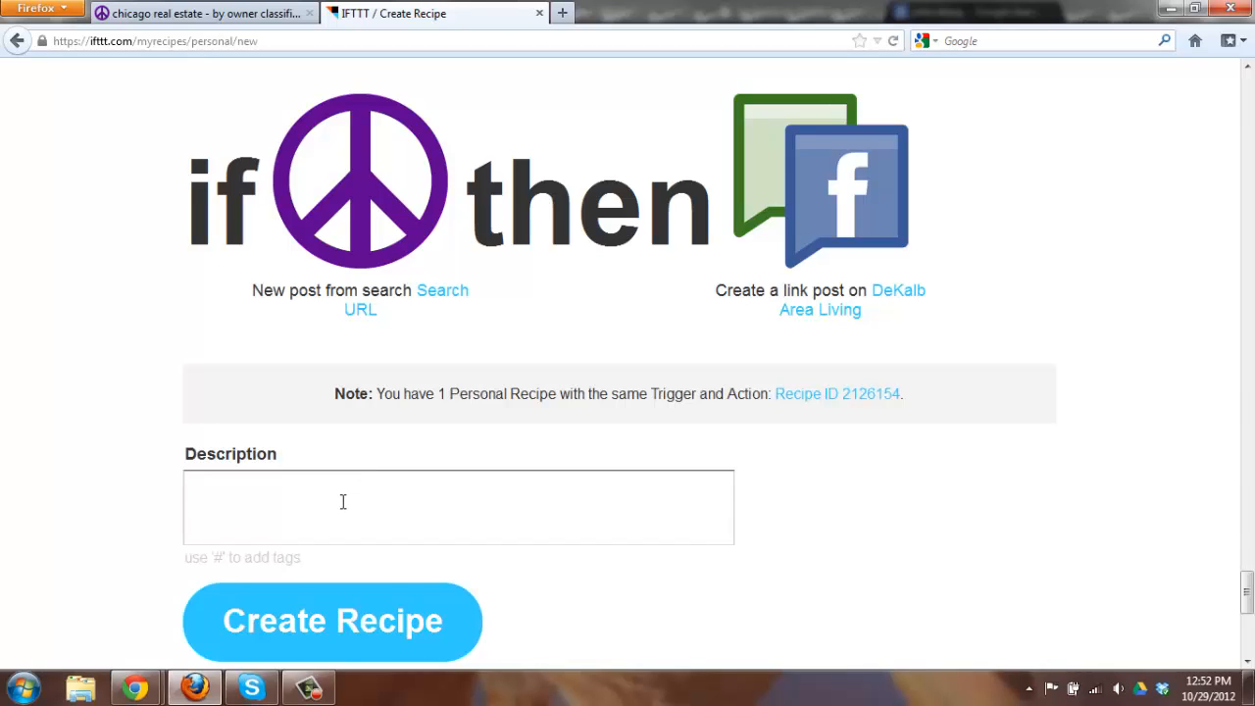
Enter the description 'craigslist search posting to my community page' and create the recipe.
type("crag")
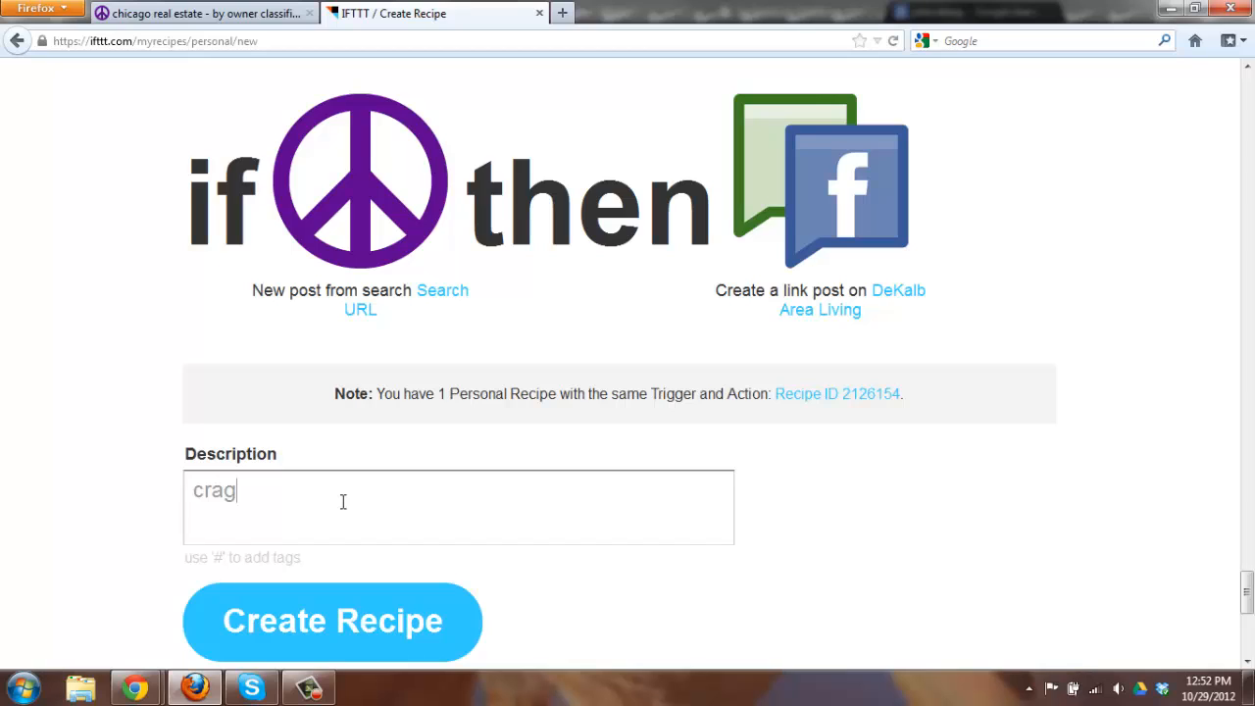
type("igslist sd")
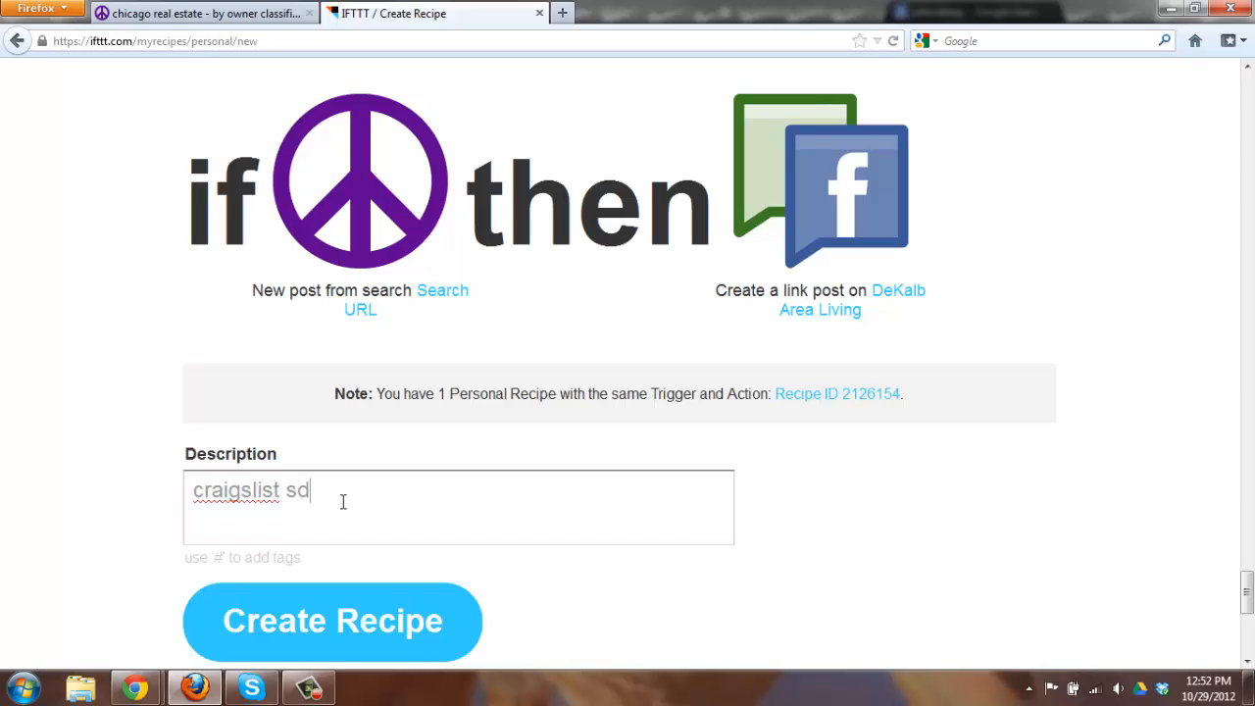
type("earch")
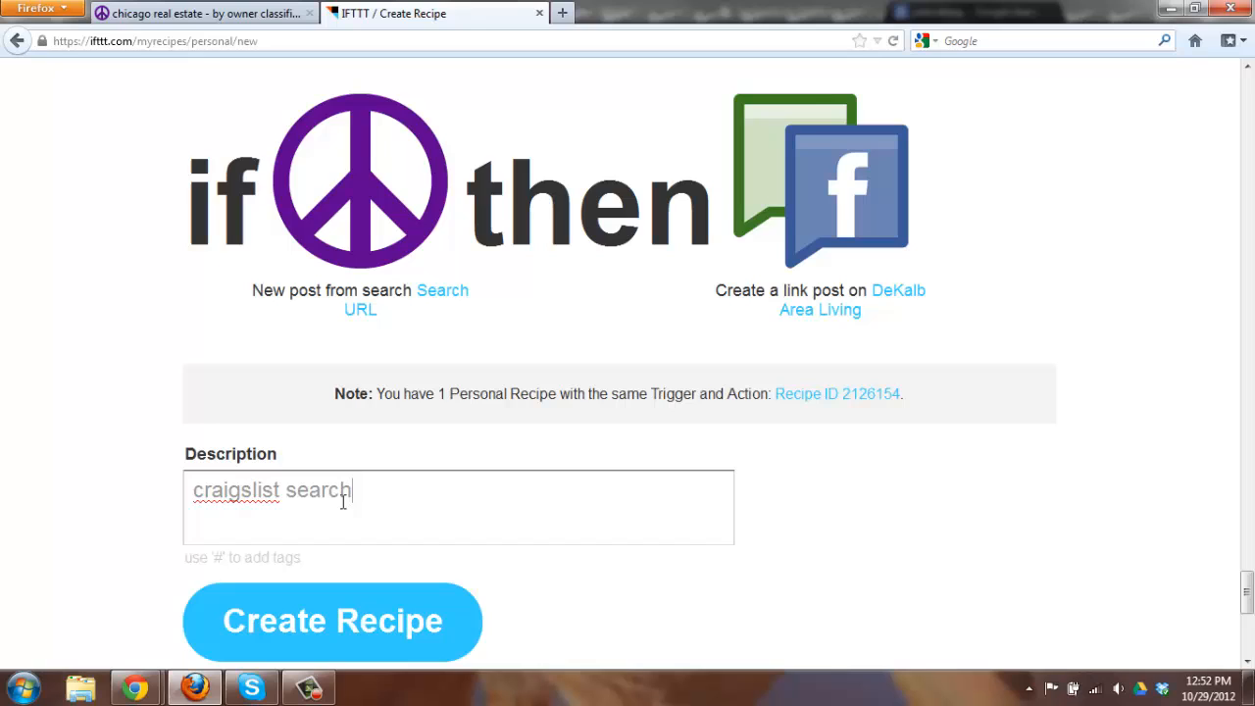
type("posting to")
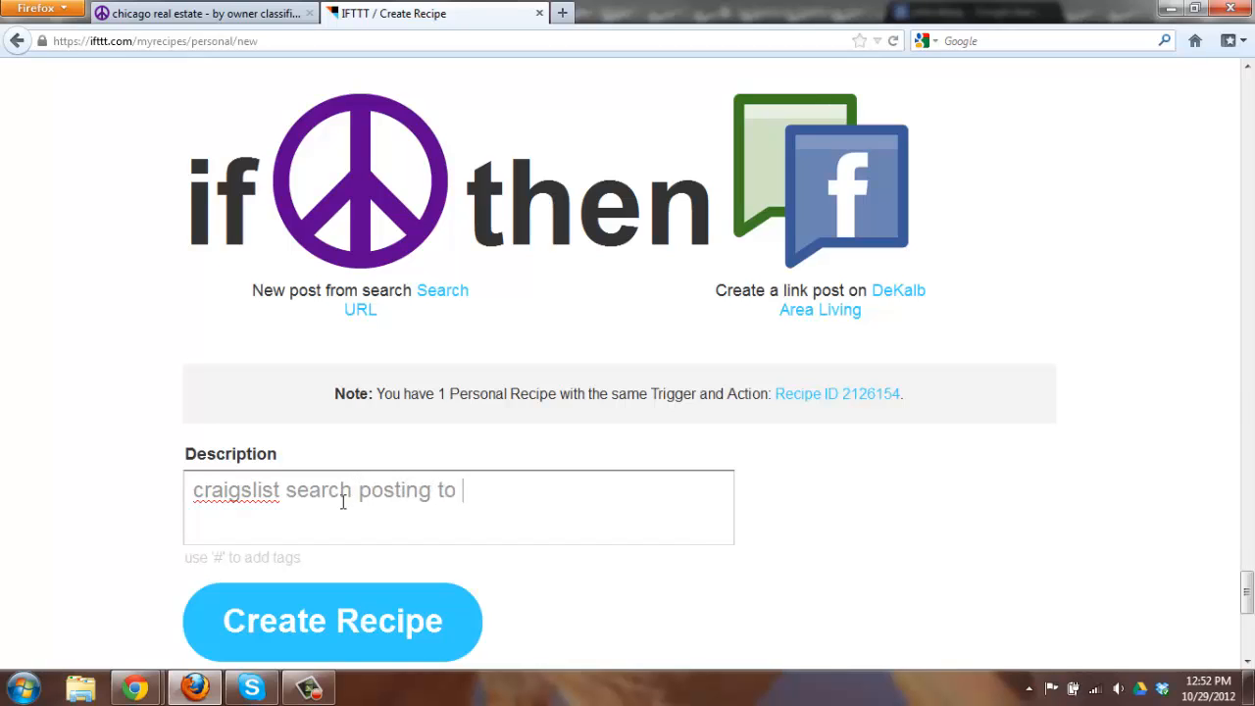
type("my community")
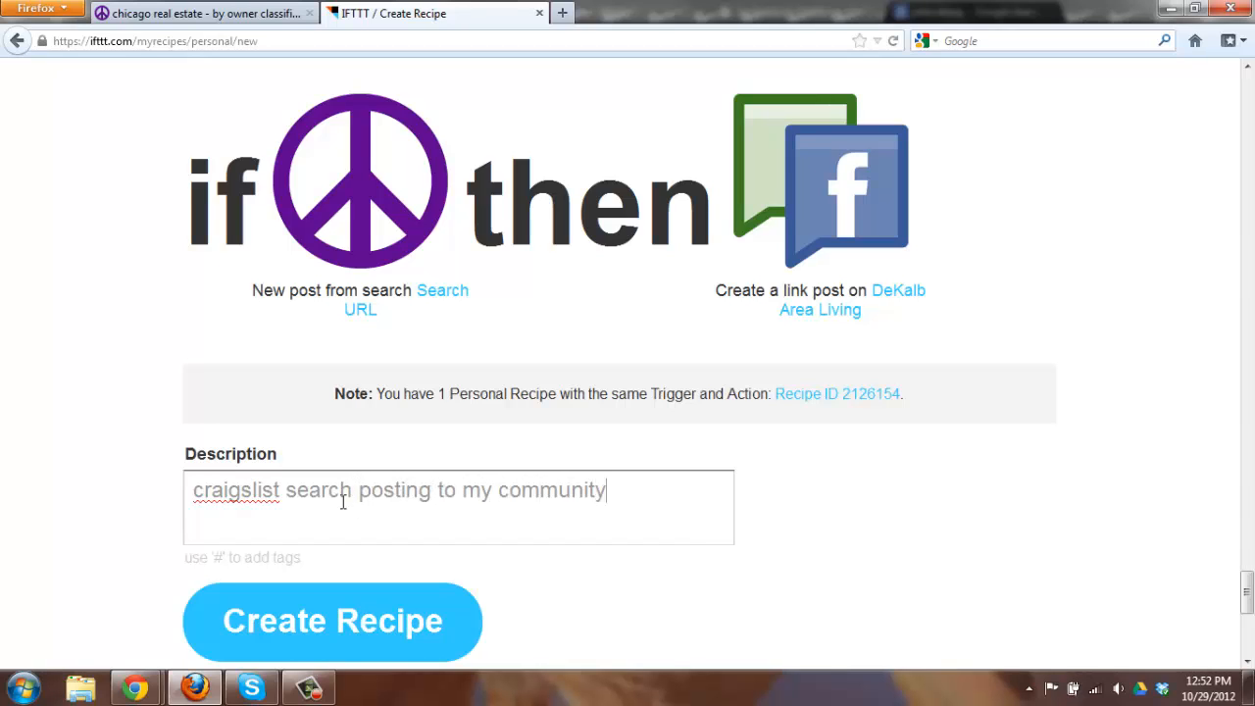
type("page")
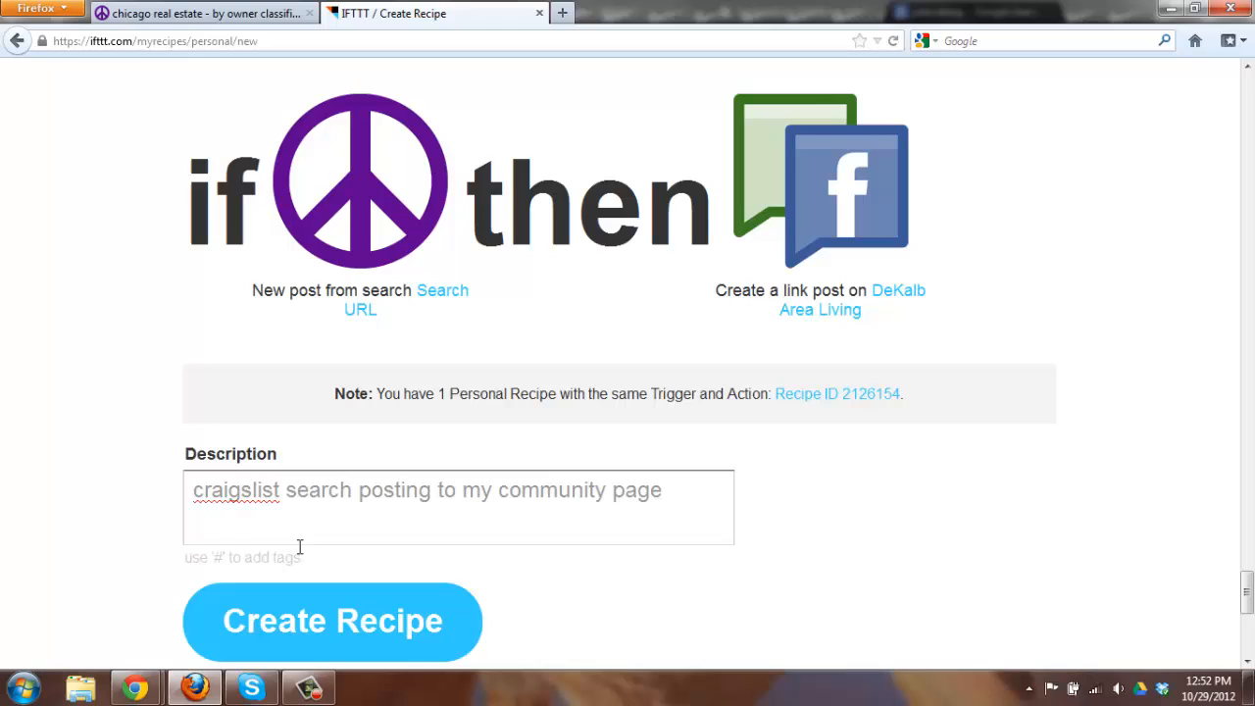
mouse_move(376, 565)
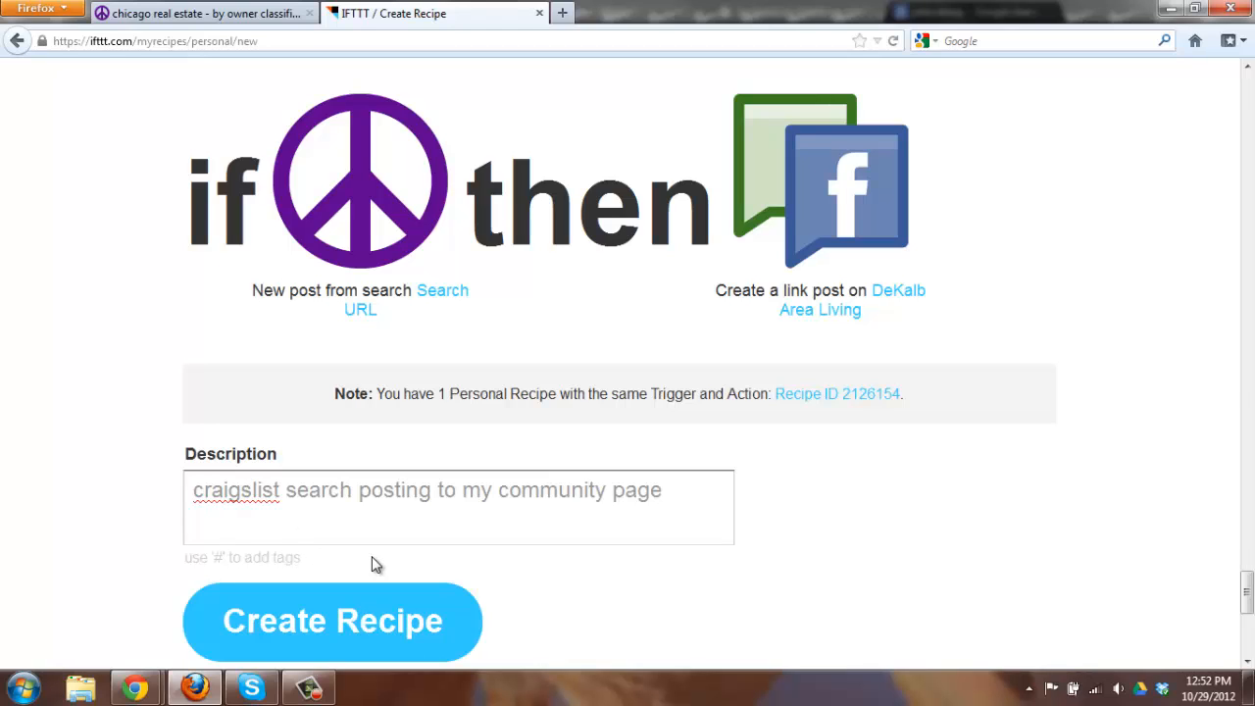
mouse_move(383, 616)
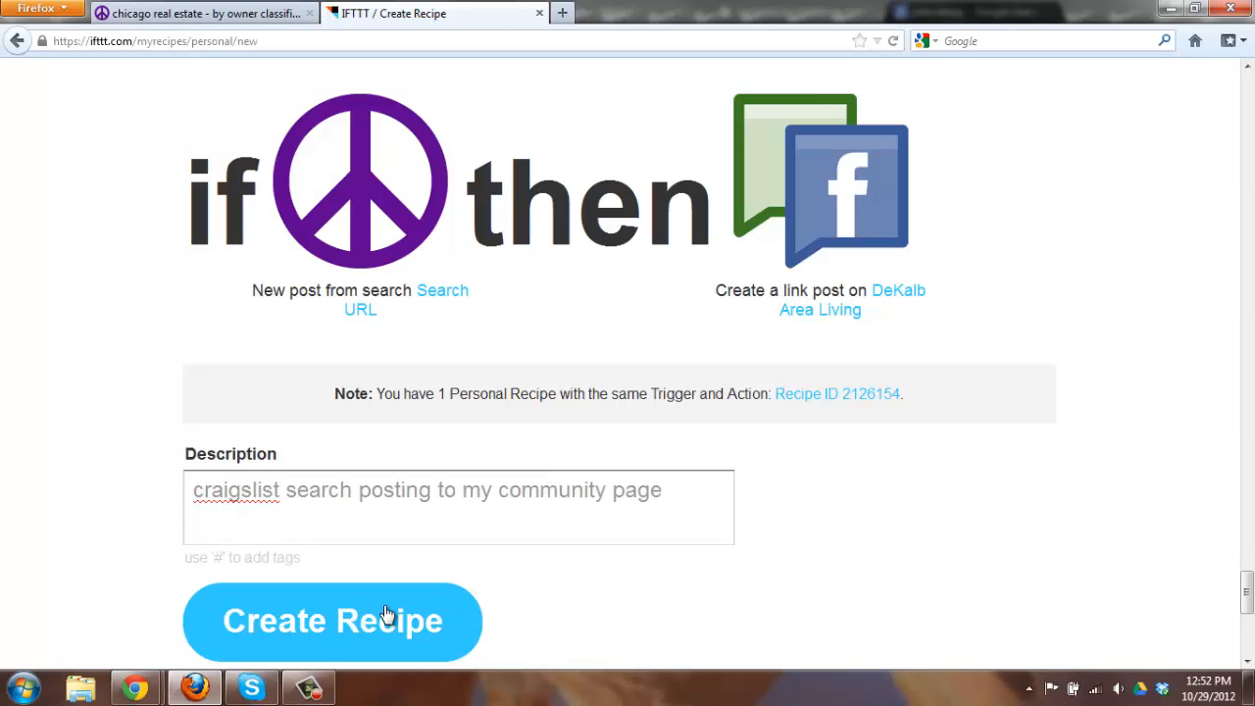
left_click(331, 620)
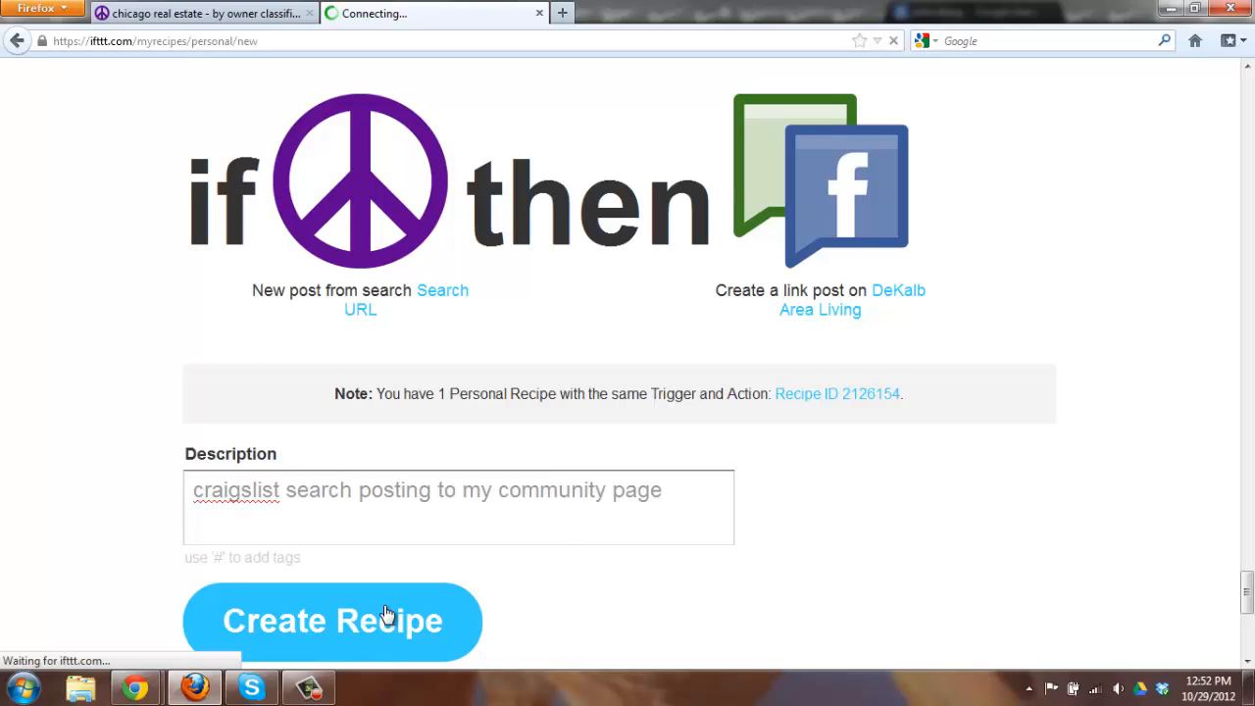
left_click(333, 619)
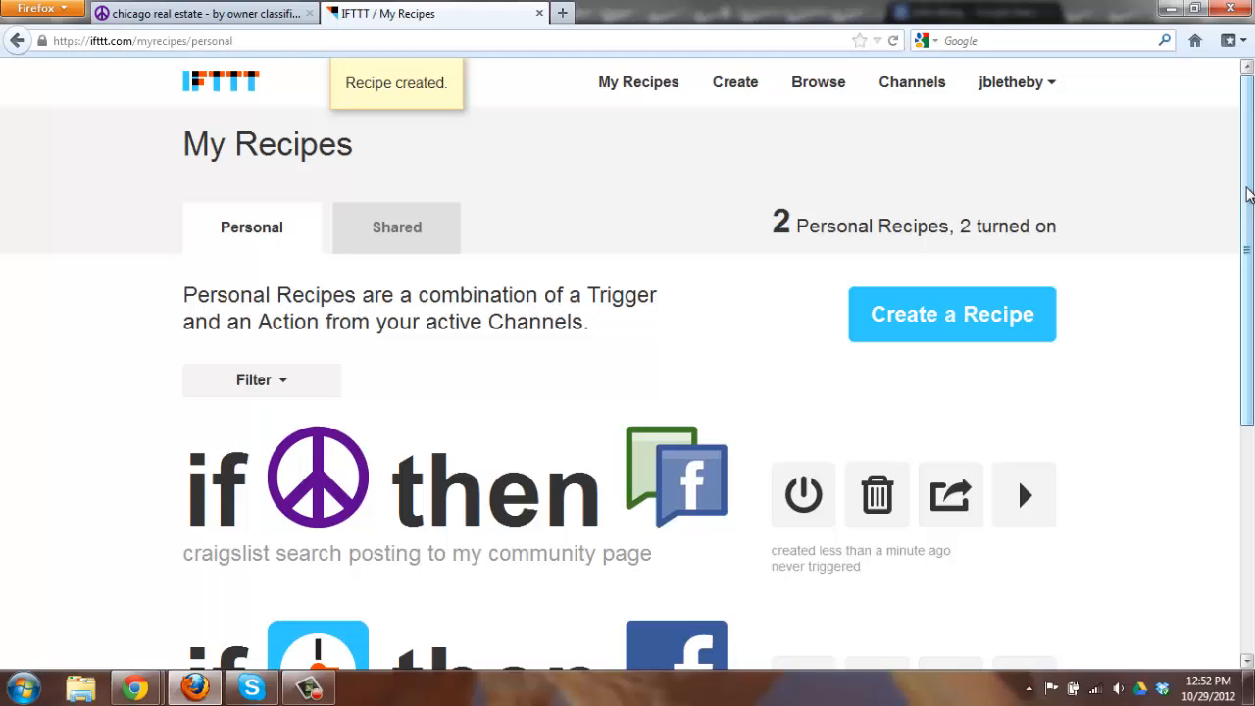
Scroll My Recipes to review the new craigslist recipe above 'Merrry Christmas Facebookers', both turned on.
scroll("down", 3)
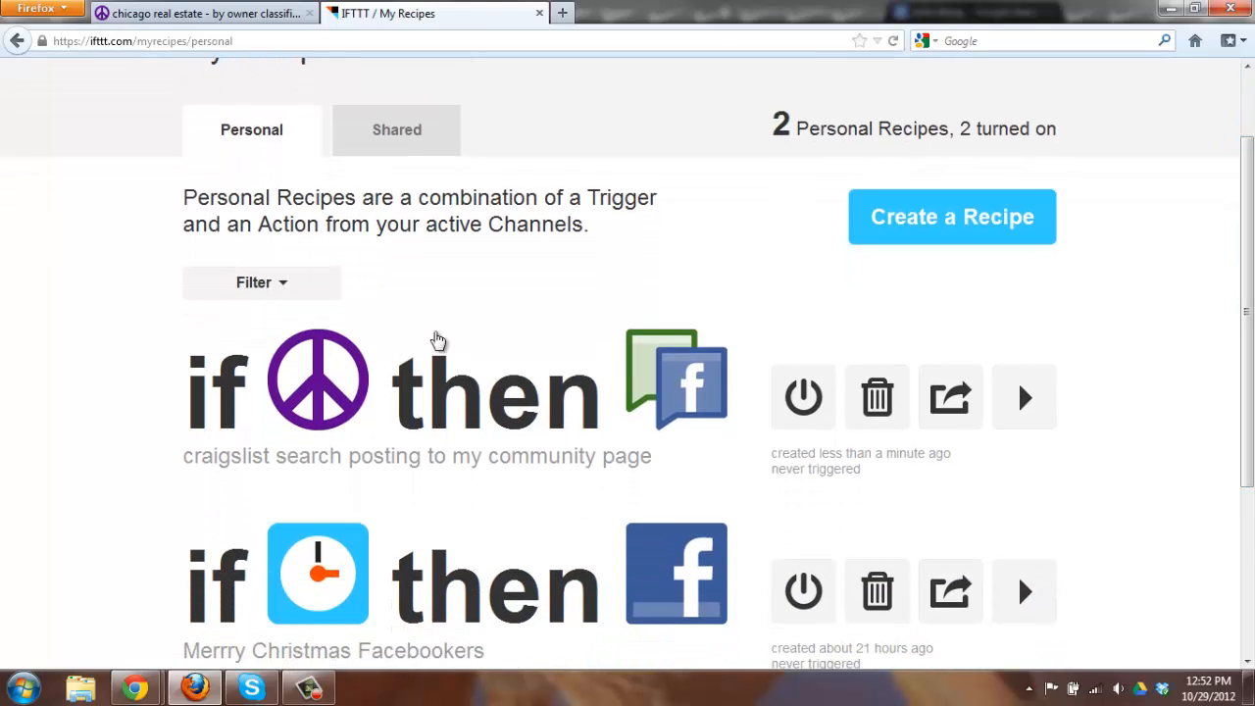
mouse_move(584, 422)
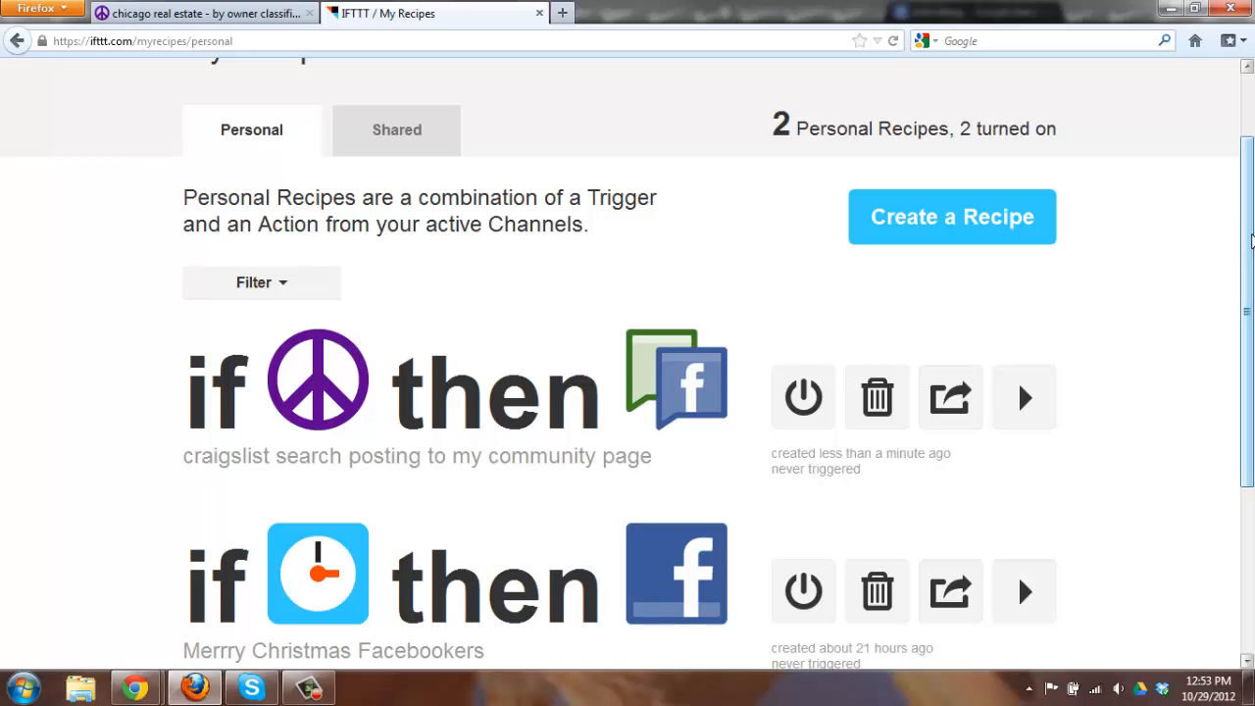
scroll("down", 3)
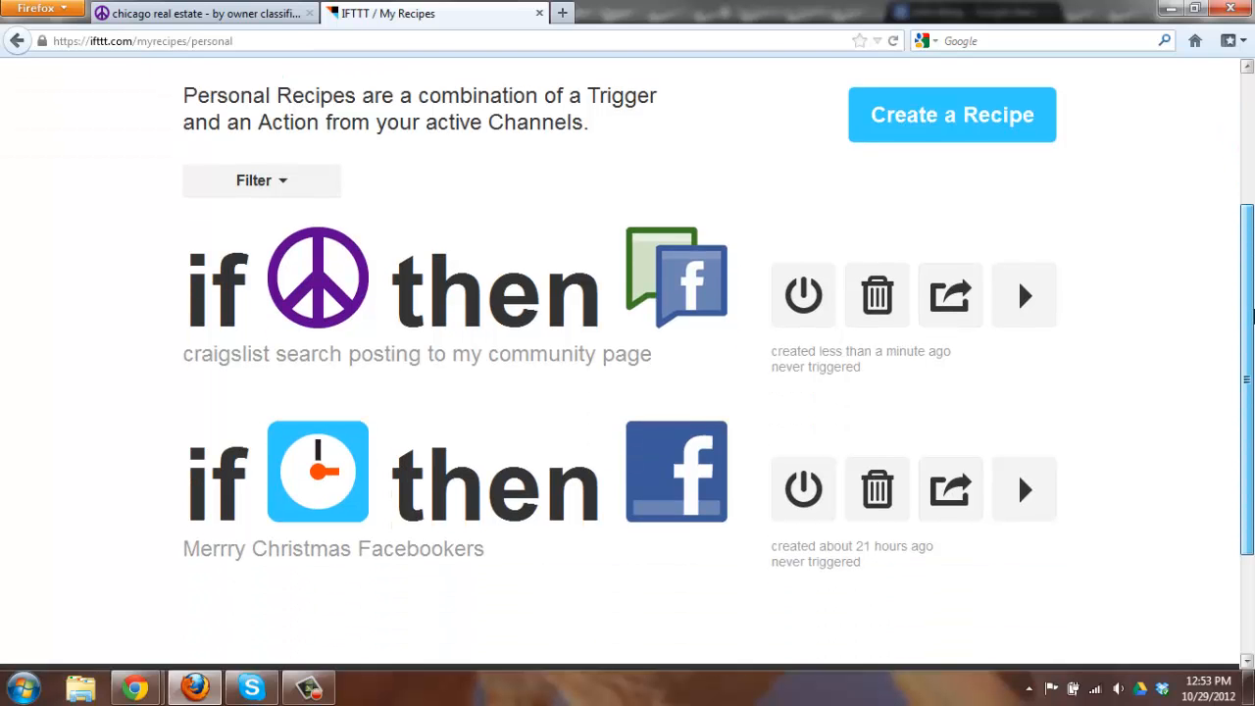
scroll("down", 3)
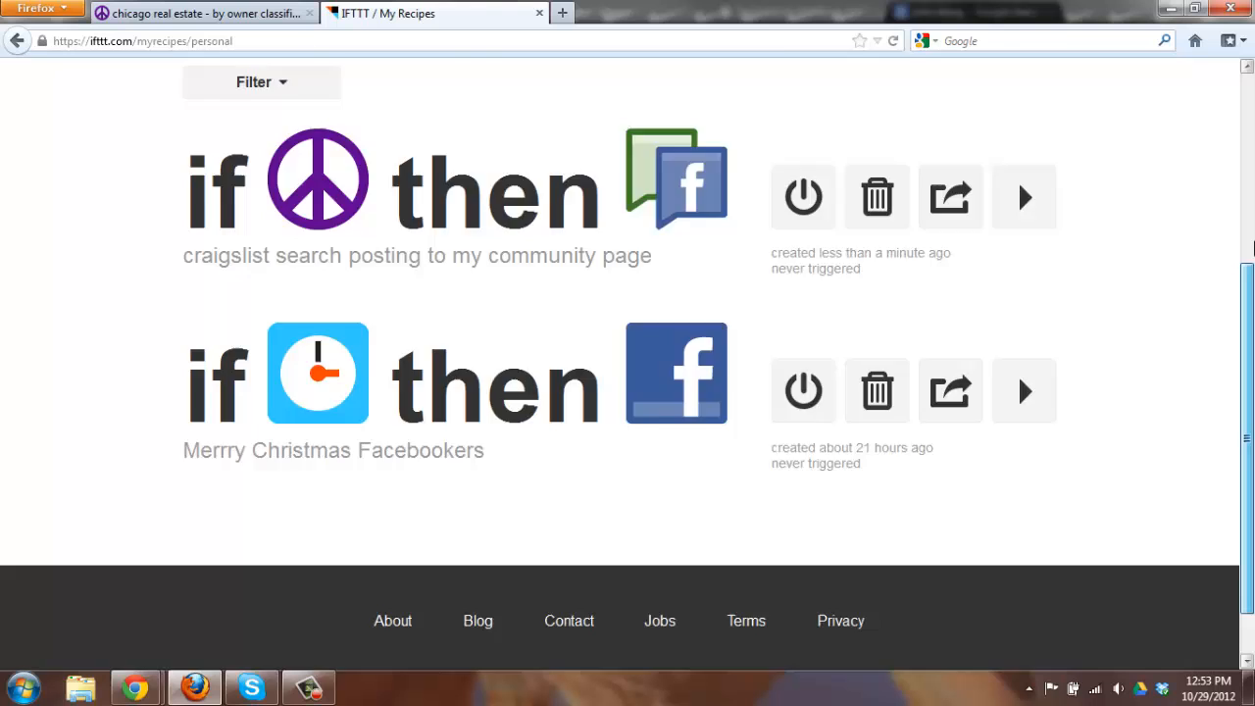
scroll("up", 3)
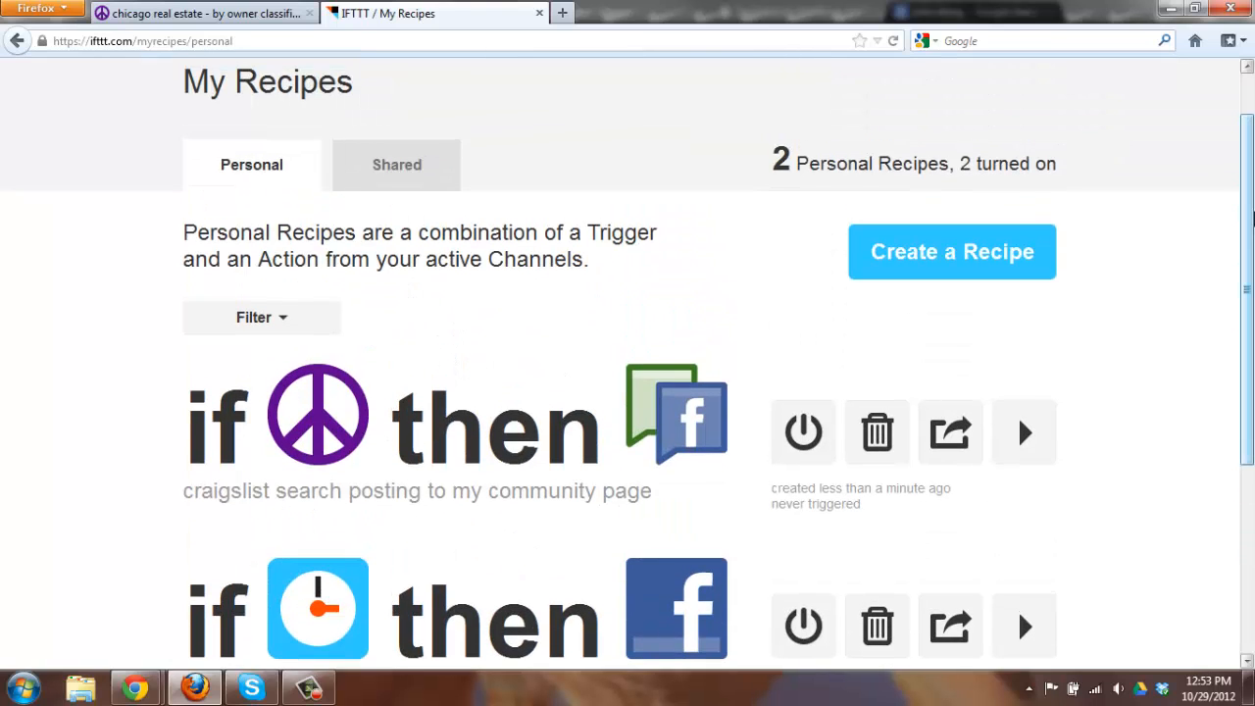